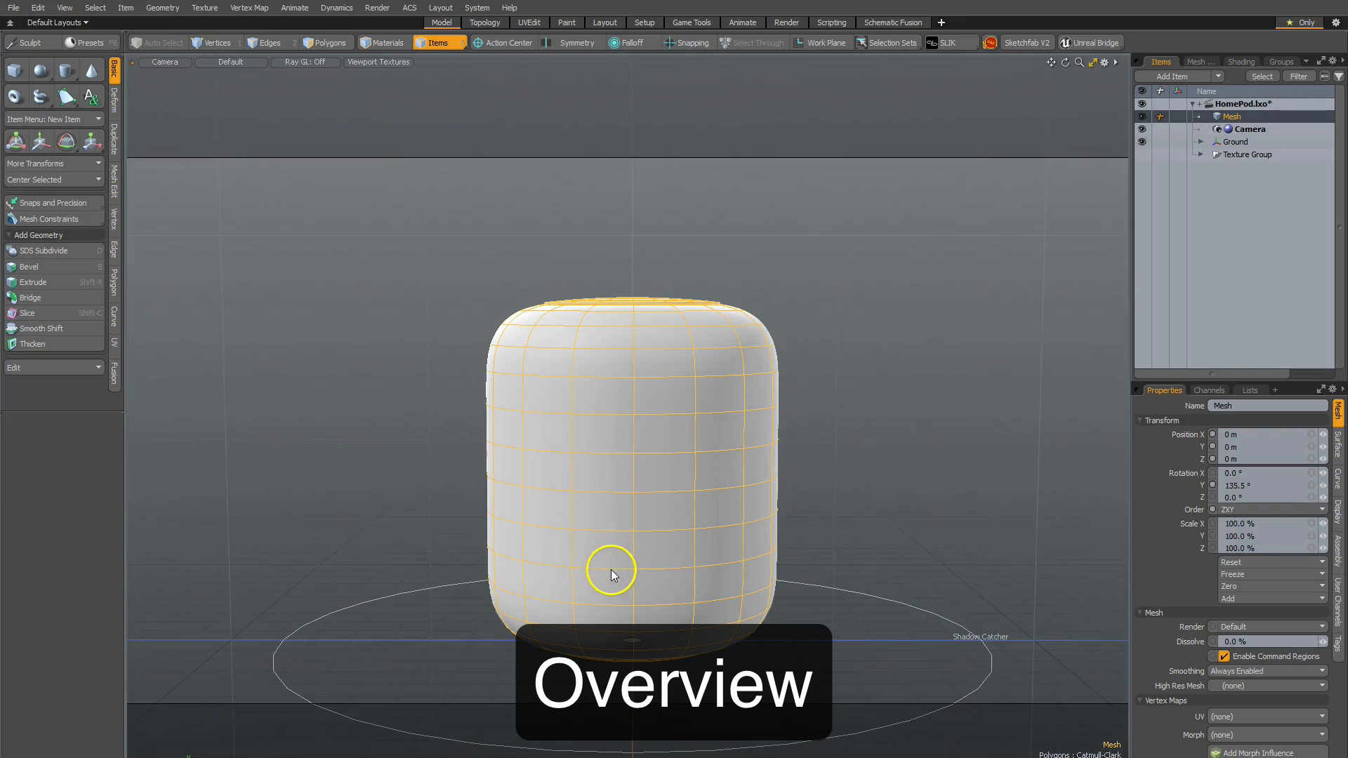
{"action": "mouse_move", "coordinate": [986, 102]}
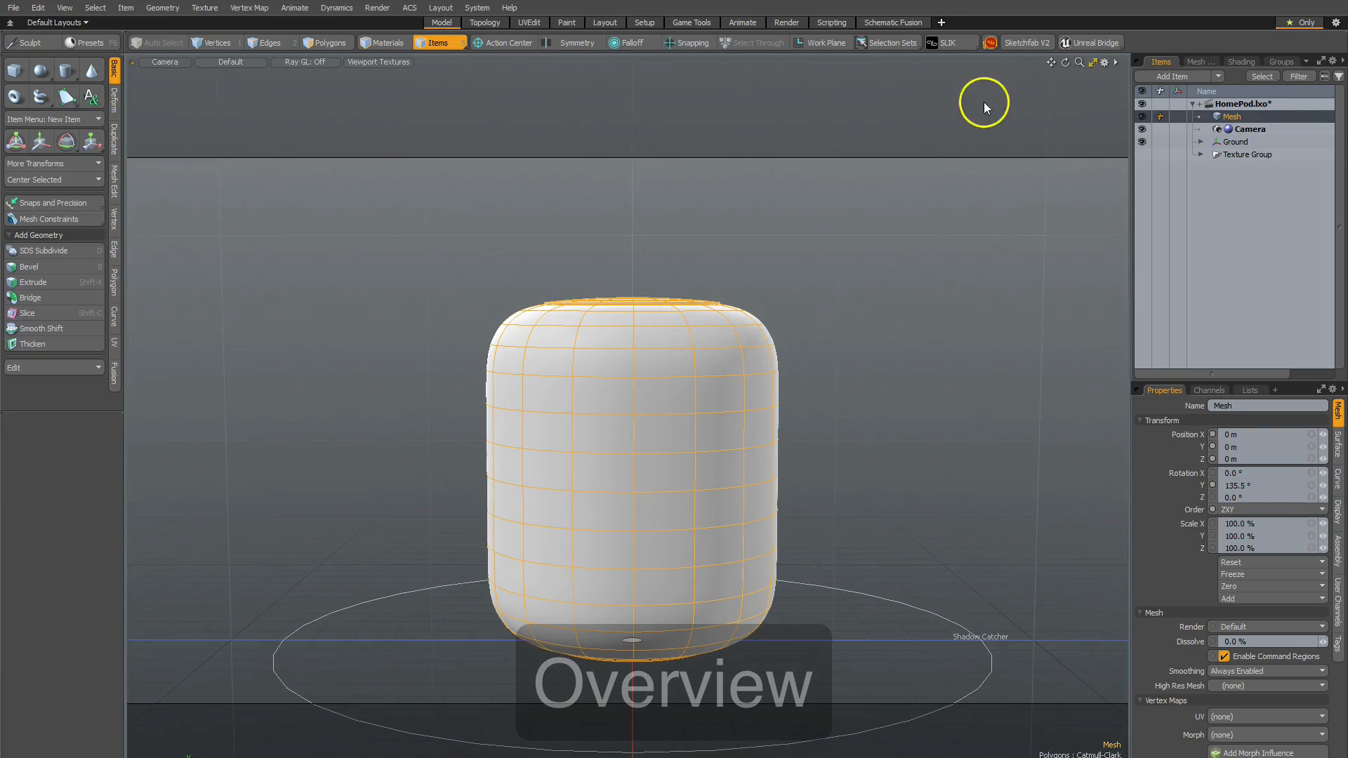
{"action": "mouse_move", "coordinate": [883, 285]}
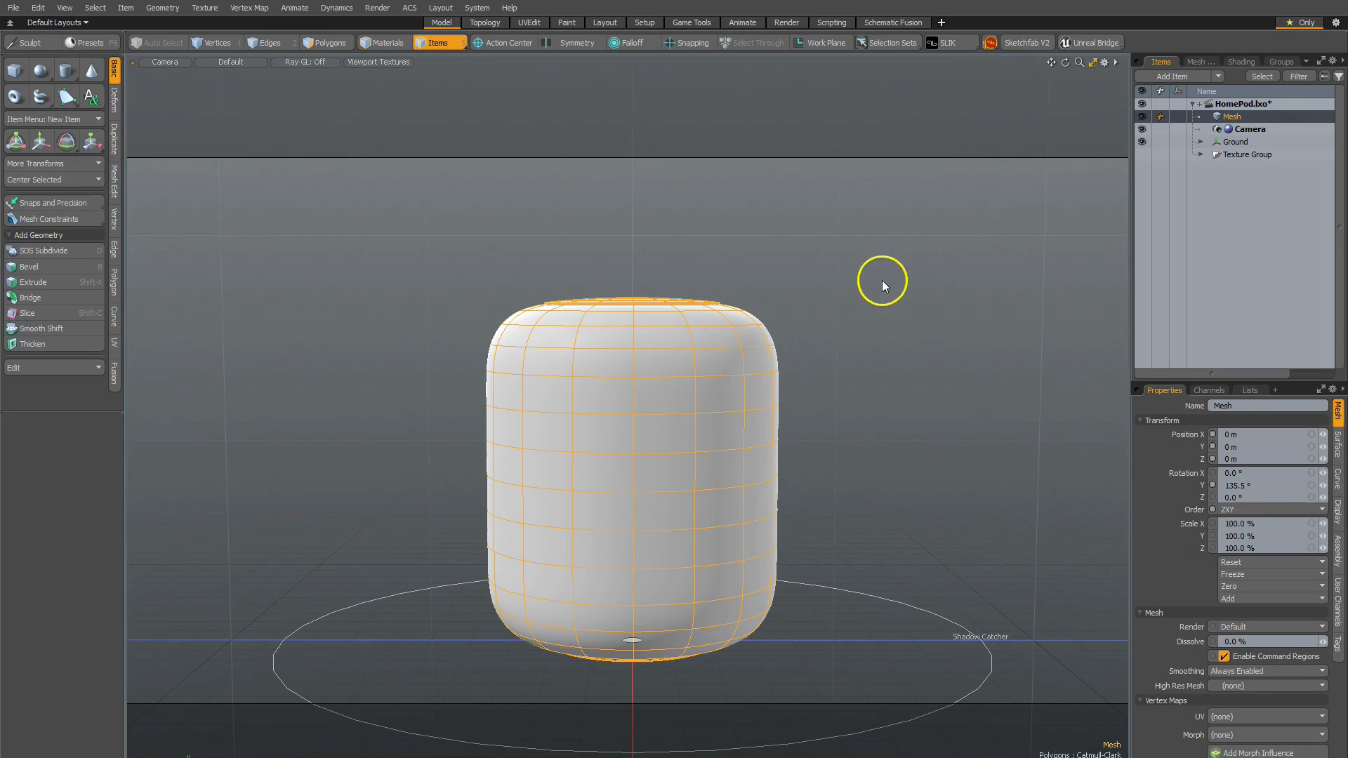
{"action": "mouse_move", "coordinate": [961, 214]}
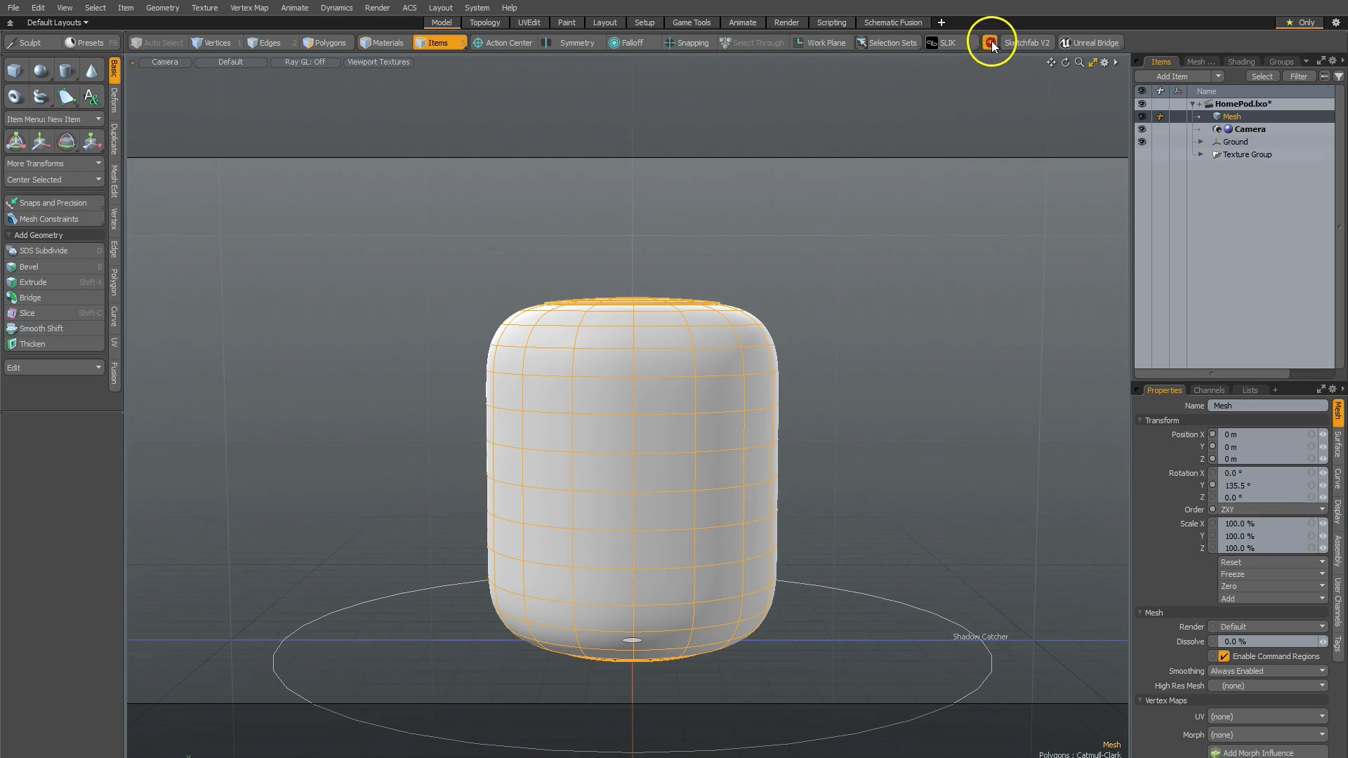
{"action": "mouse_move", "coordinate": [982, 242]}
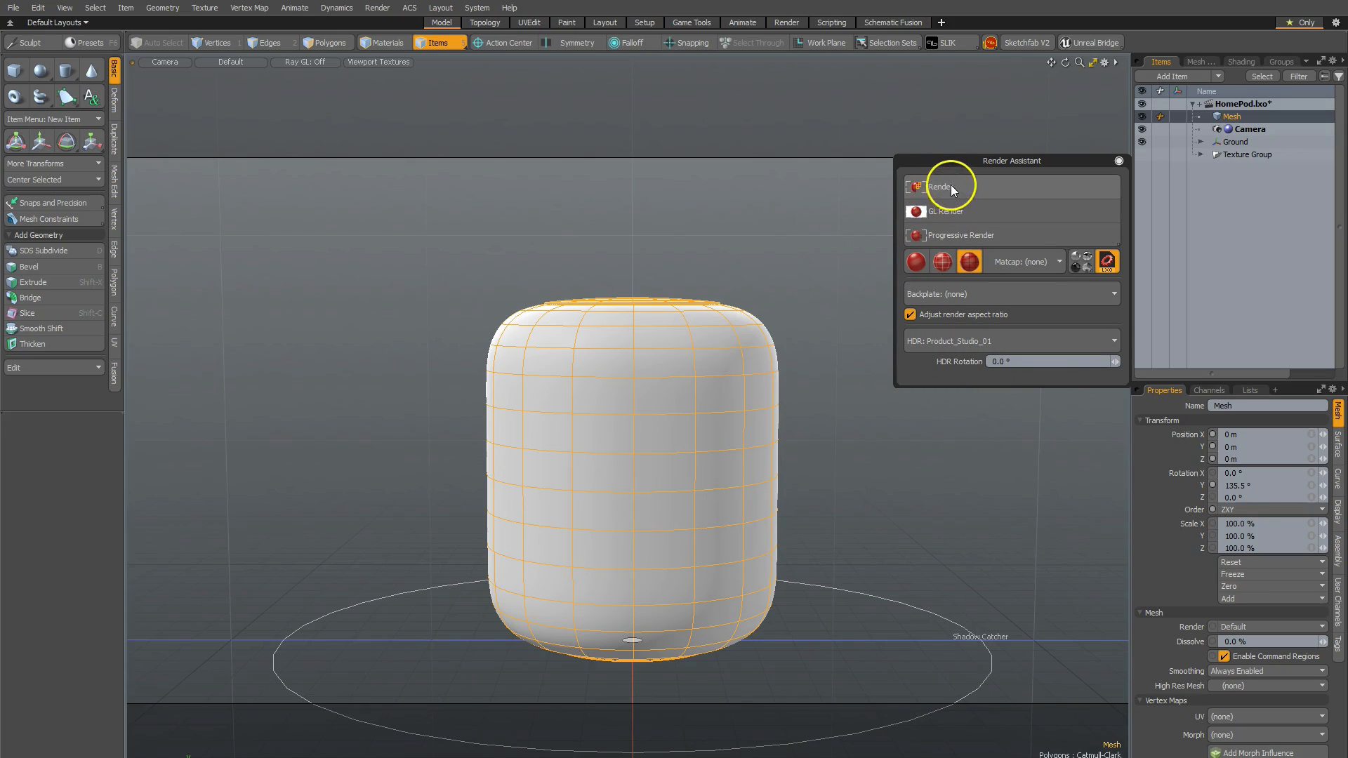
{"action": "left_click", "coordinate": [939, 187]}
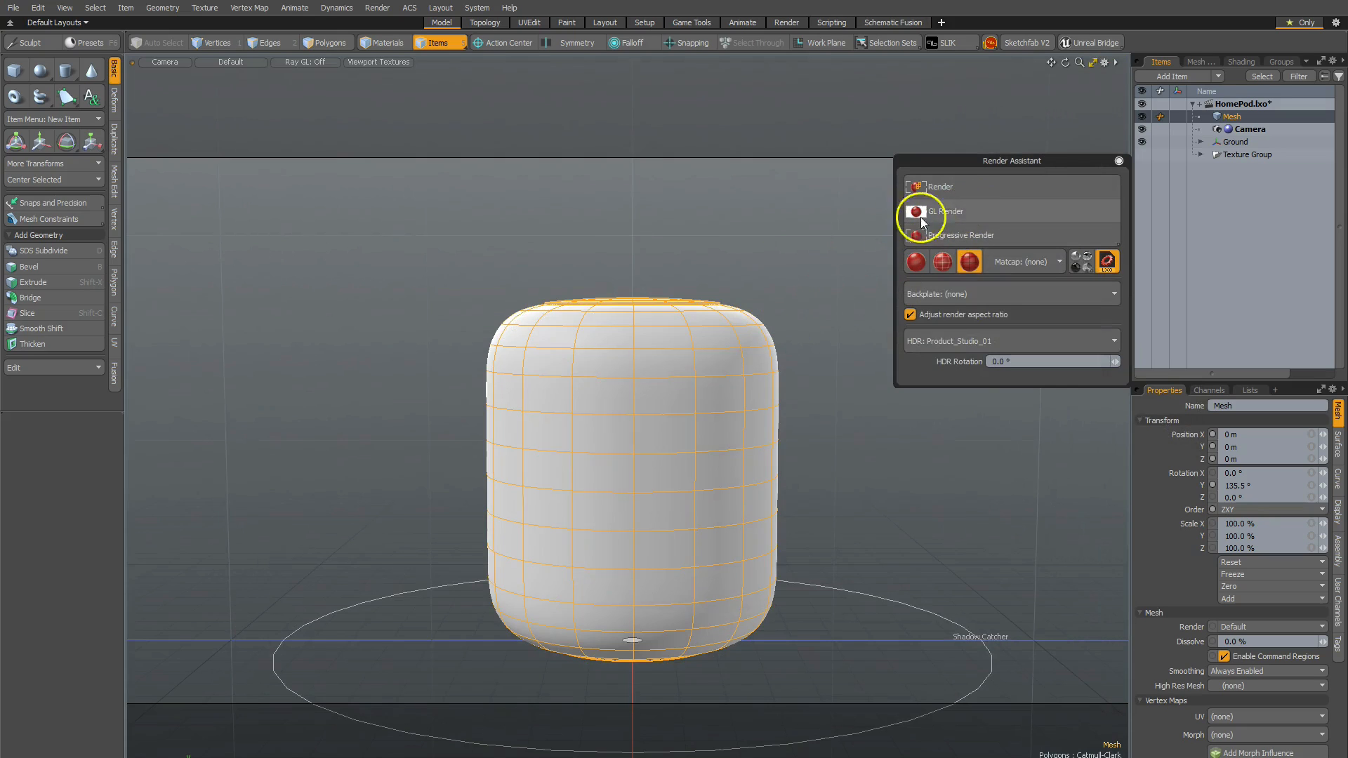
{"action": "mouse_move", "coordinate": [163, 167]}
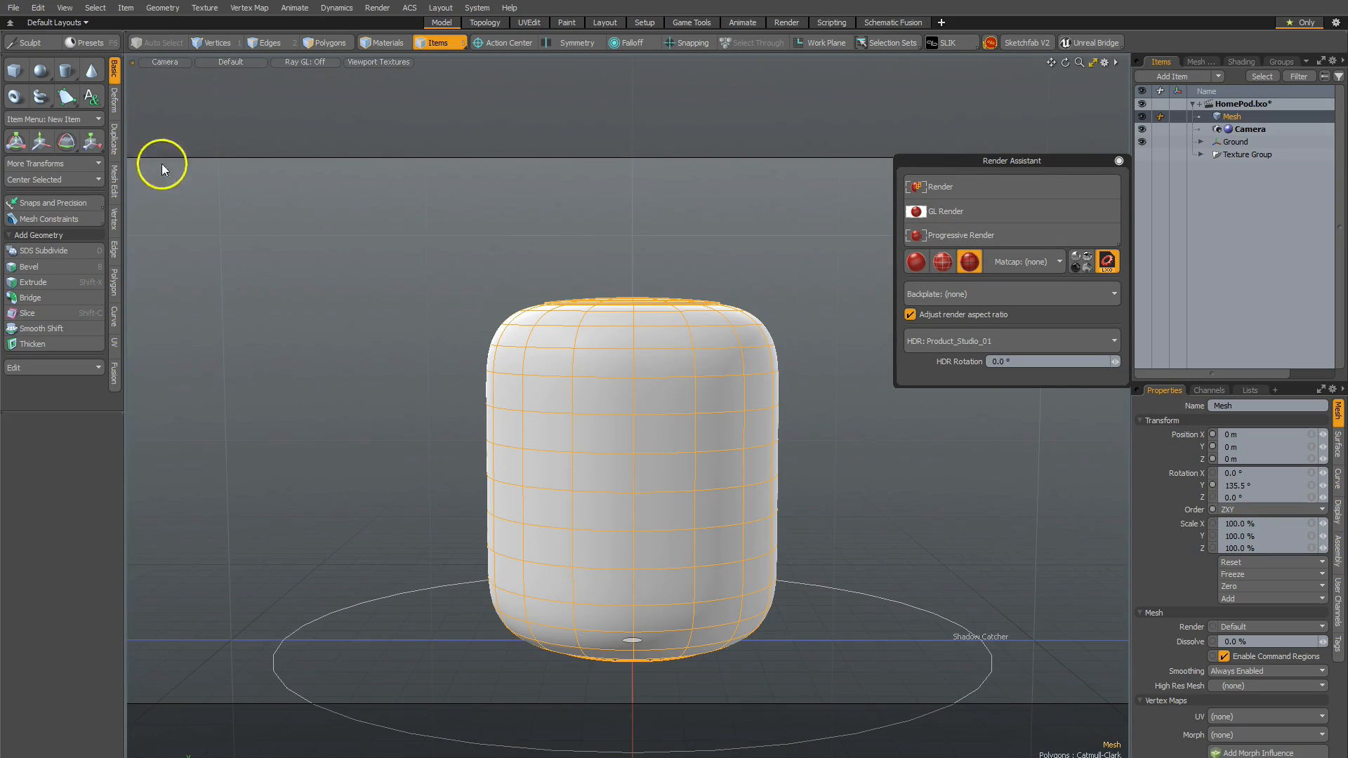
{"action": "mouse_move", "coordinate": [765, 214]}
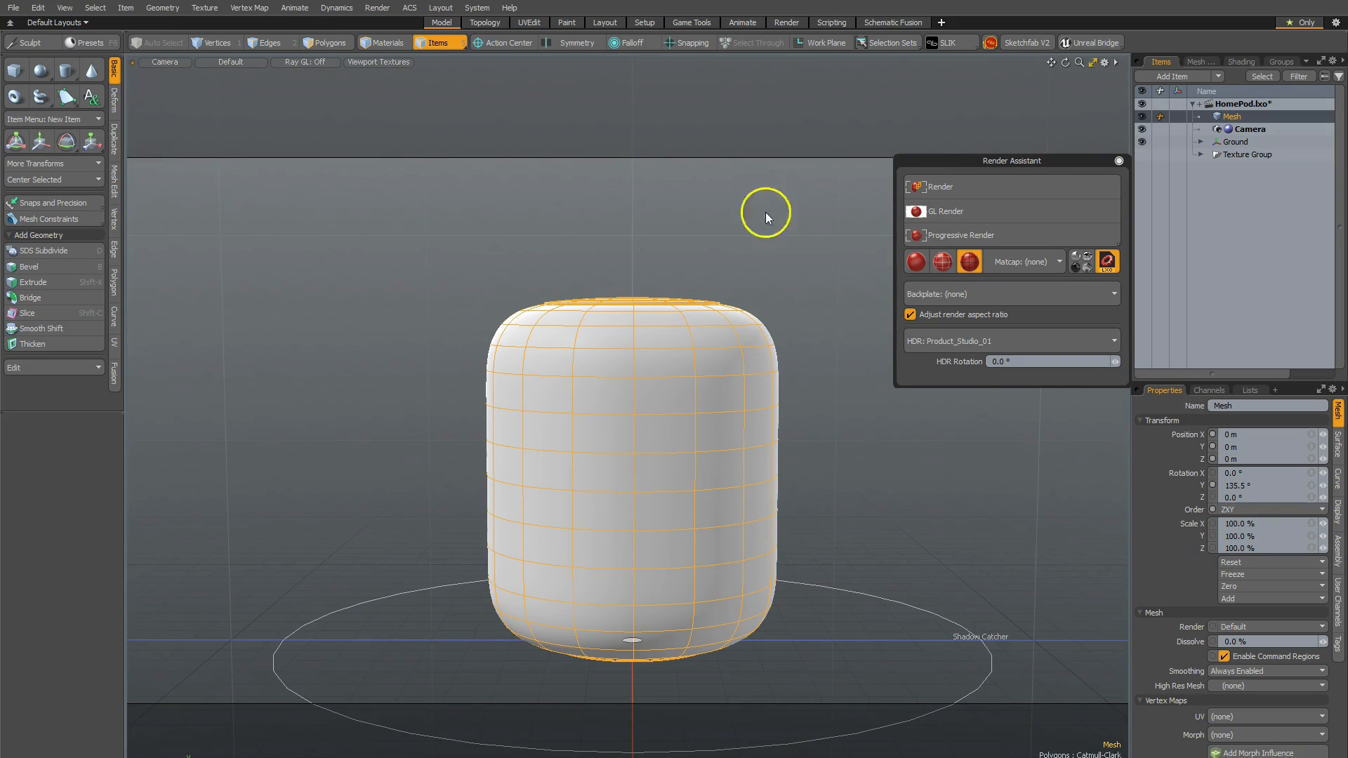
{"action": "mouse_move", "coordinate": [823, 295]}
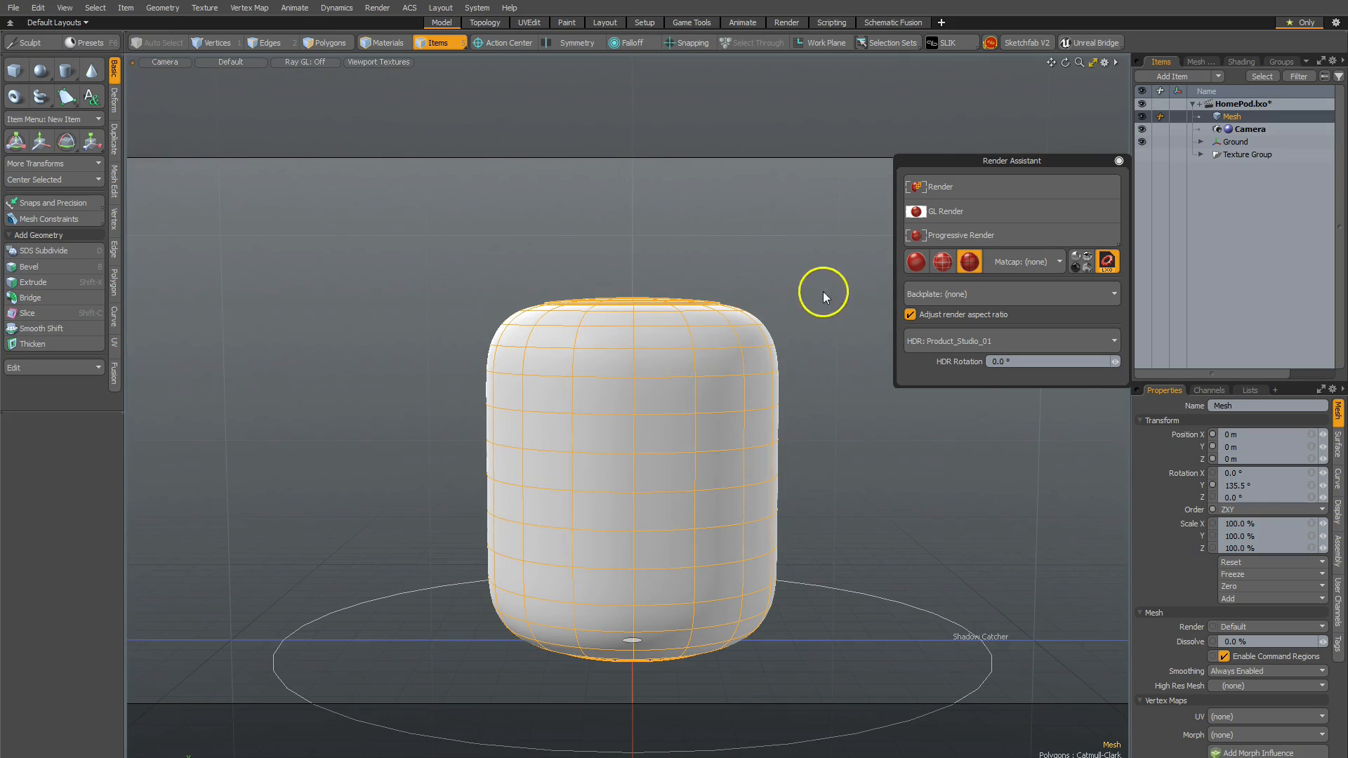
{"action": "left_click", "coordinate": [945, 210]}
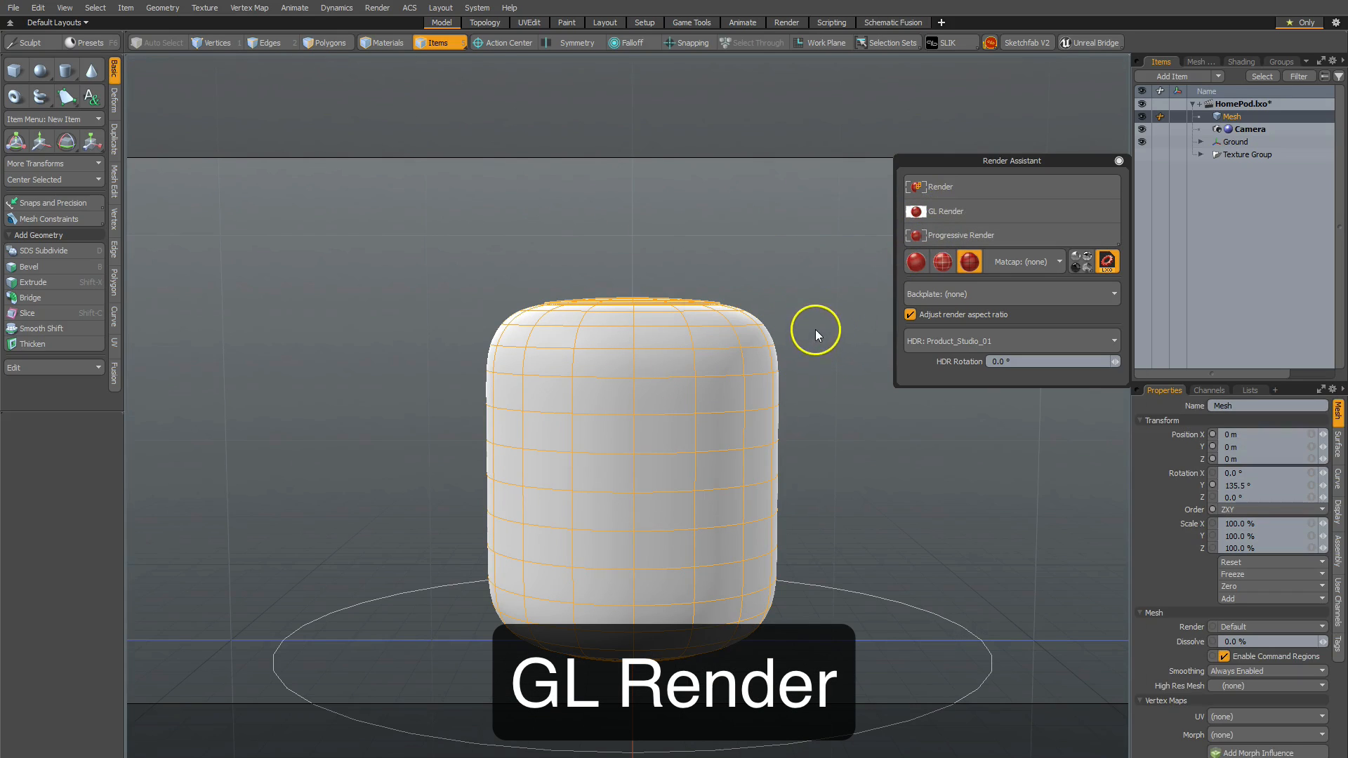
{"action": "left_click", "coordinate": [945, 210]}
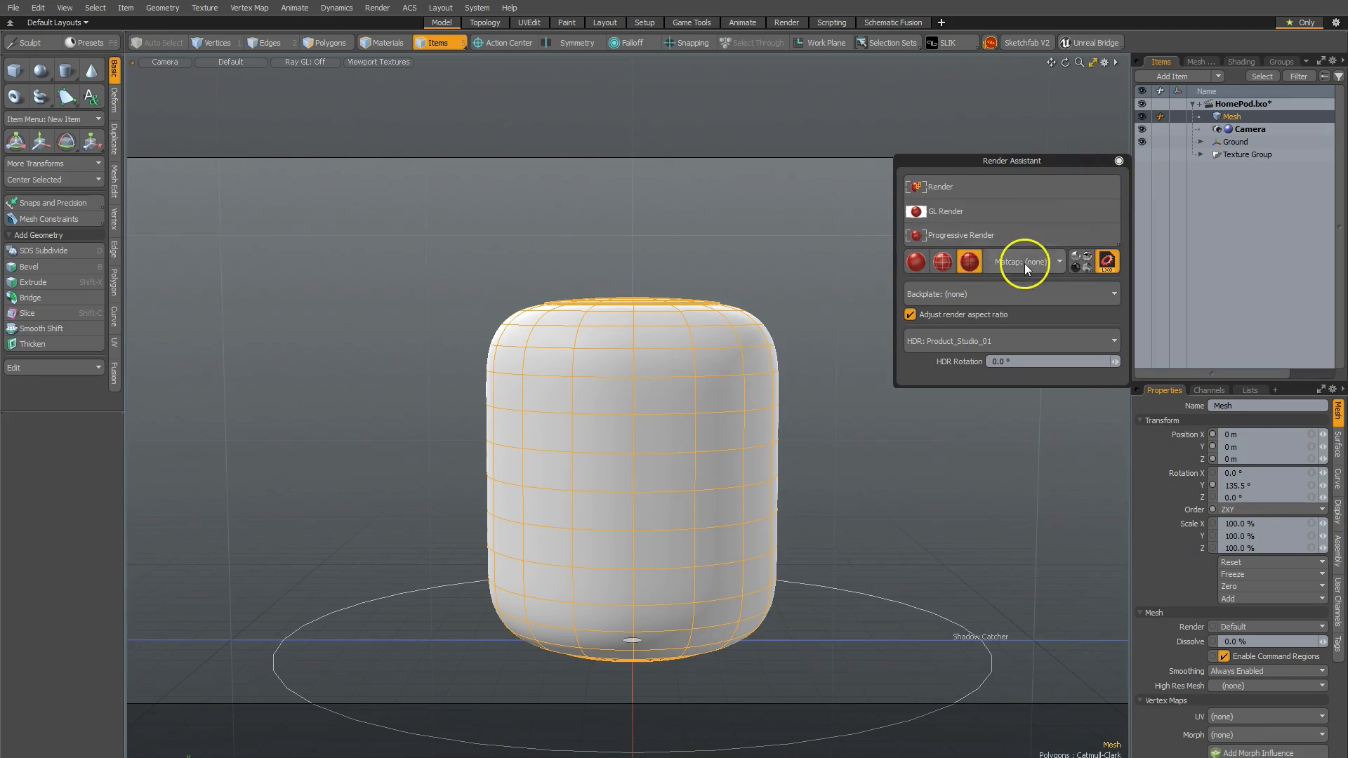
Step: Run and close a progressive render preview, then try a different wireframe overlay style
{"action": "left_click", "coordinate": [959, 235]}
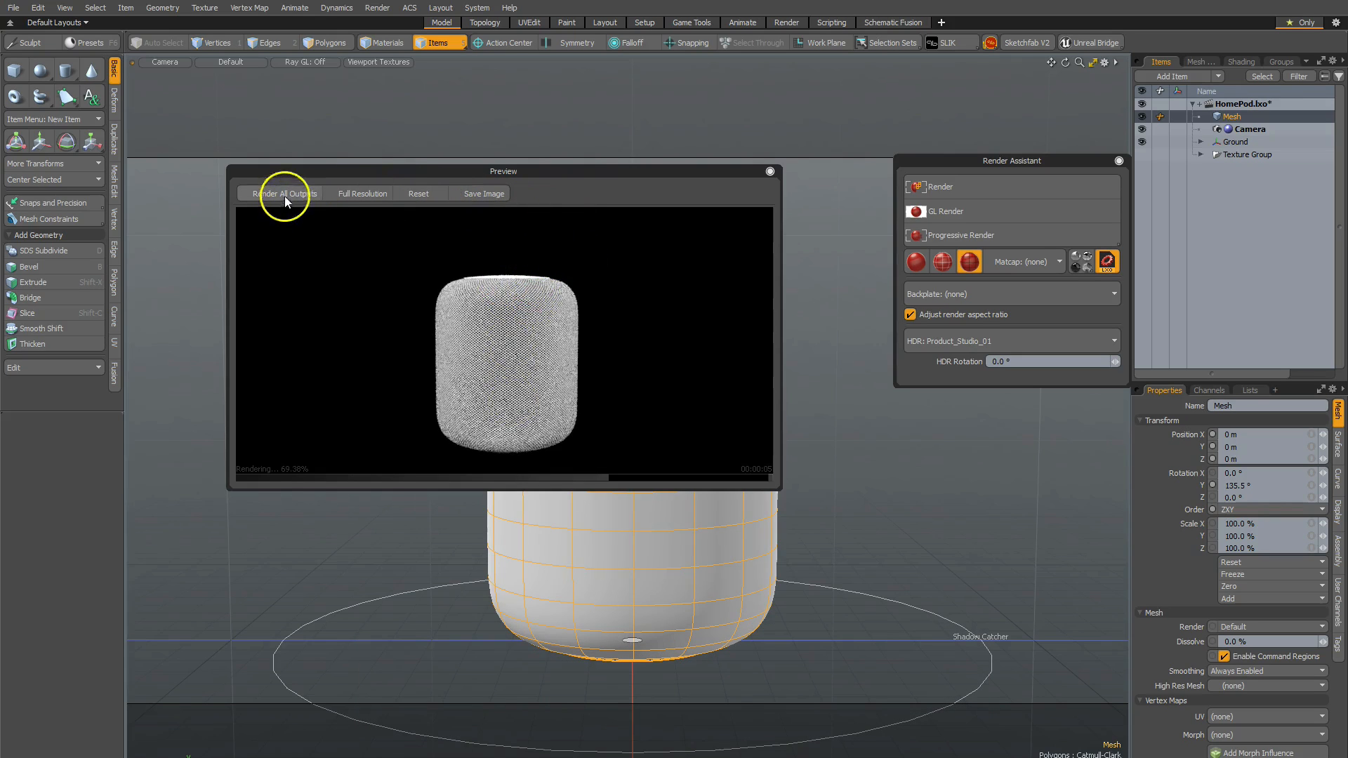
{"action": "mouse_move", "coordinate": [777, 211]}
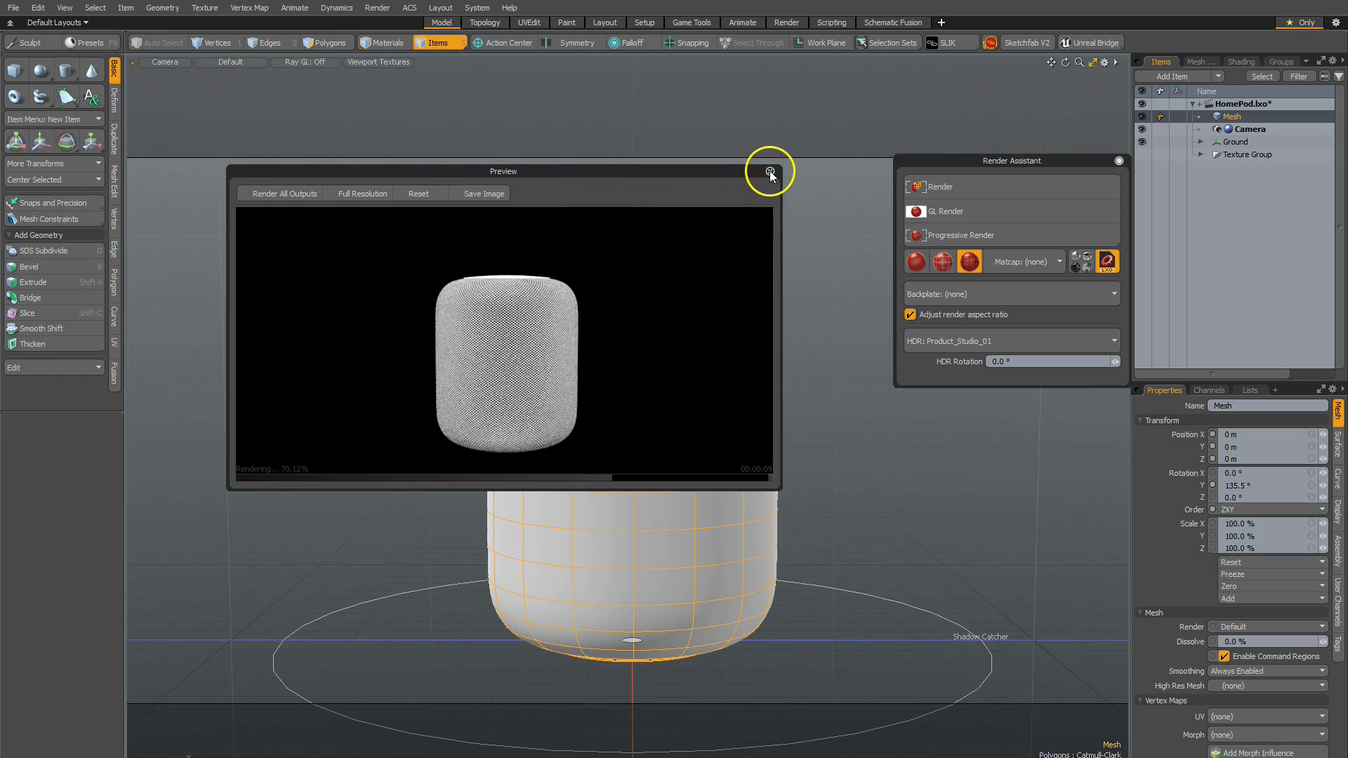
{"action": "left_click", "coordinate": [770, 171]}
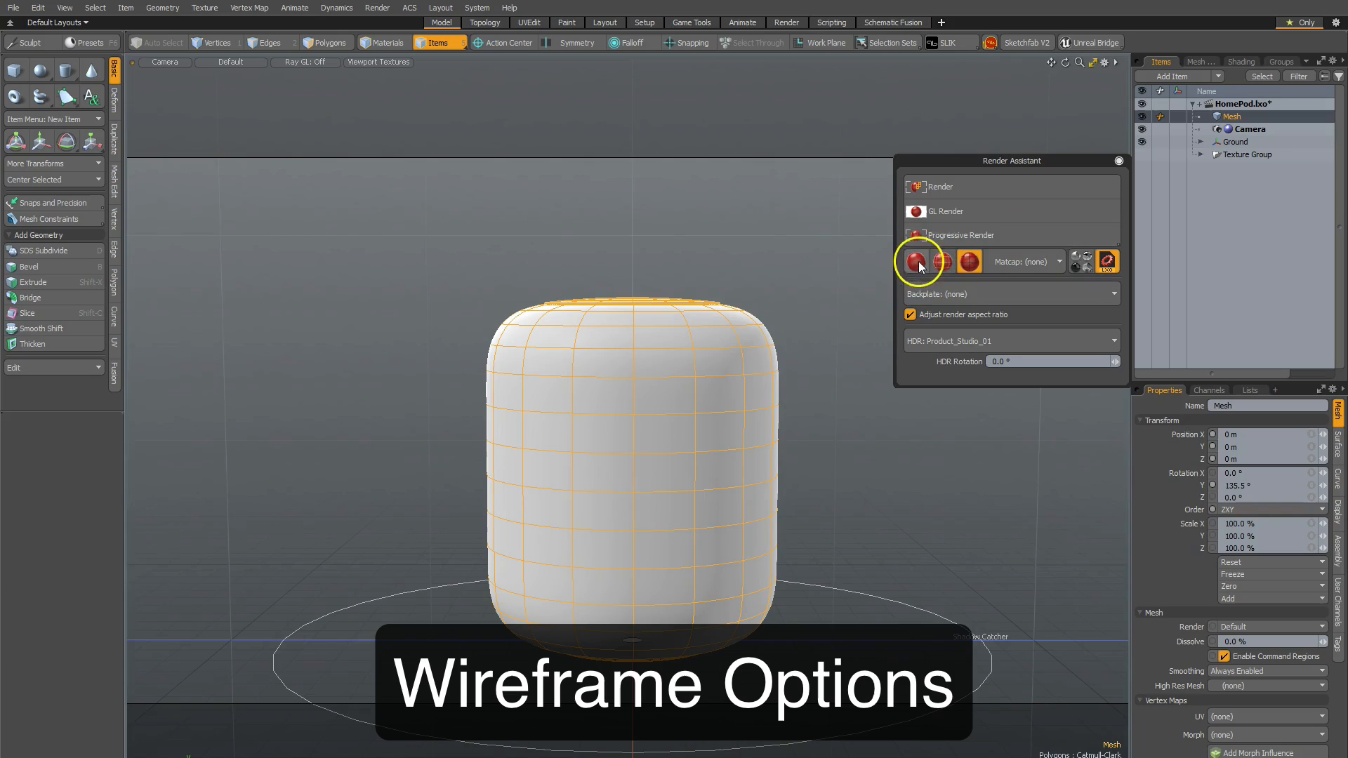
{"action": "left_click", "coordinate": [941, 262]}
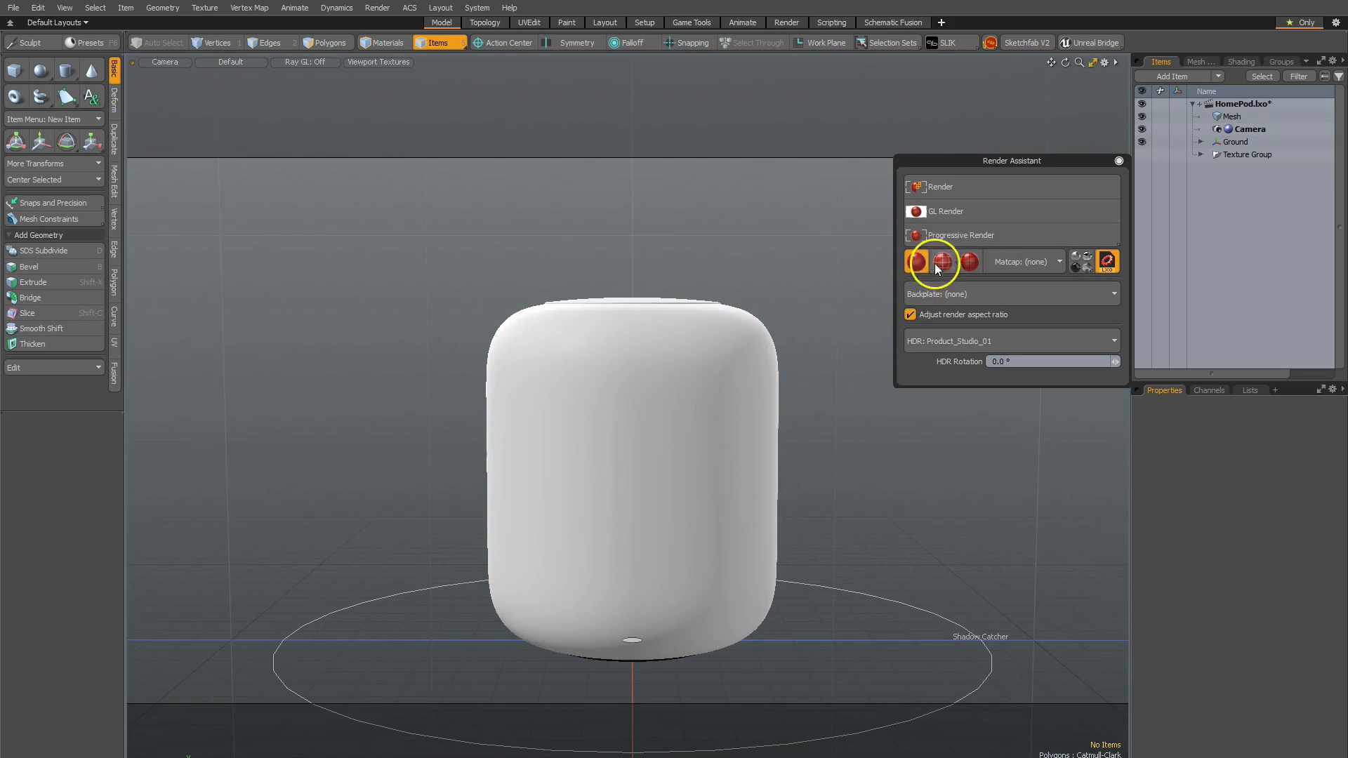
{"action": "left_click", "coordinate": [916, 263]}
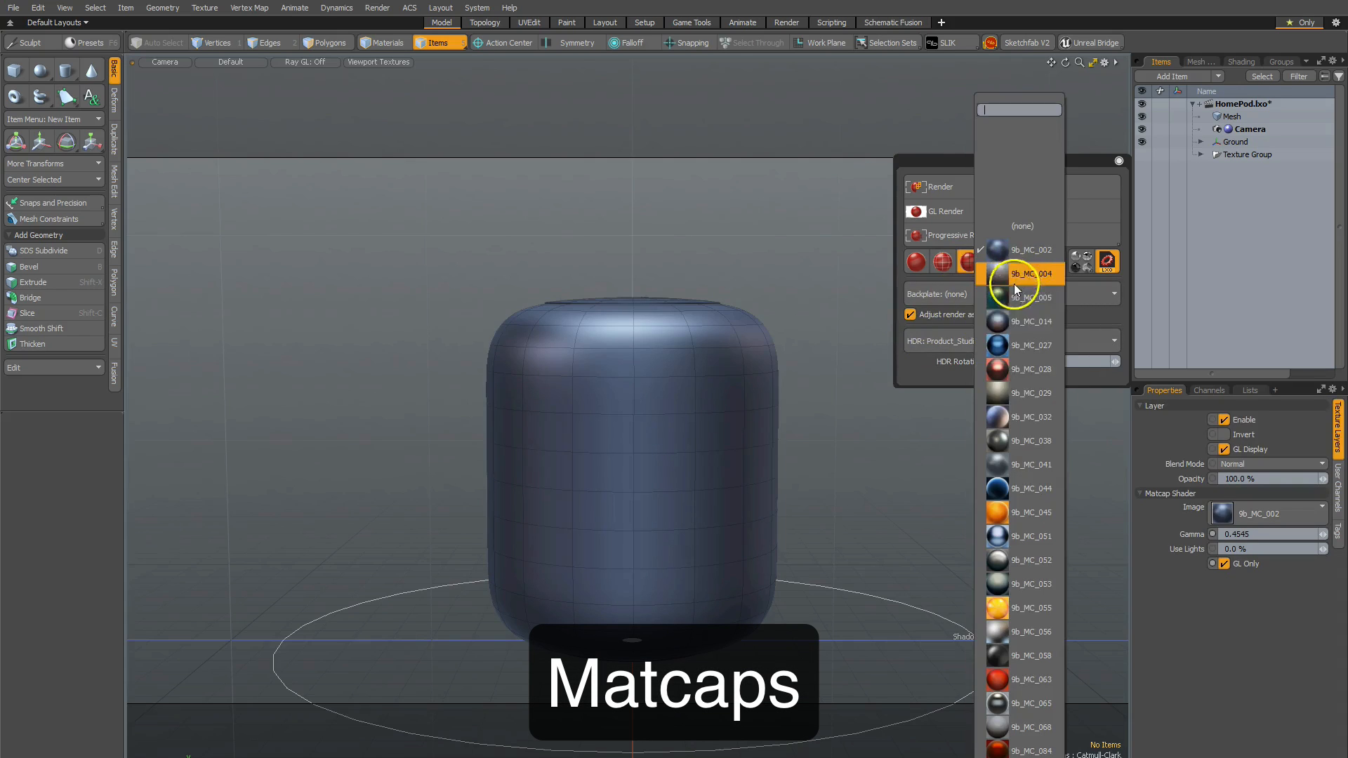
Step: Try the copper 9b_MC_028 matcap, then the red 9b_MC_063 matcap on the HomePod
{"action": "left_click", "coordinate": [1024, 369]}
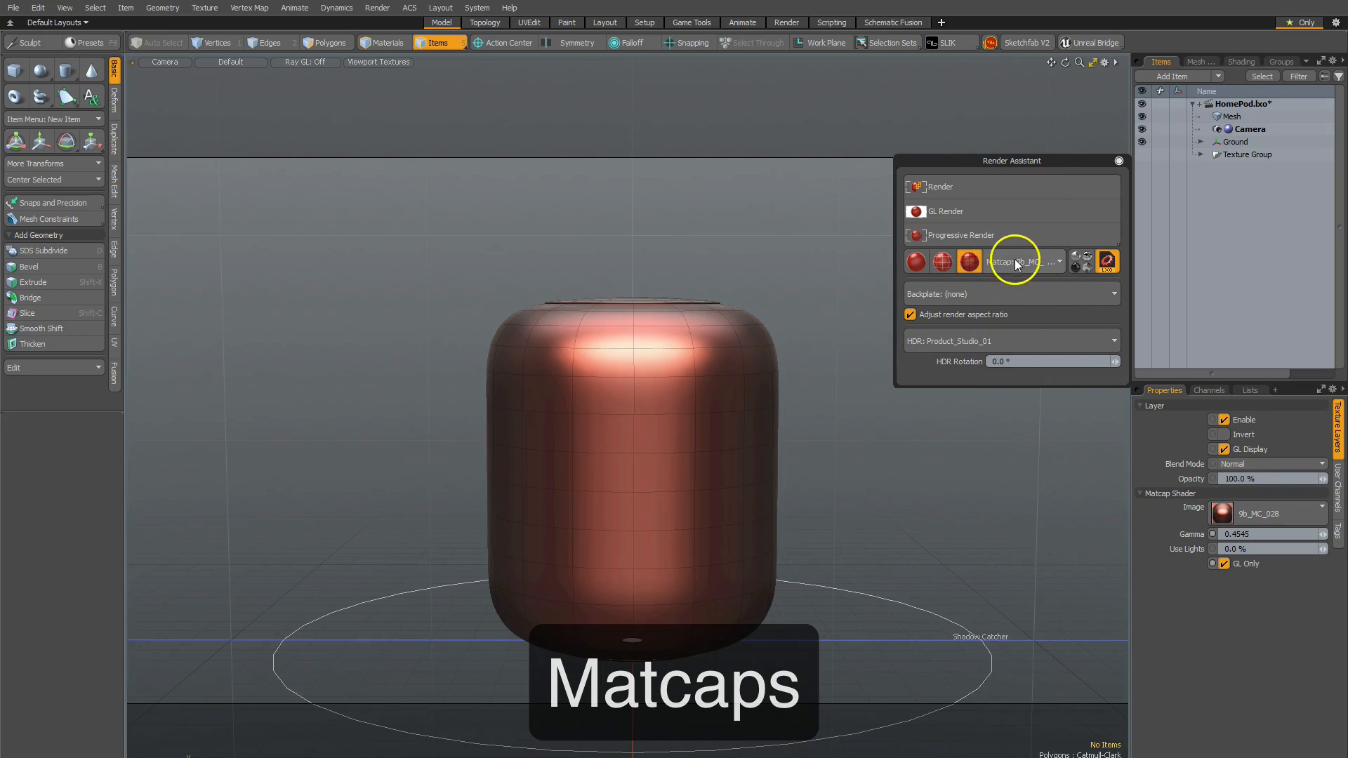
{"action": "left_click", "coordinate": [1023, 261]}
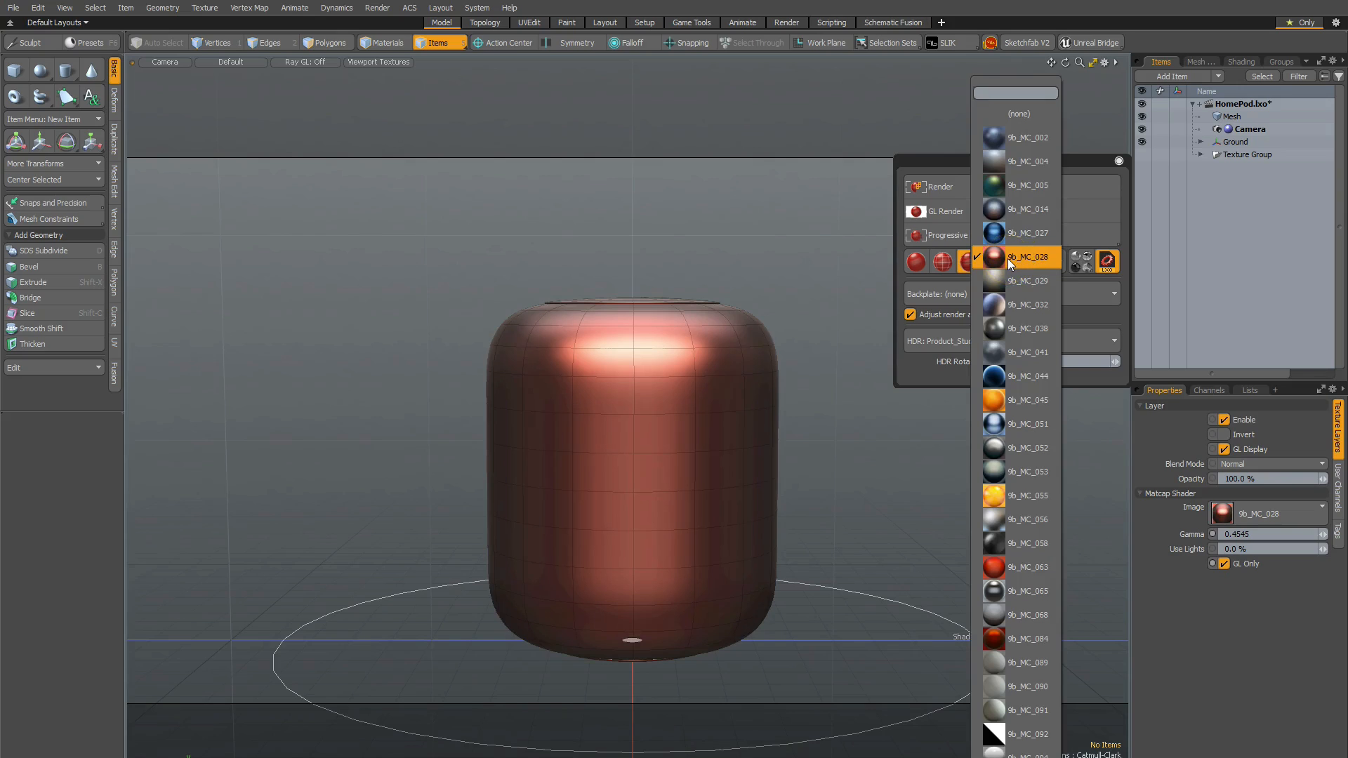
{"action": "type", "text": "6"}
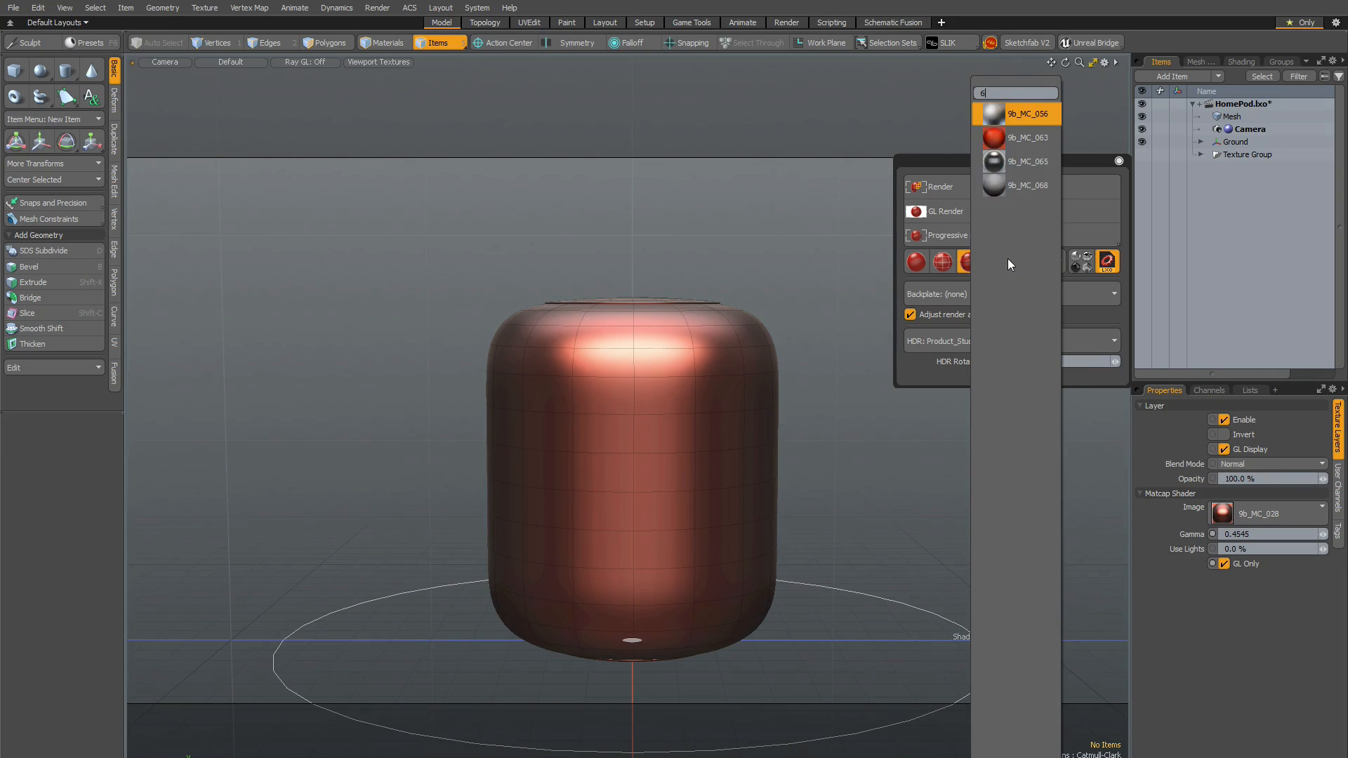
{"action": "left_click", "coordinate": [1027, 136]}
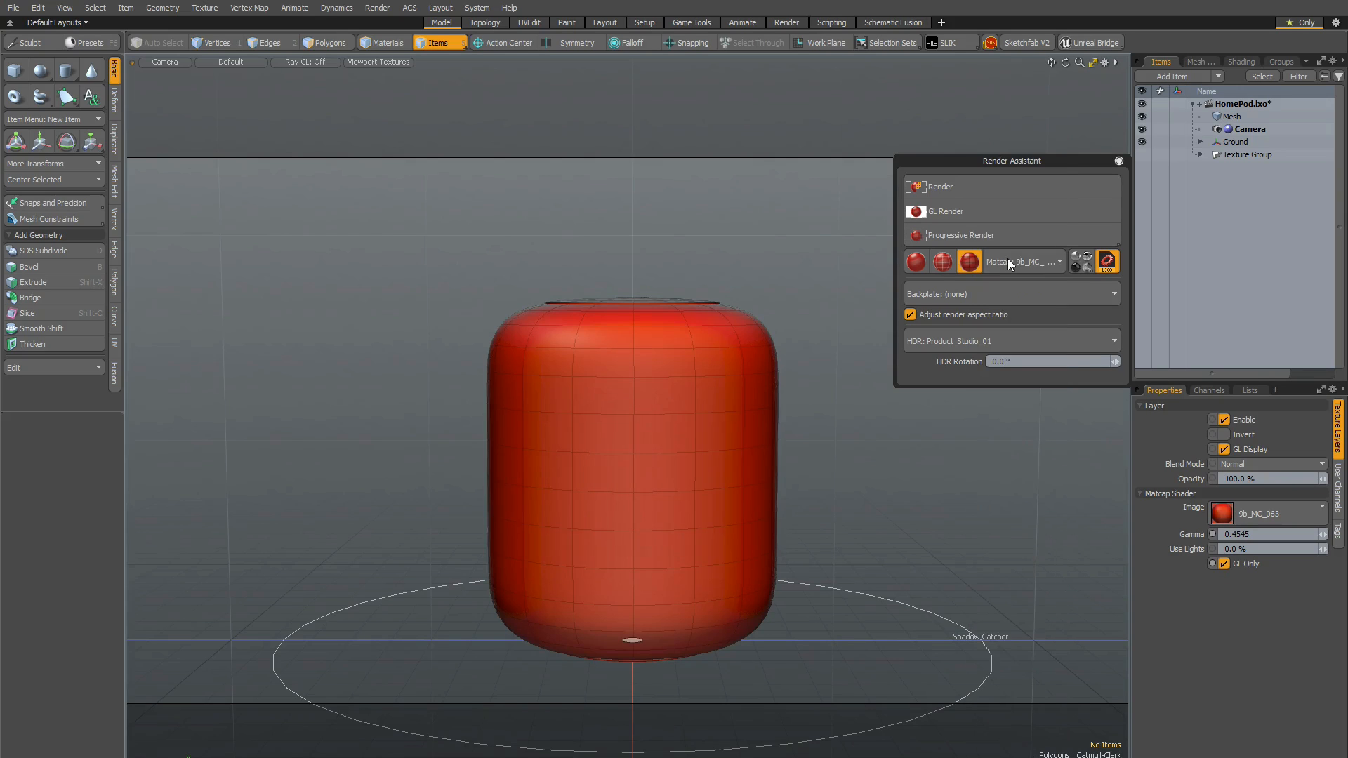
Step: Clear the matcap back to (none) and bring up the scene's shader tree
{"action": "left_click", "coordinate": [1025, 261]}
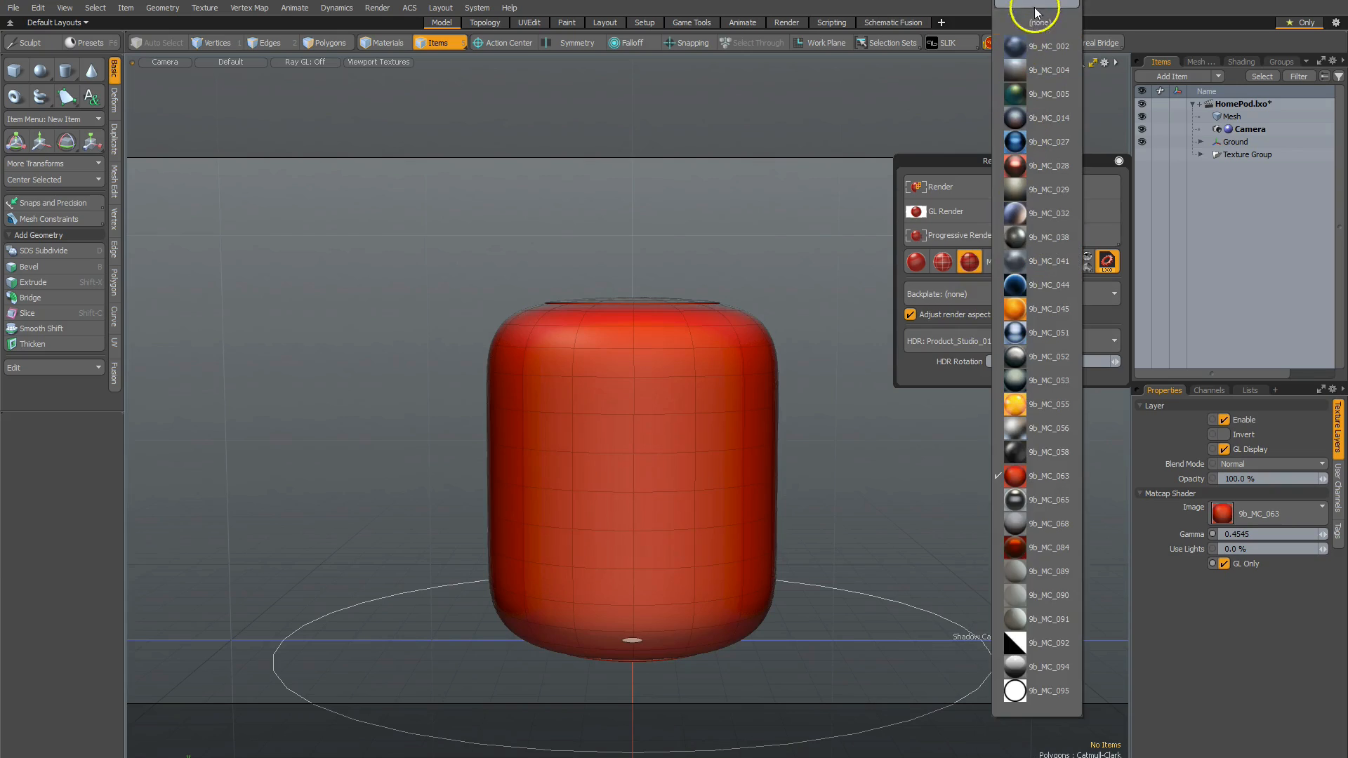
{"action": "left_click", "coordinate": [1036, 10]}
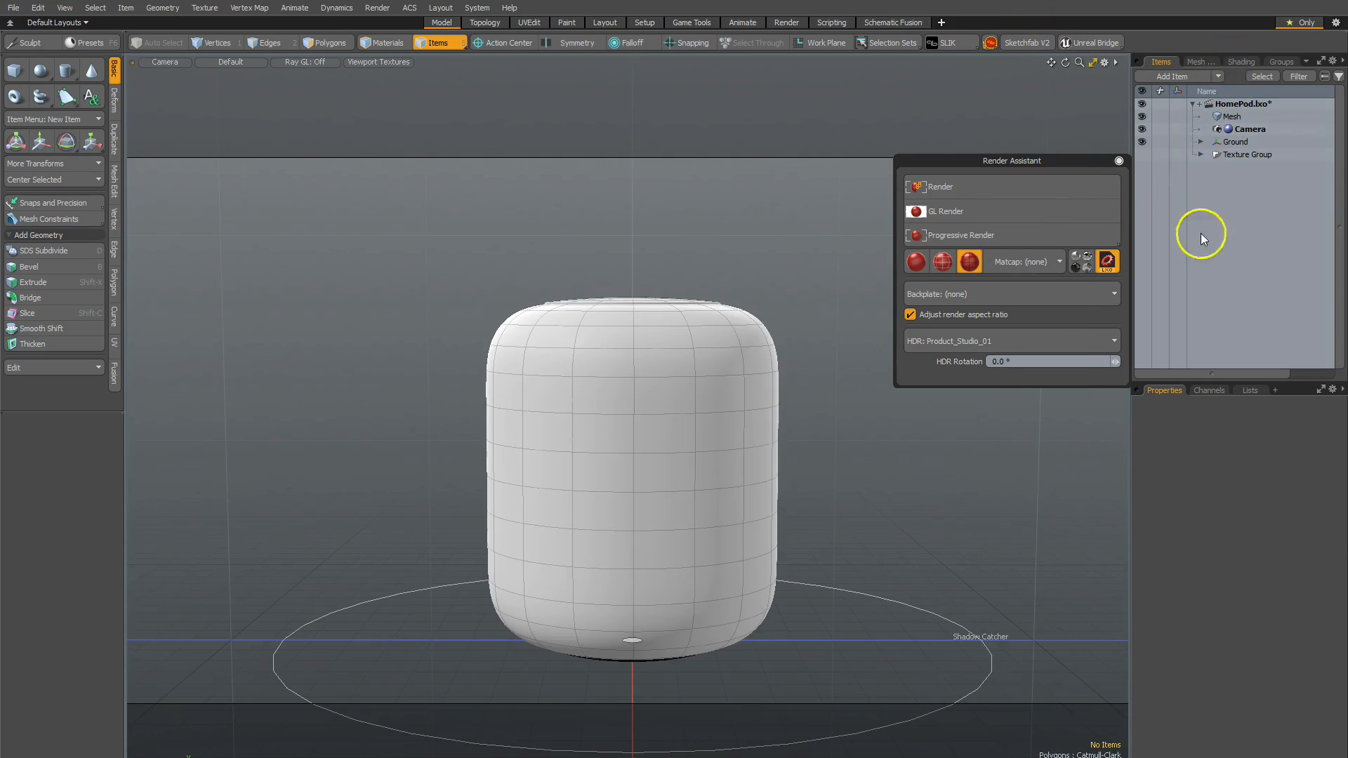
{"action": "left_click", "coordinate": [1239, 60]}
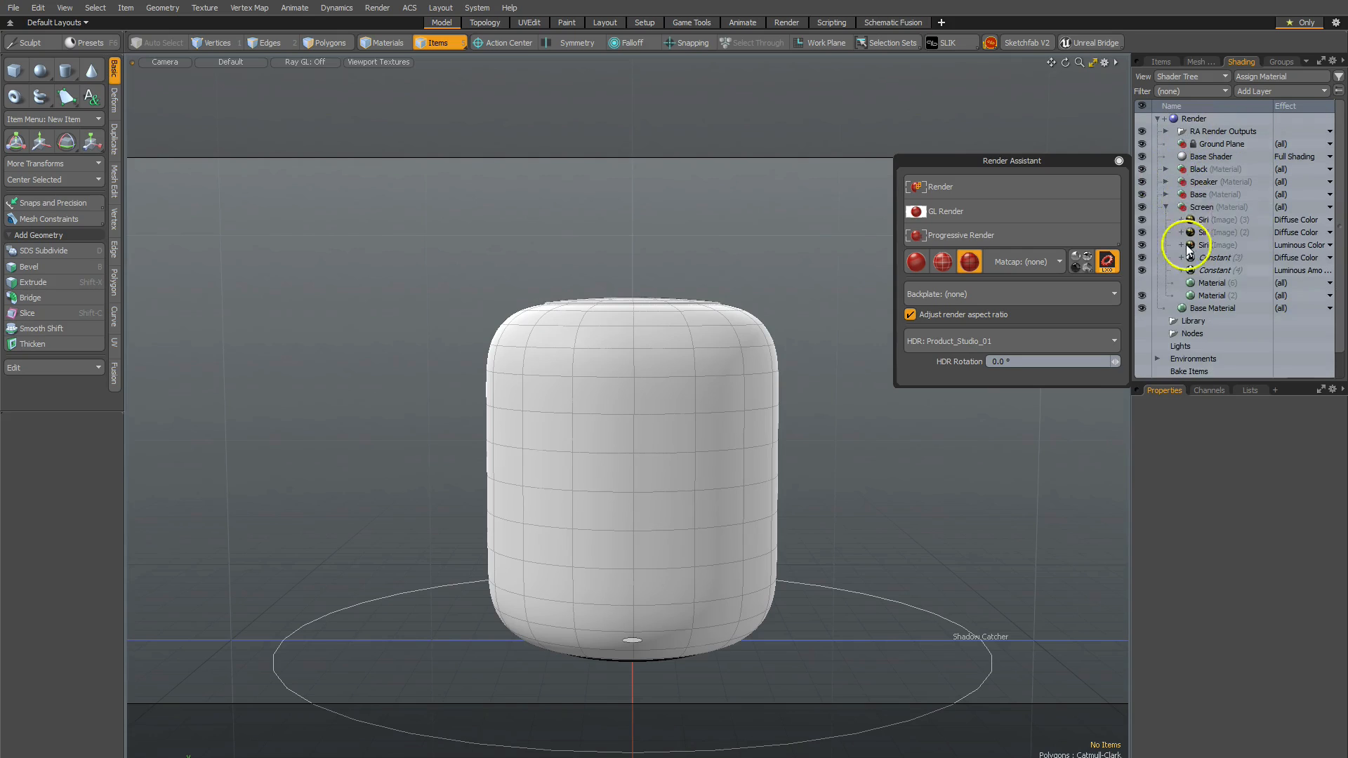
Step: Collapse the Screen material's layers and browse the RA Materials preset library
{"action": "left_click", "coordinate": [1167, 206]}
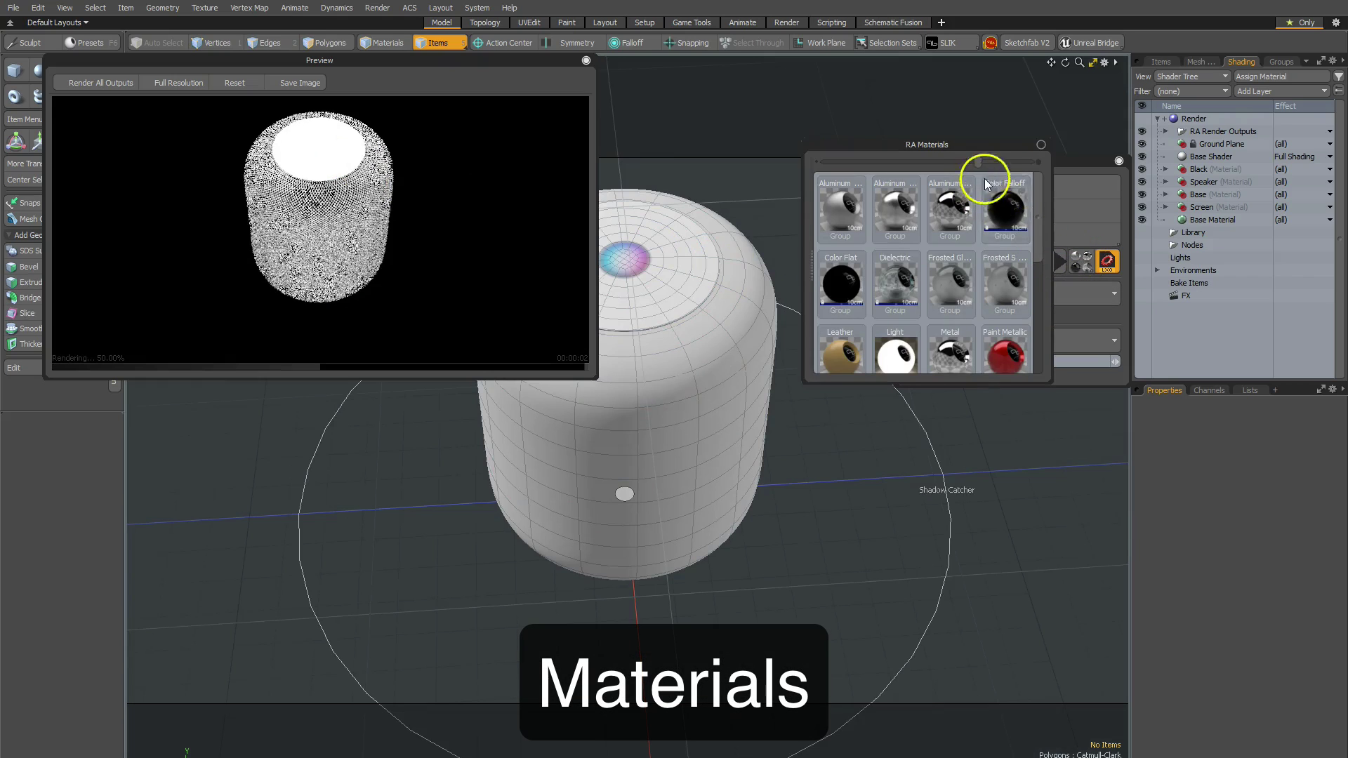
{"action": "scroll", "scroll_direction": "down", "scroll_amount": 3}
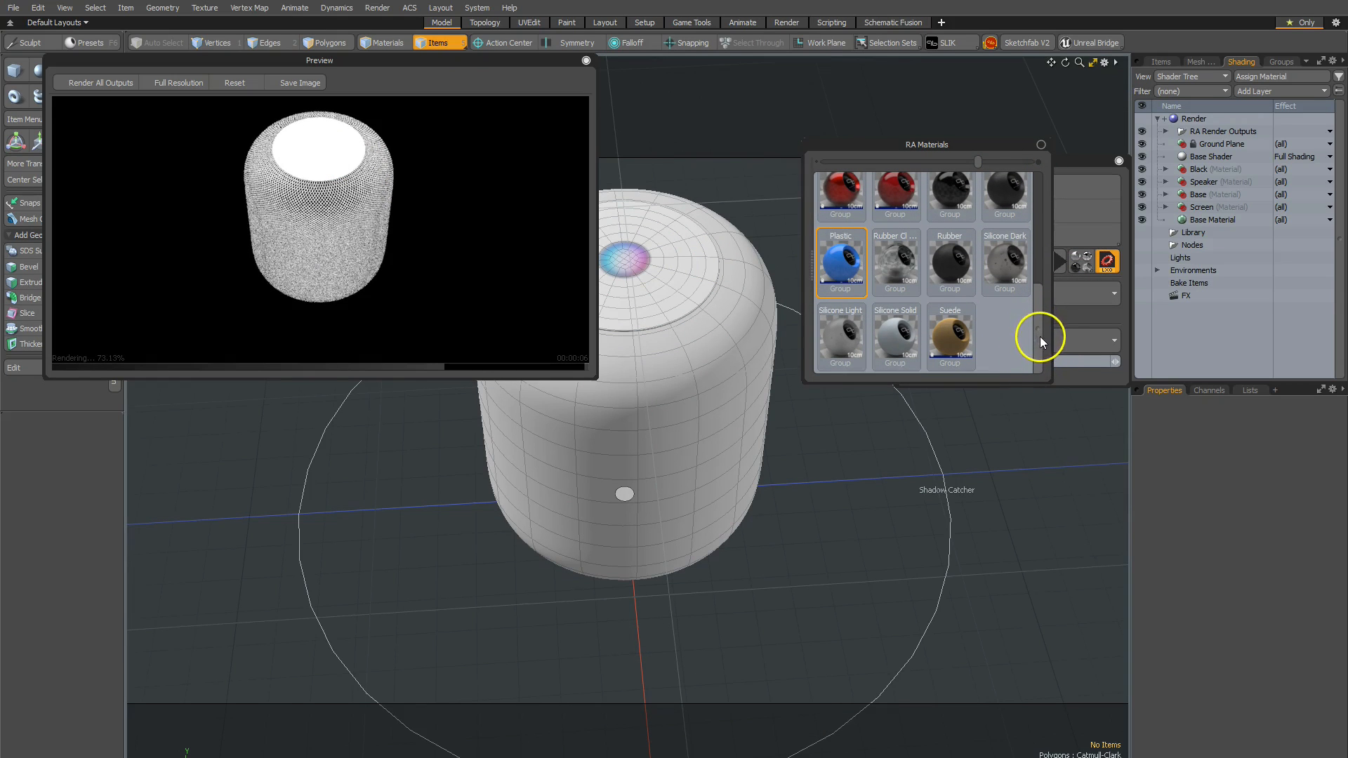
{"action": "scroll", "scroll_direction": "up", "scroll_amount": 3}
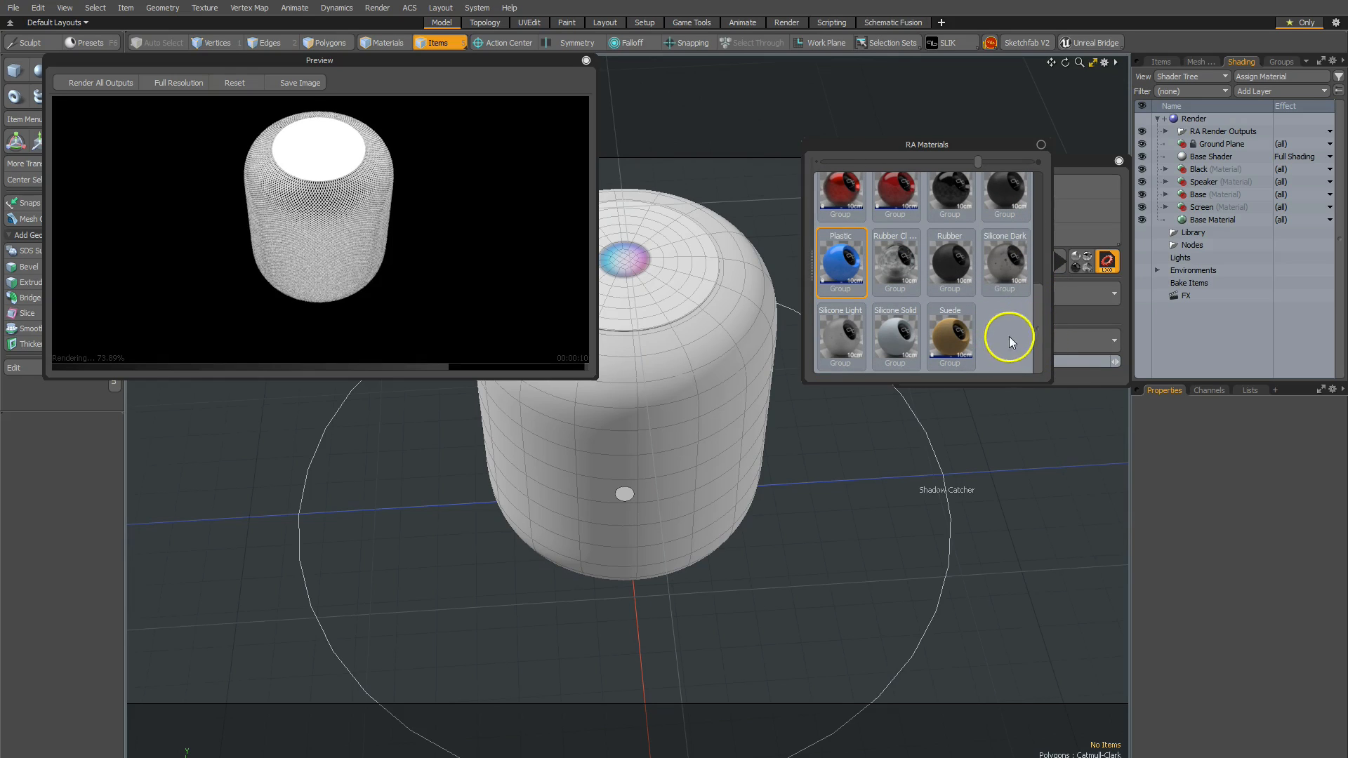
{"action": "mouse_move", "coordinate": [1035, 327]}
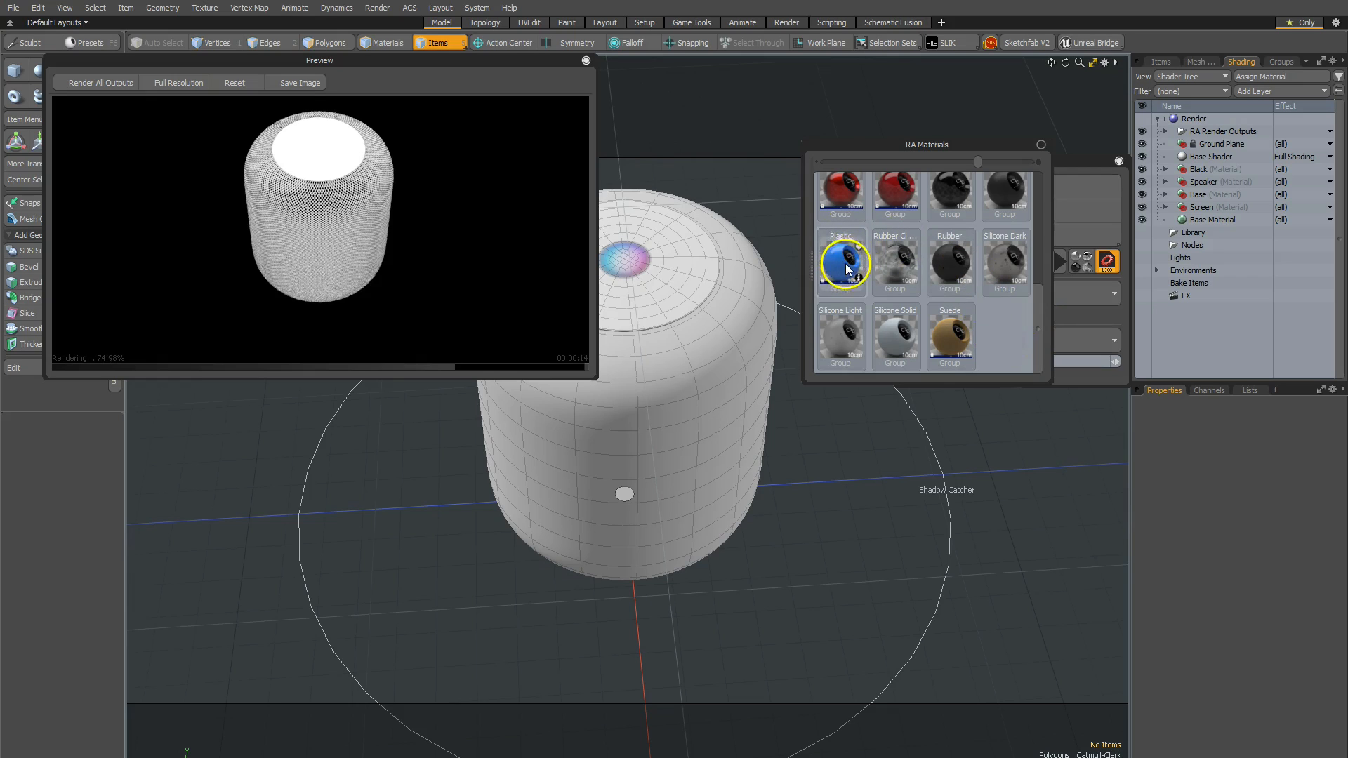
Step: Apply the green Plastic preset to the top screen, then undo it and close RA Materials
{"action": "left_click", "coordinate": [842, 262]}
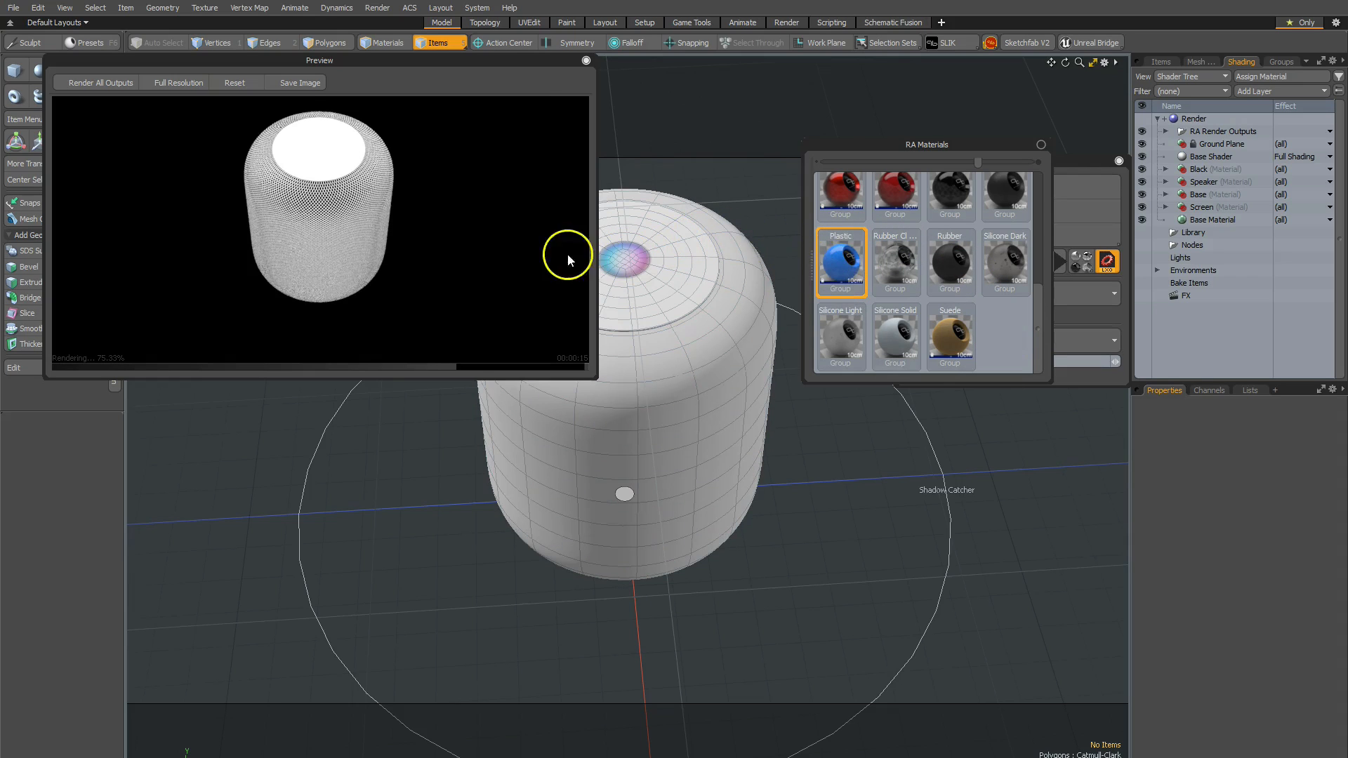
{"action": "mouse_move", "coordinate": [313, 153]}
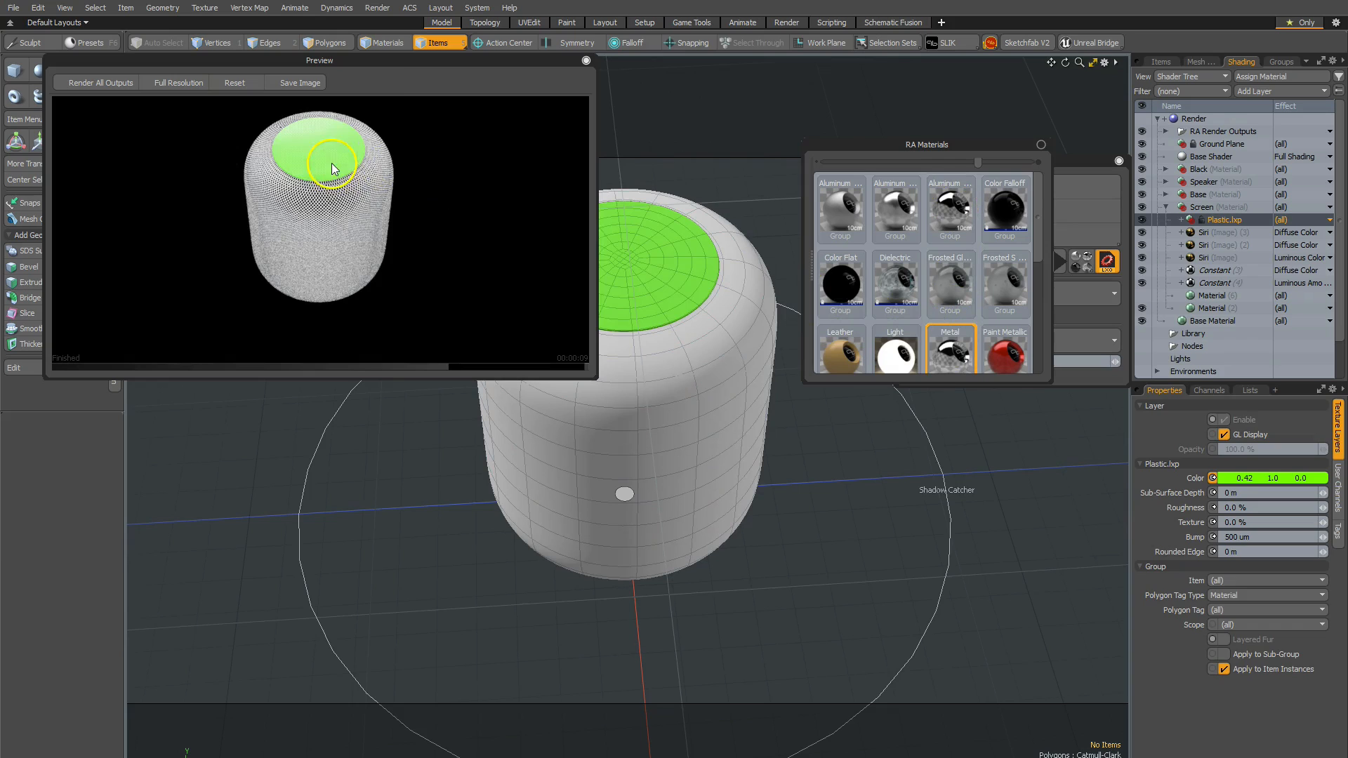
{"action": "left_click", "coordinate": [949, 345]}
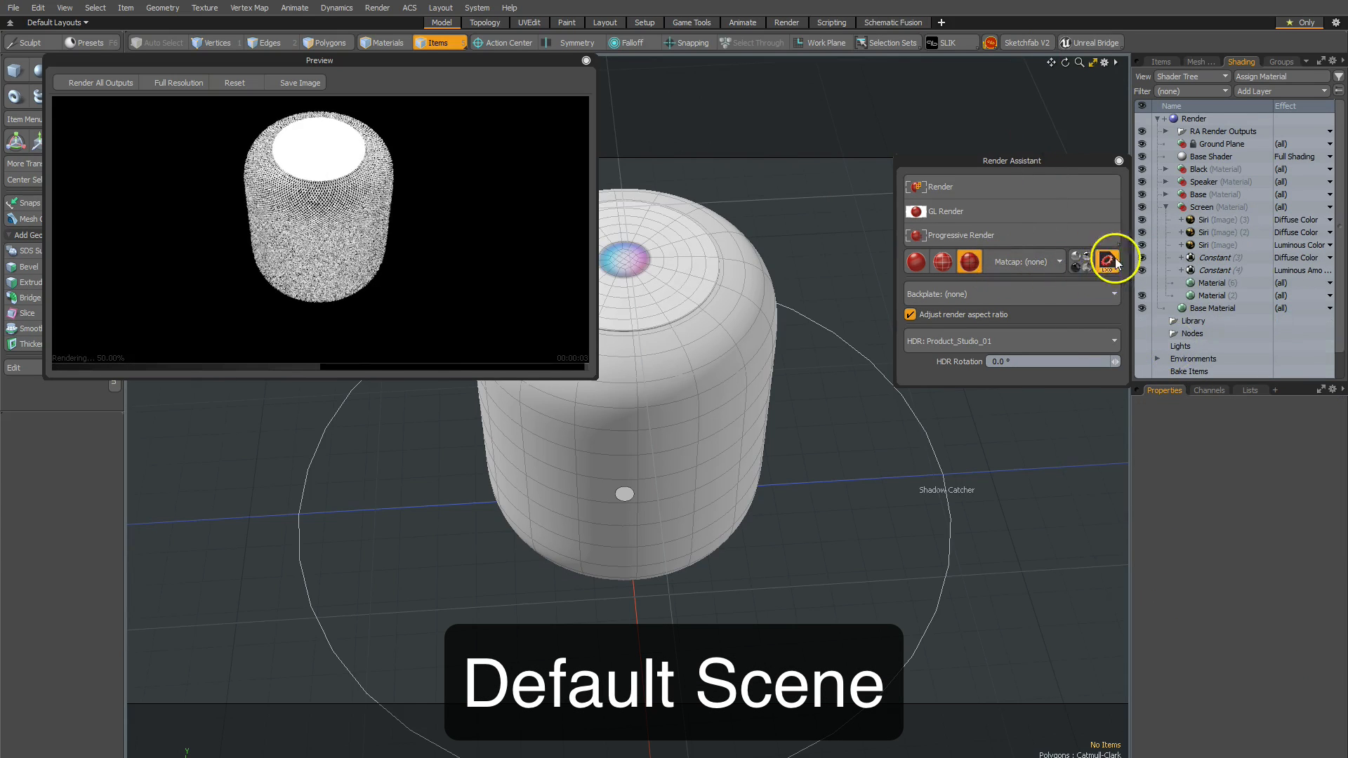
Step: Load the kit's default scene with a shadow-catcher ground plane and inspect its shading layers
{"action": "left_click", "coordinate": [1161, 61]}
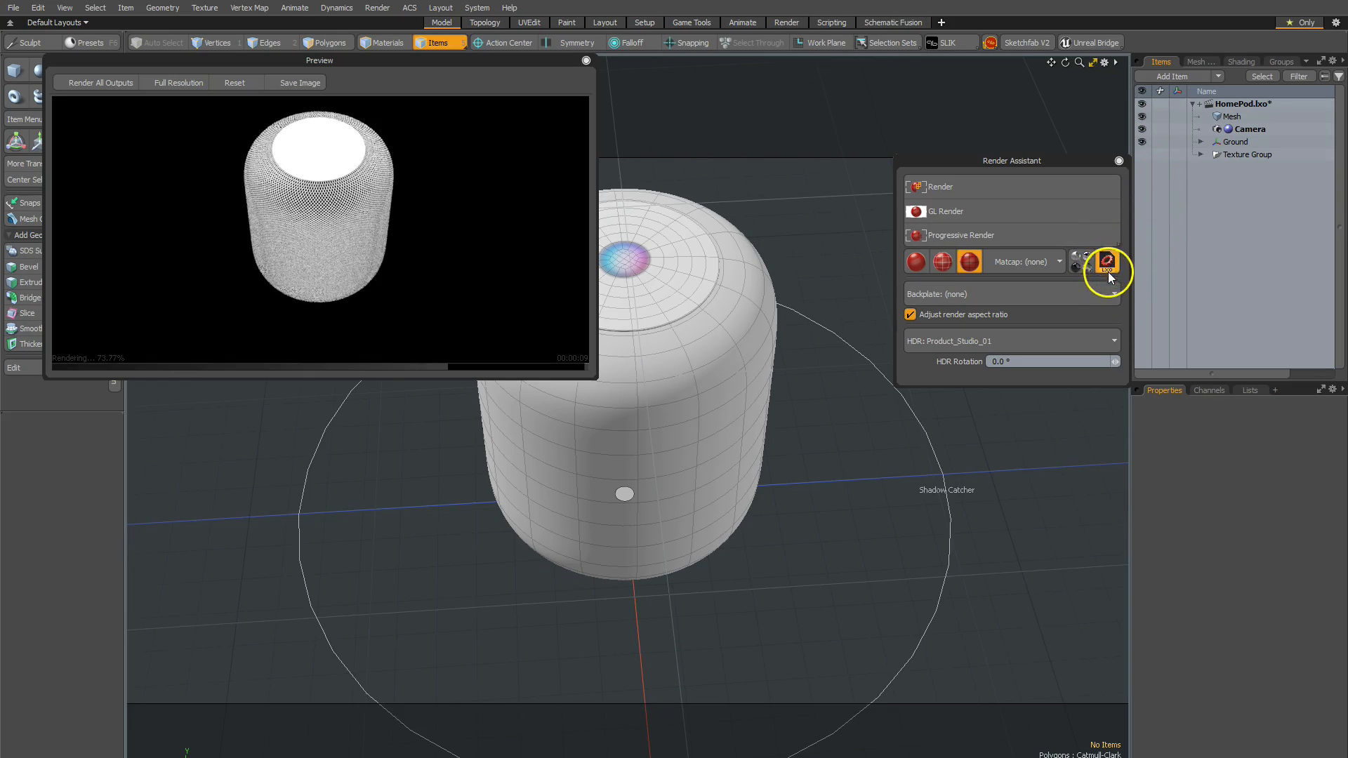
{"action": "mouse_move", "coordinate": [1171, 284]}
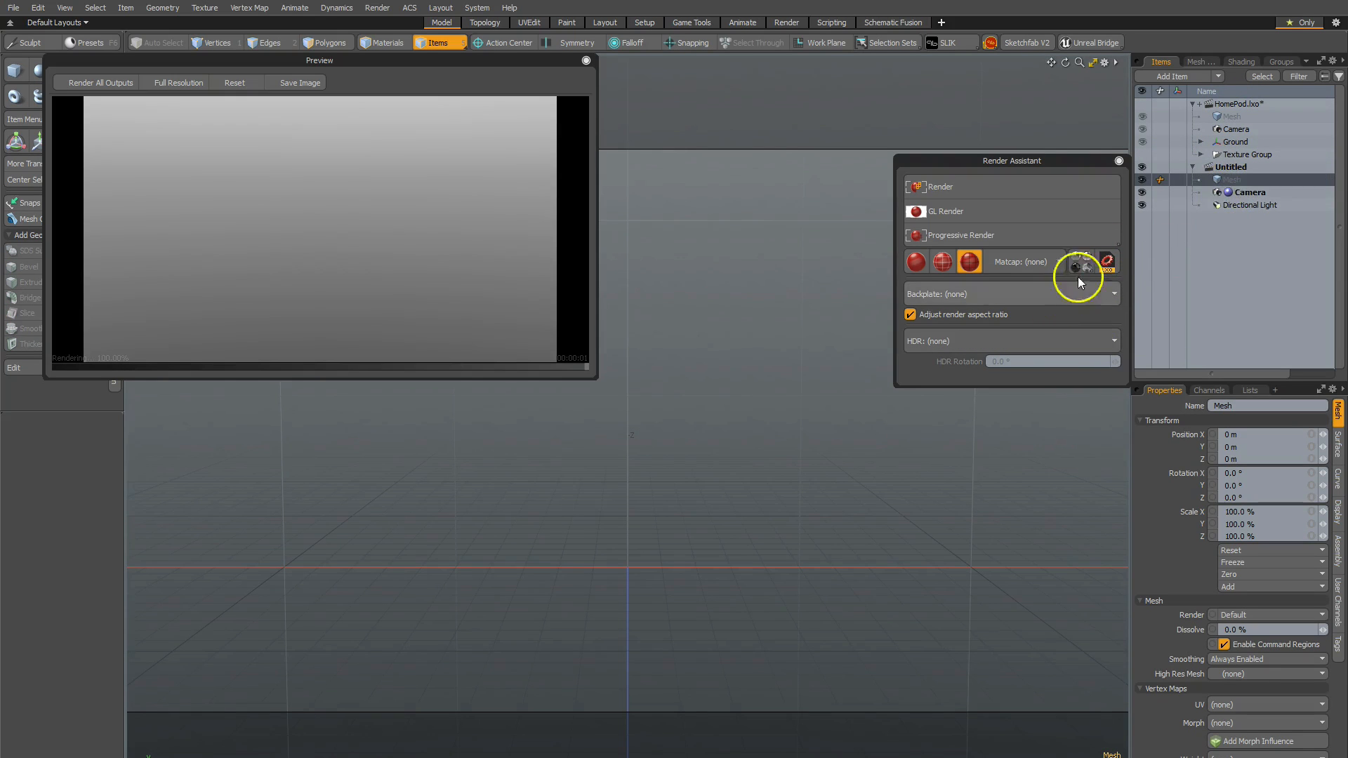
{"action": "left_click", "coordinate": [1245, 193]}
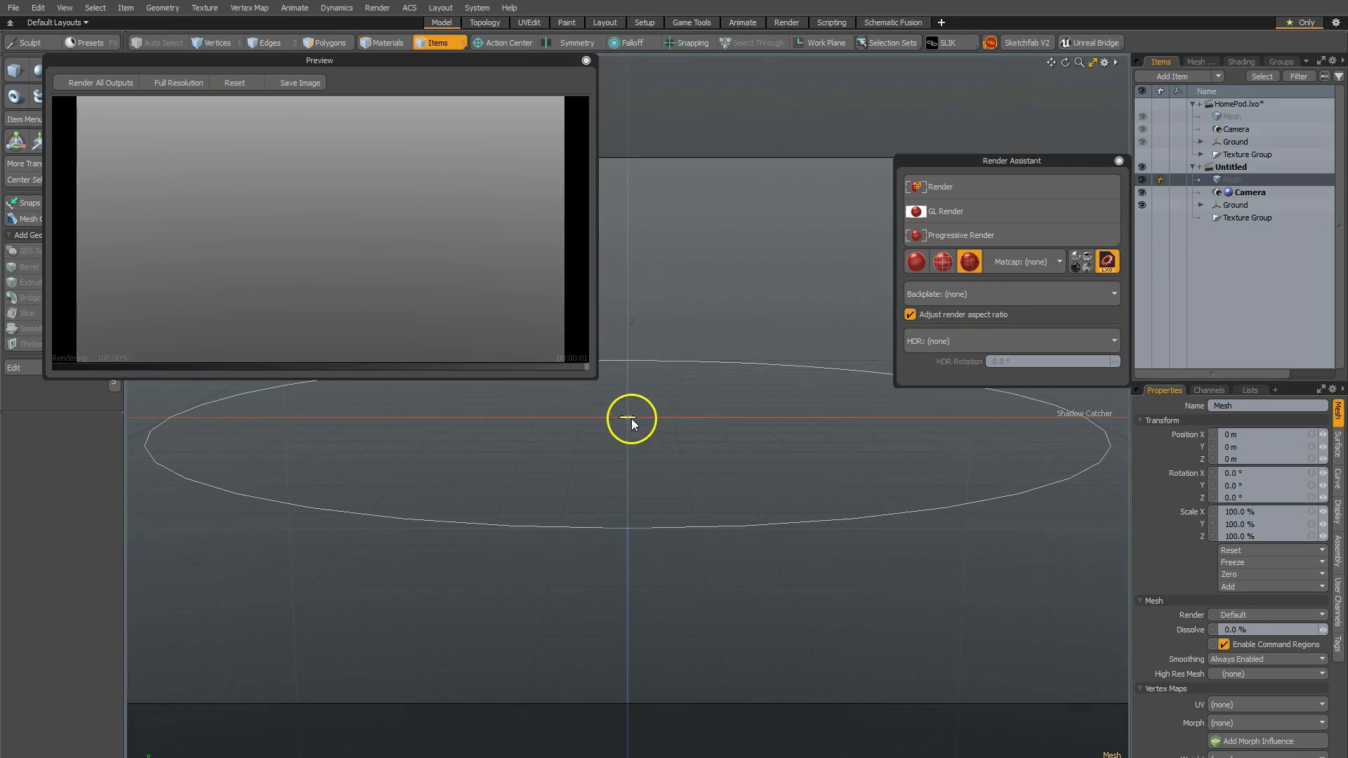
{"action": "left_click", "coordinate": [1240, 60]}
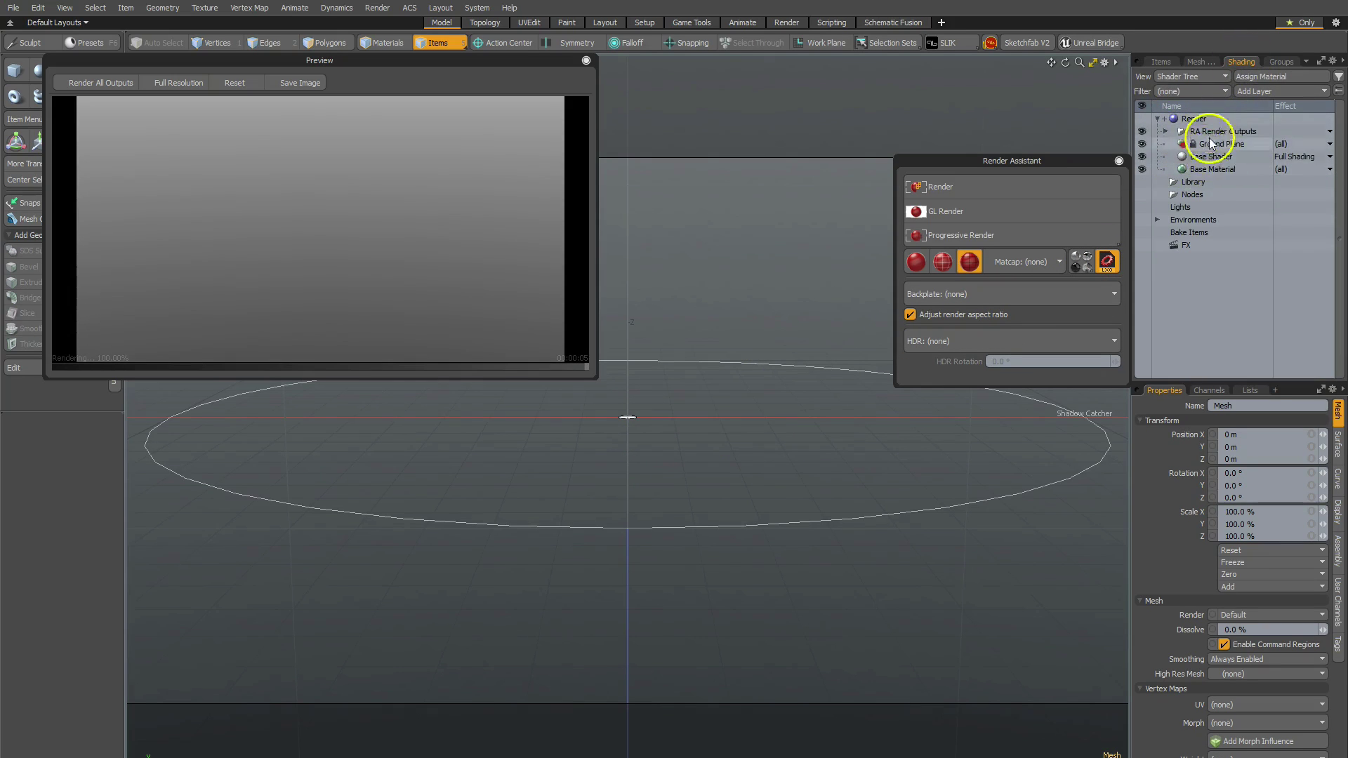
{"action": "left_click", "coordinate": [1160, 60]}
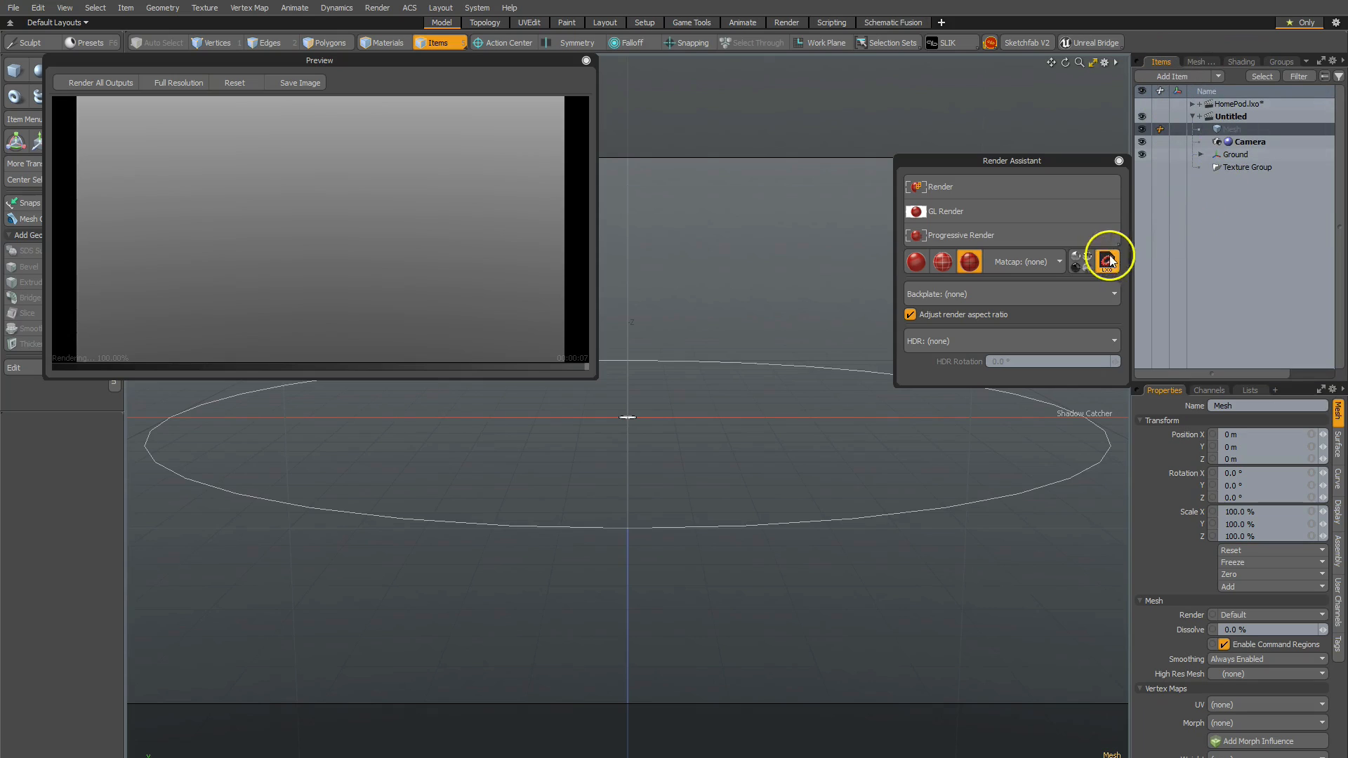
{"action": "mouse_move", "coordinate": [1028, 435]}
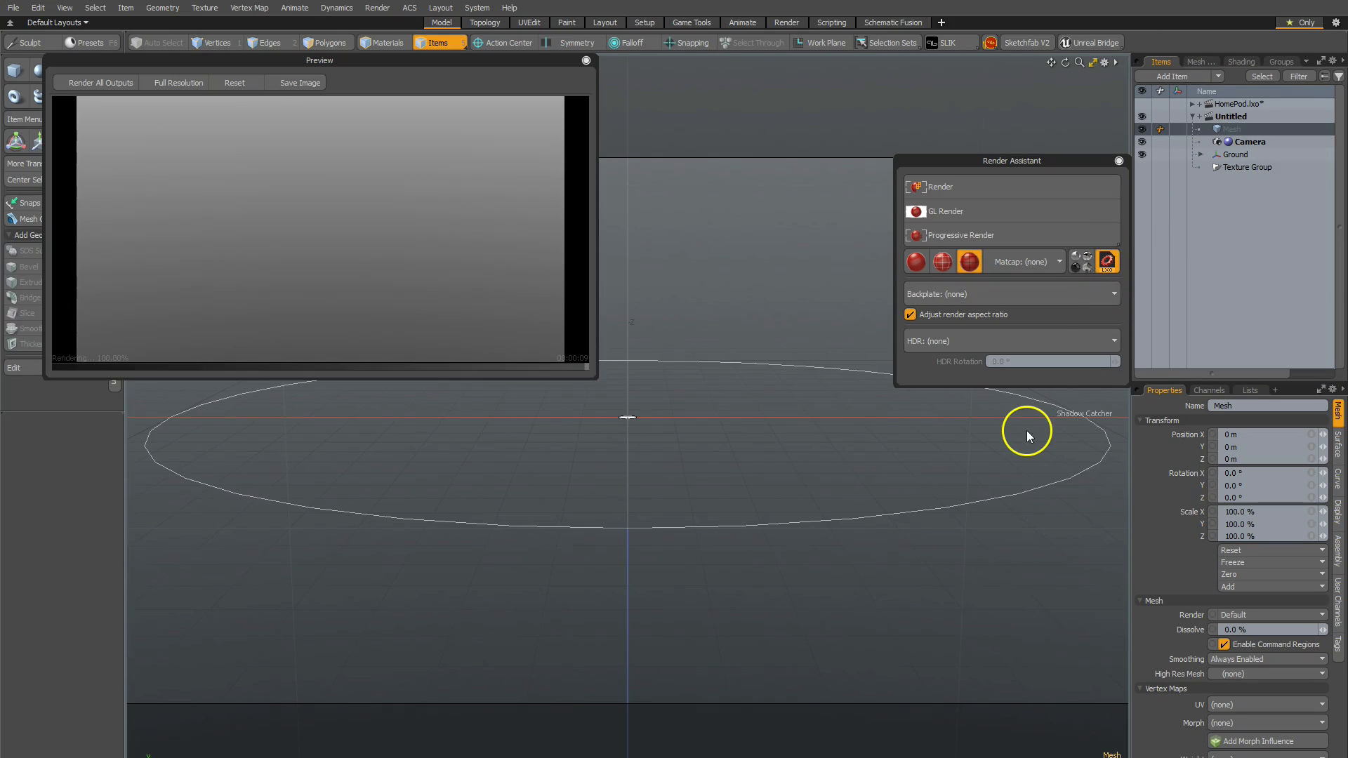
{"action": "mouse_move", "coordinate": [1106, 296]}
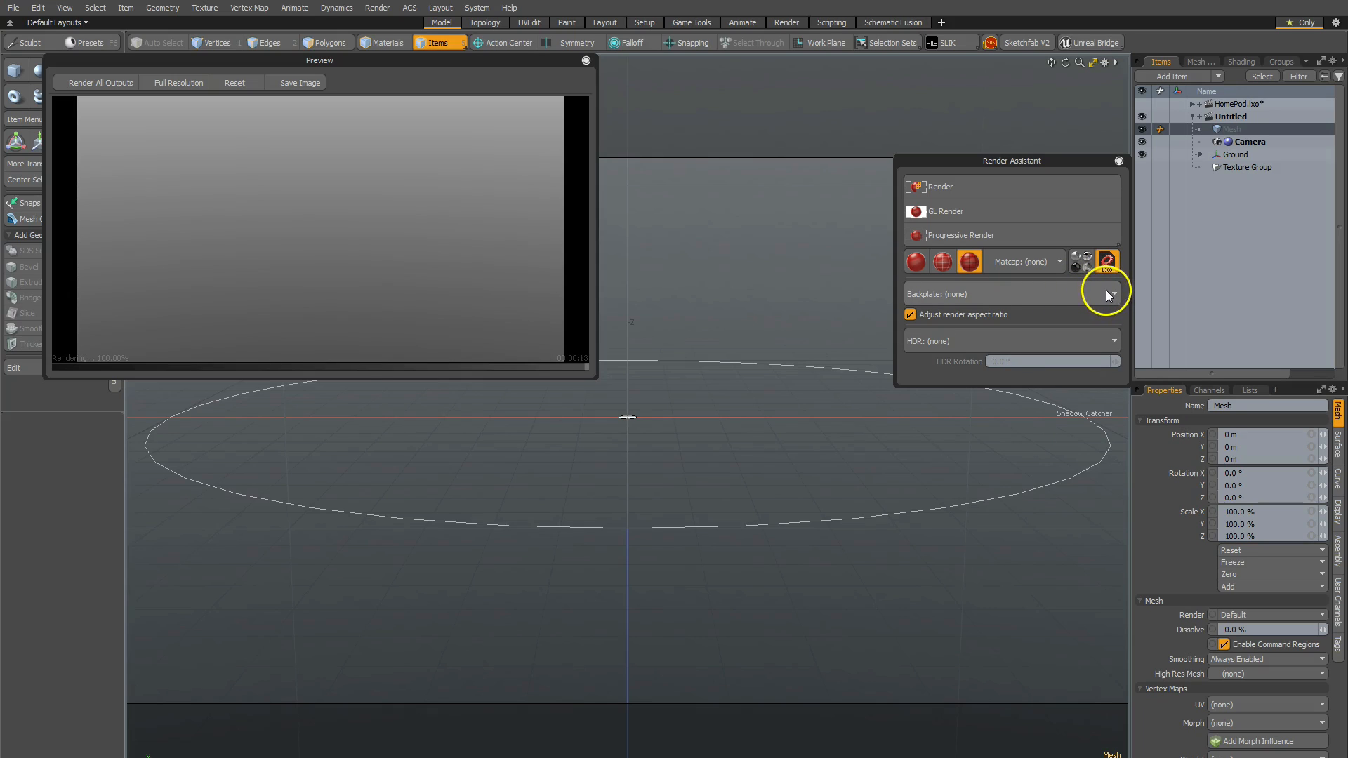
{"action": "mouse_move", "coordinate": [986, 398]}
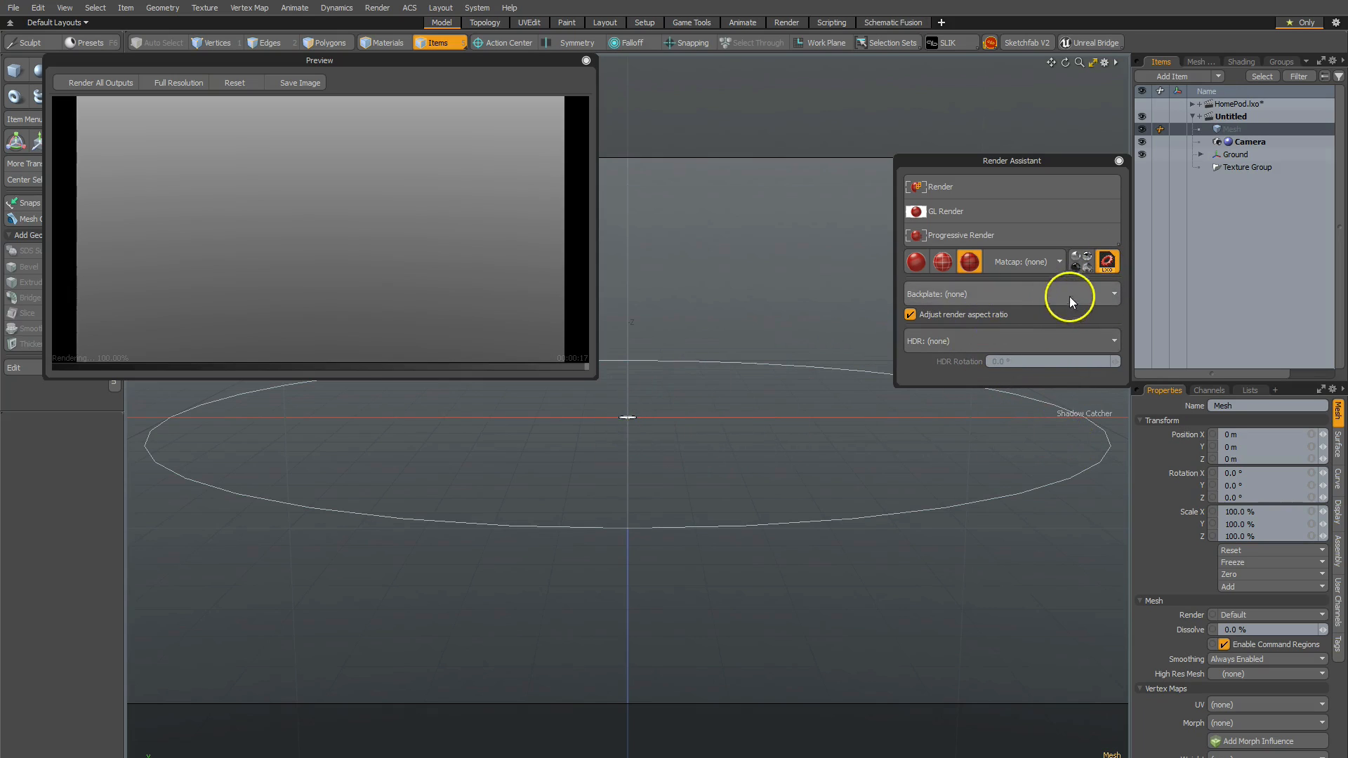
{"action": "mouse_move", "coordinate": [1161, 234]}
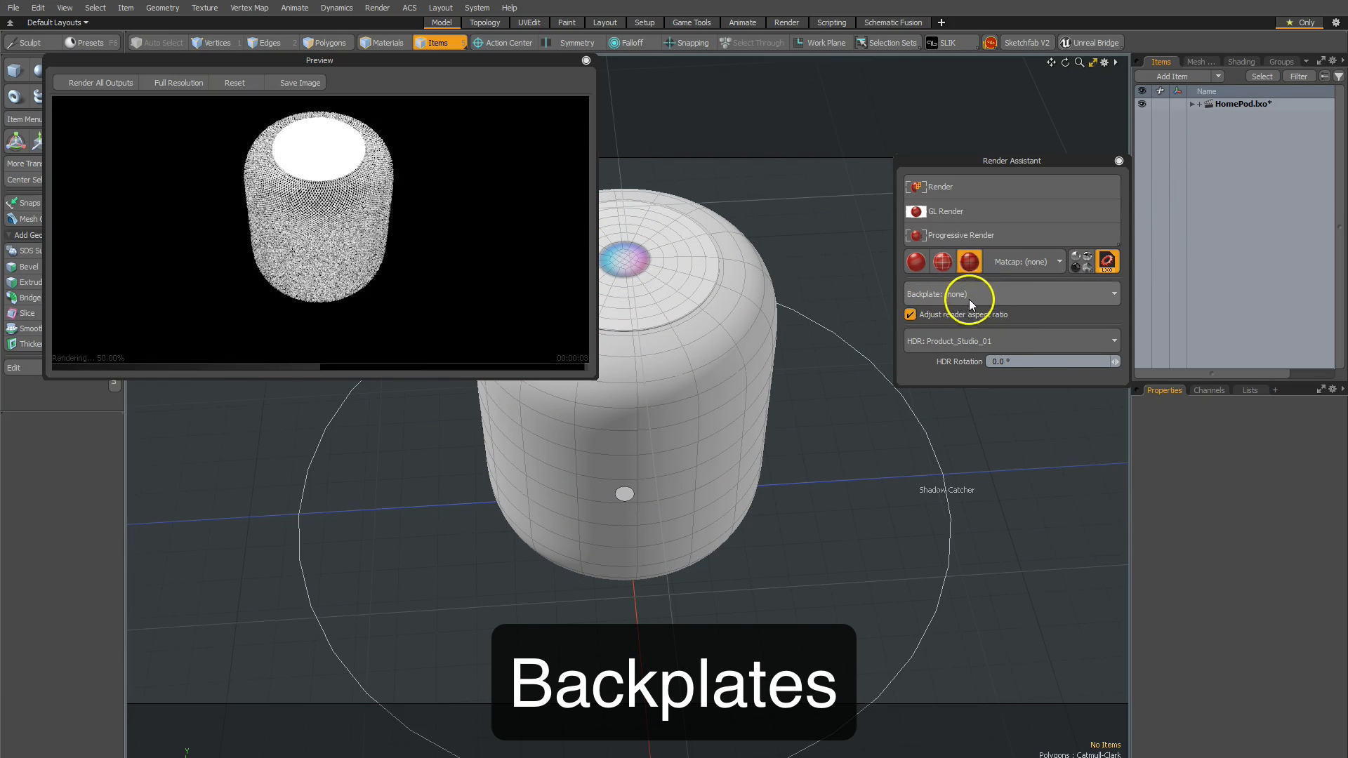
Step: Set the backplate to Light Gray Focus, then start adding a custom backplate image from disk
{"action": "left_click", "coordinate": [1012, 294]}
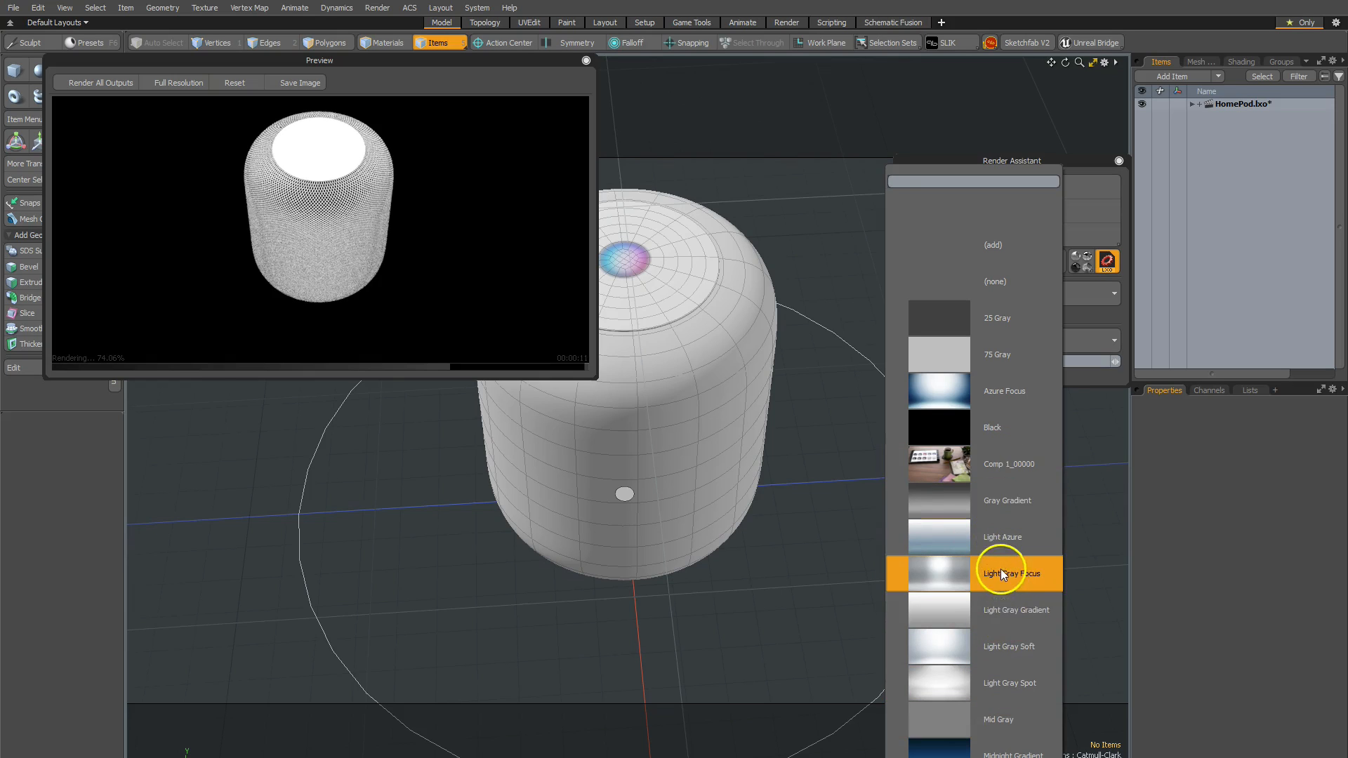
{"action": "left_click", "coordinate": [1008, 573]}
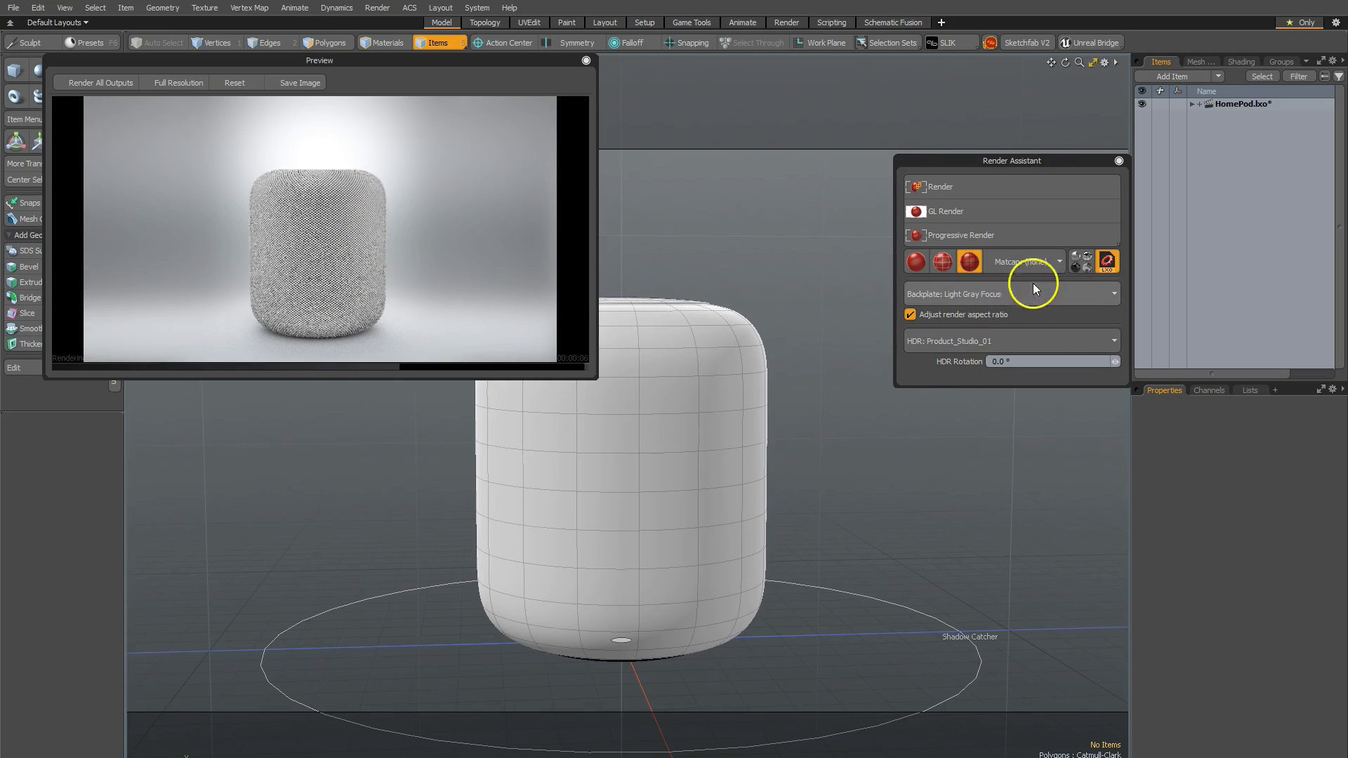
{"action": "left_click", "coordinate": [1112, 293]}
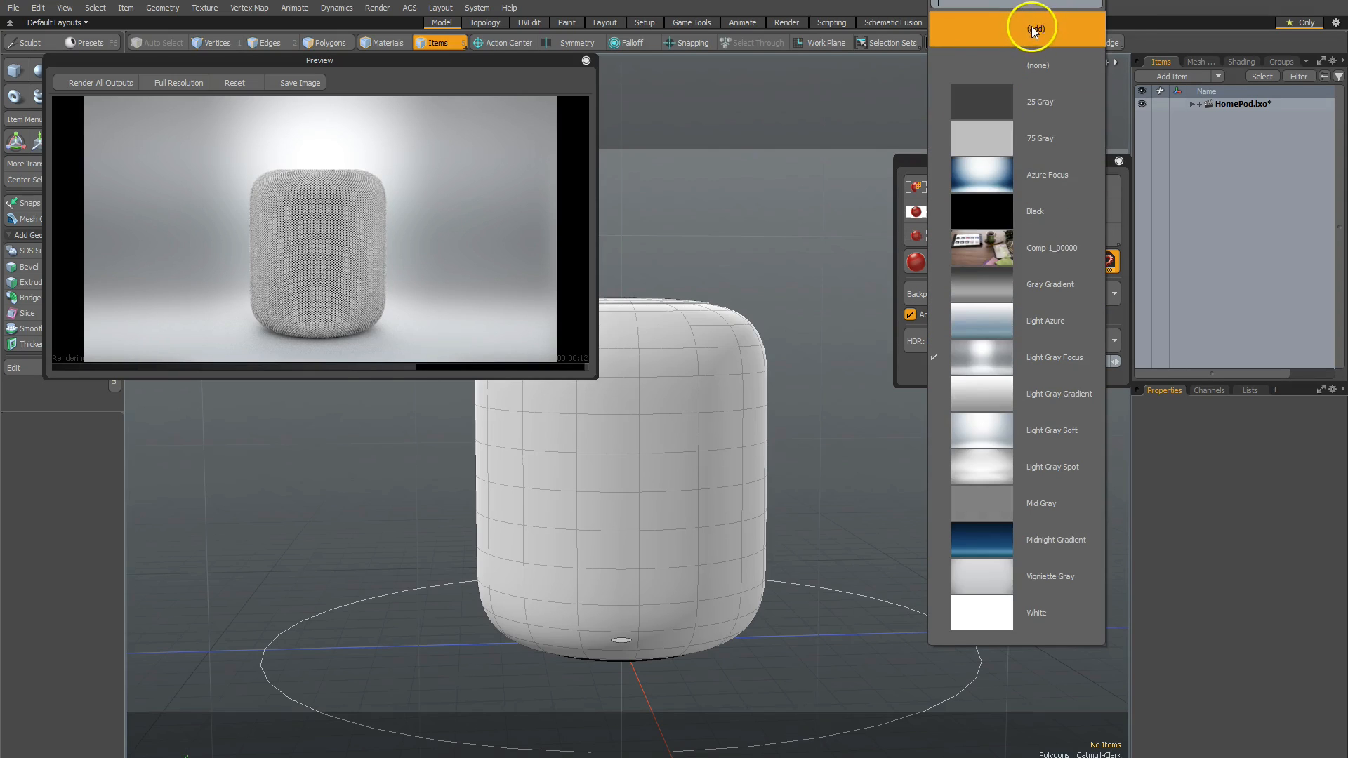
{"action": "left_click", "coordinate": [1037, 29]}
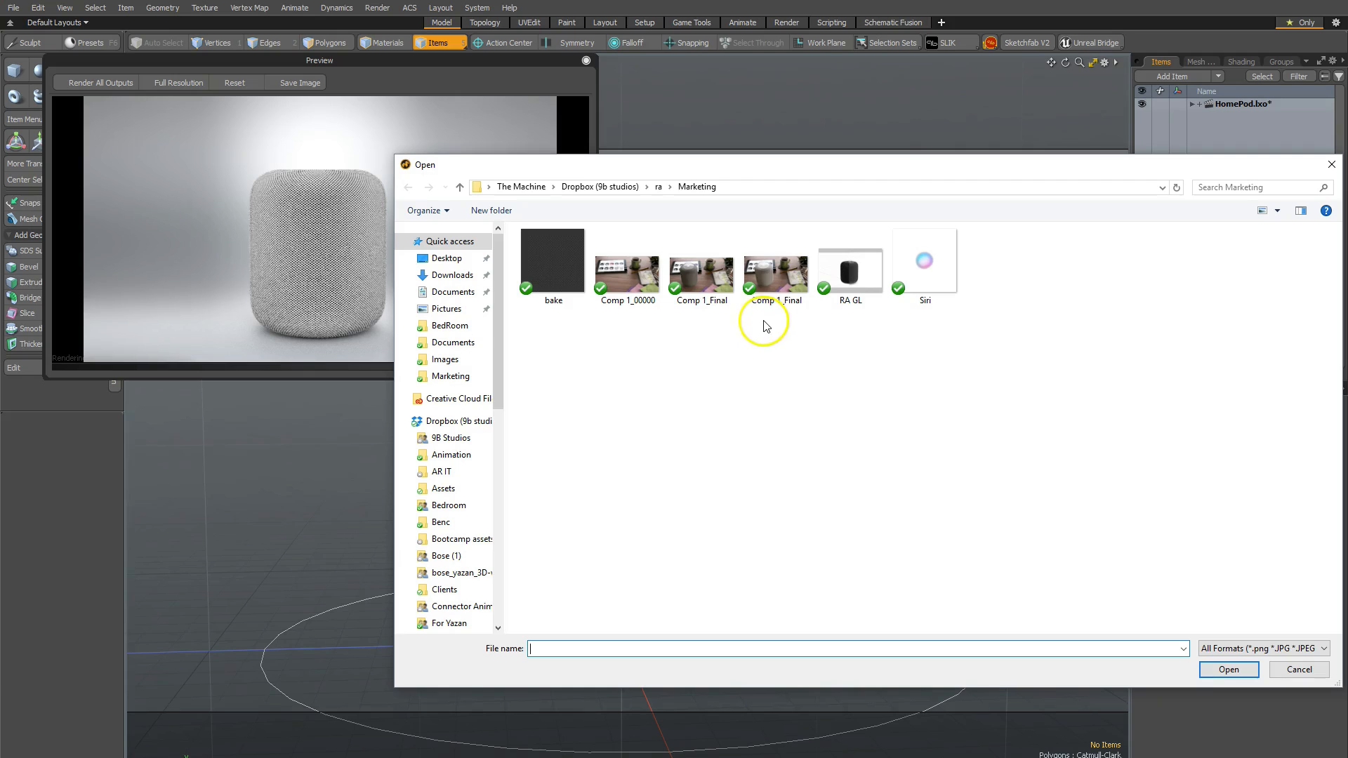
{"action": "mouse_move", "coordinate": [753, 330]}
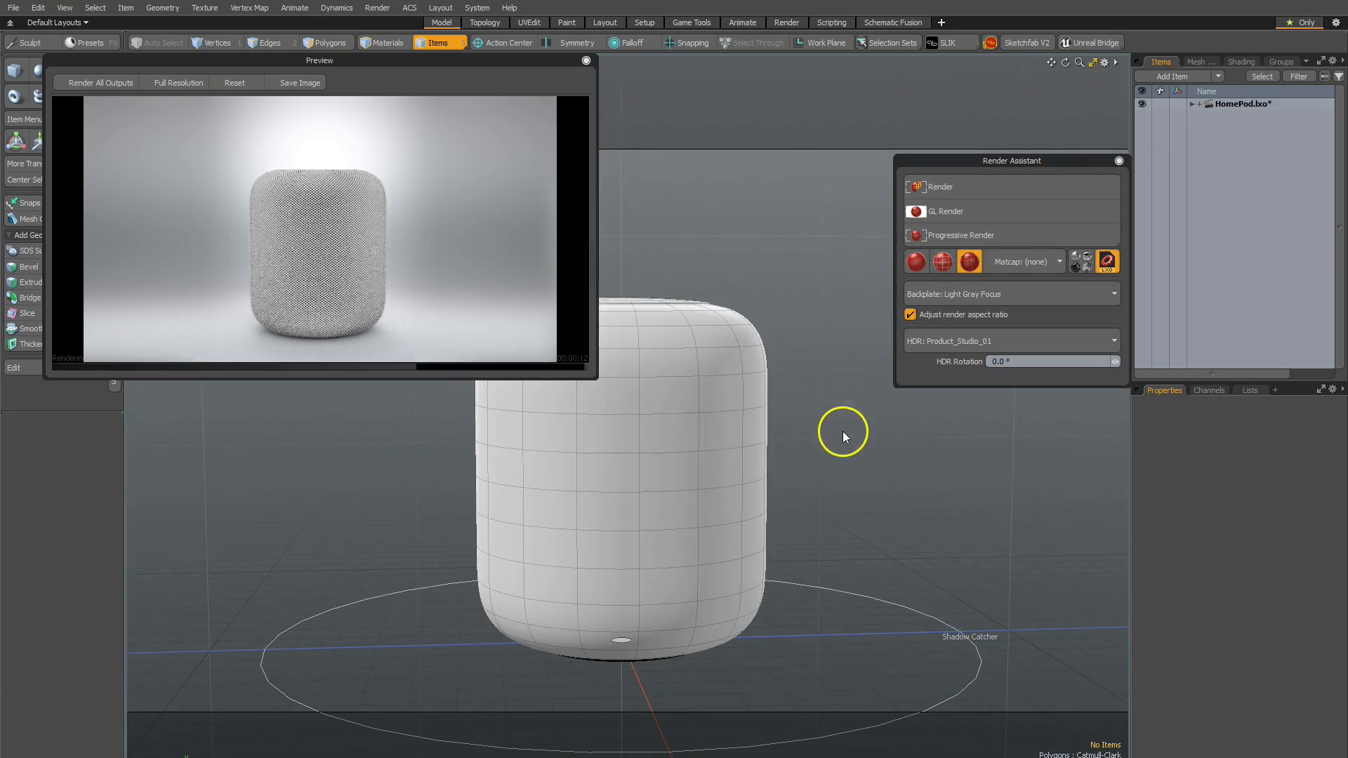
{"action": "mouse_move", "coordinate": [374, 210]}
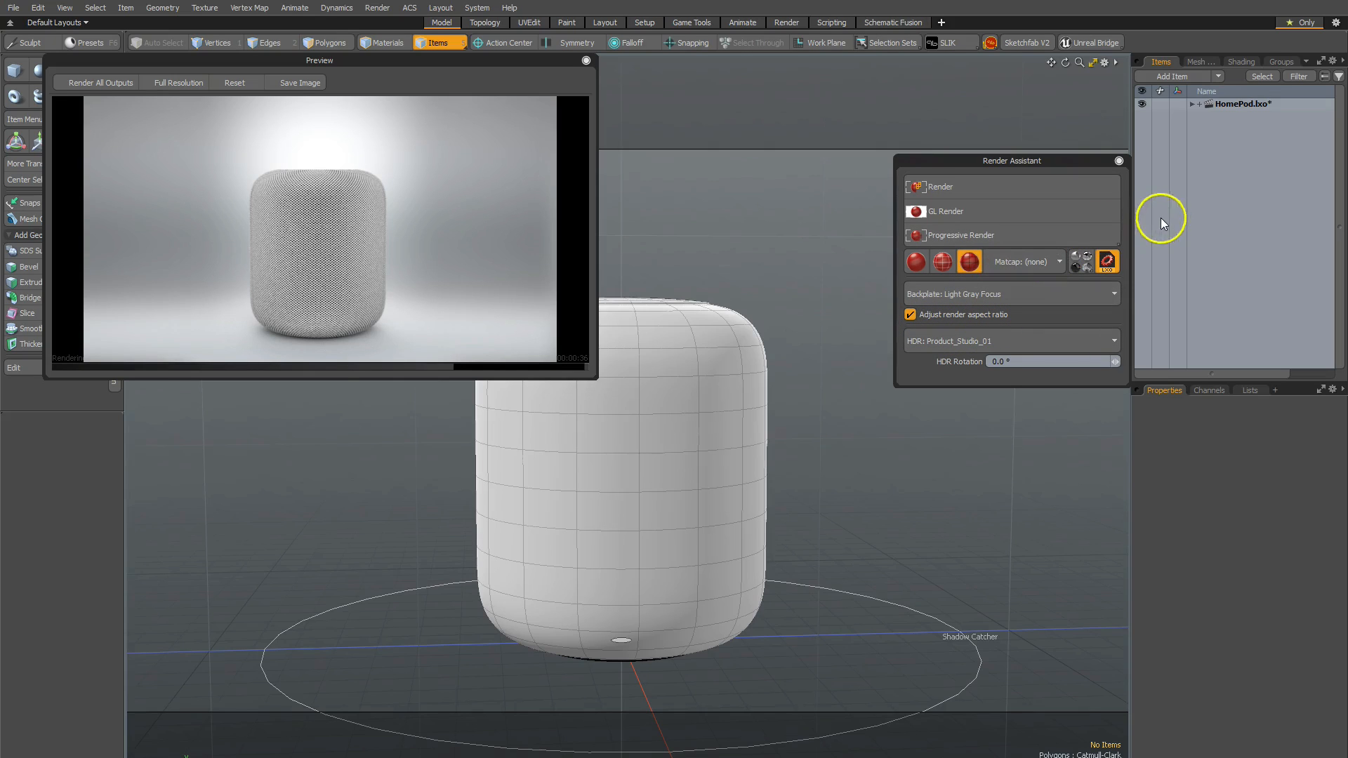
{"action": "mouse_move", "coordinate": [1196, 150]}
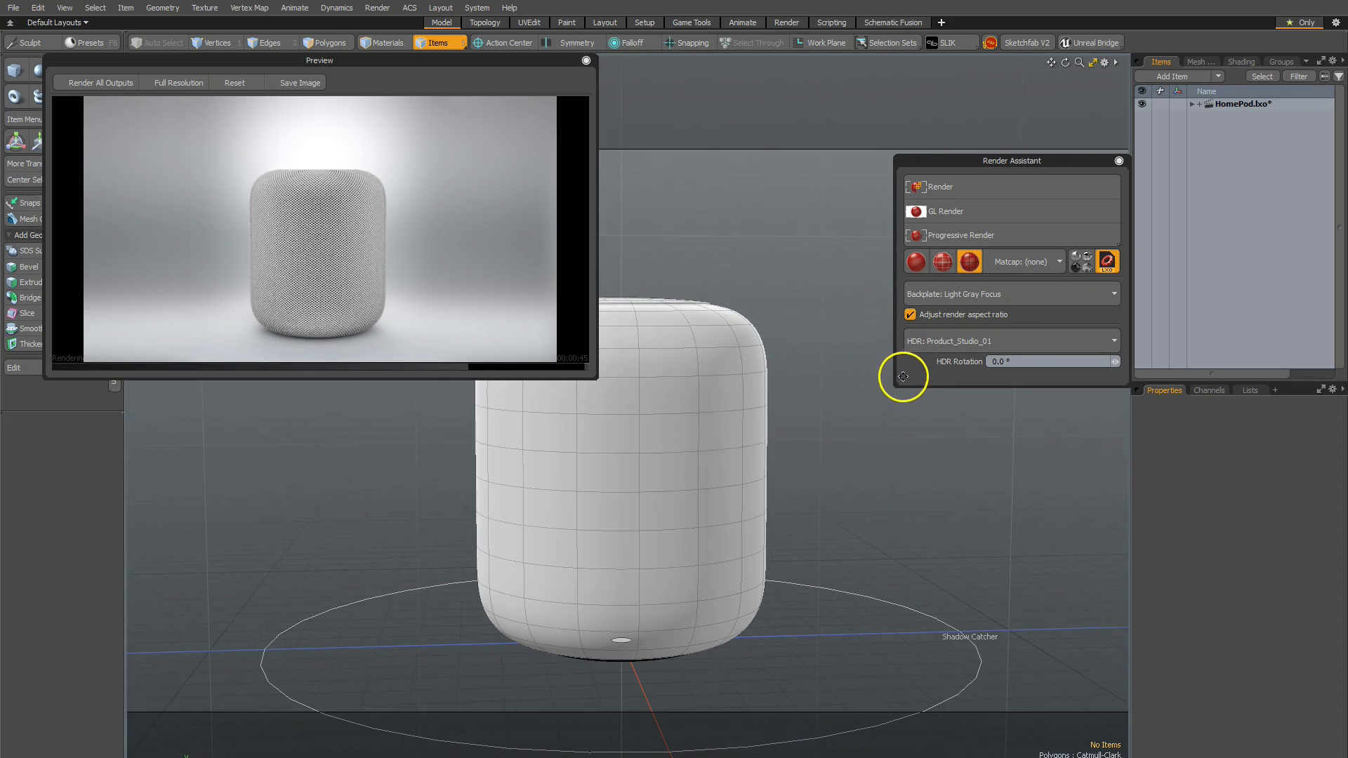
{"action": "mouse_move", "coordinate": [913, 379]}
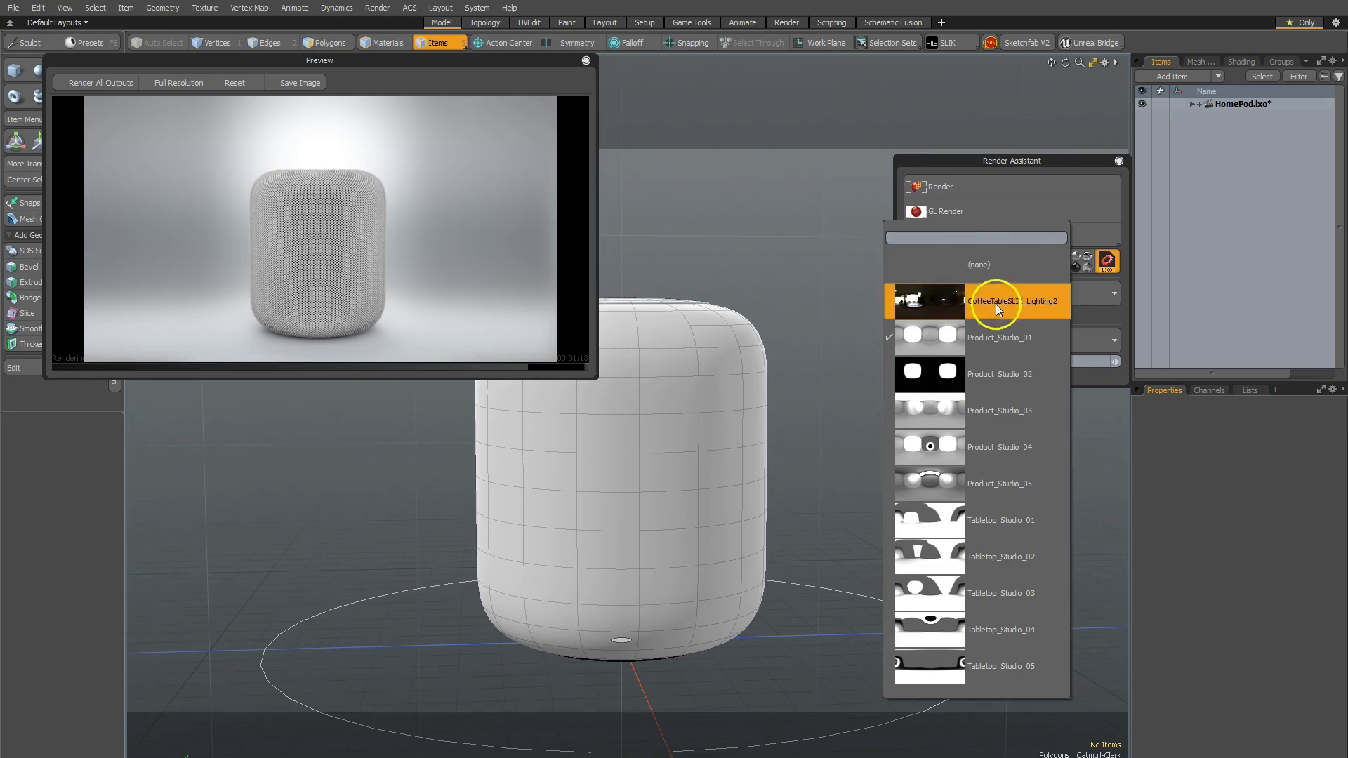
Step: Set HDR to CoffeeTableSLIK_Lighting2 and backplate to the Comp 1_00000 coffee-table photo
{"action": "left_click", "coordinate": [997, 301]}
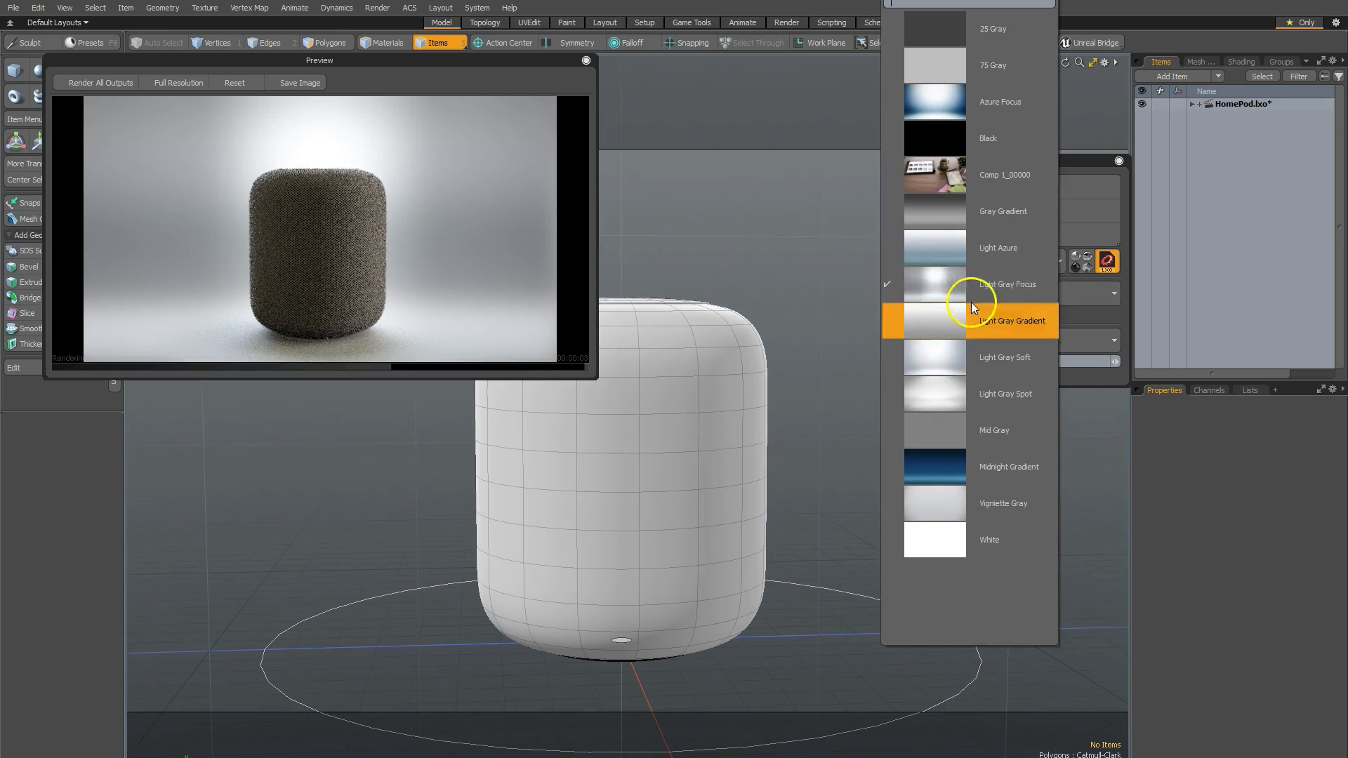
{"action": "left_click", "coordinate": [1003, 174]}
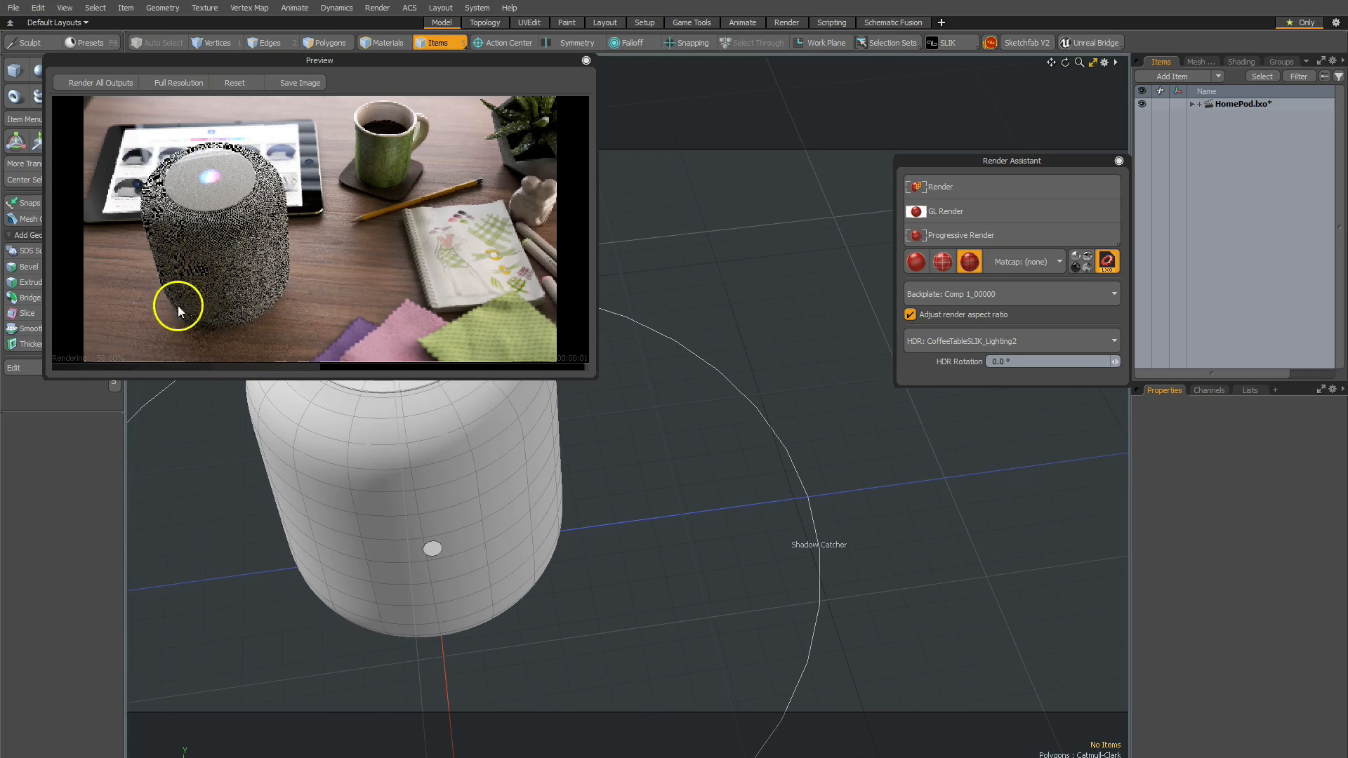
{"action": "mouse_move", "coordinate": [806, 396]}
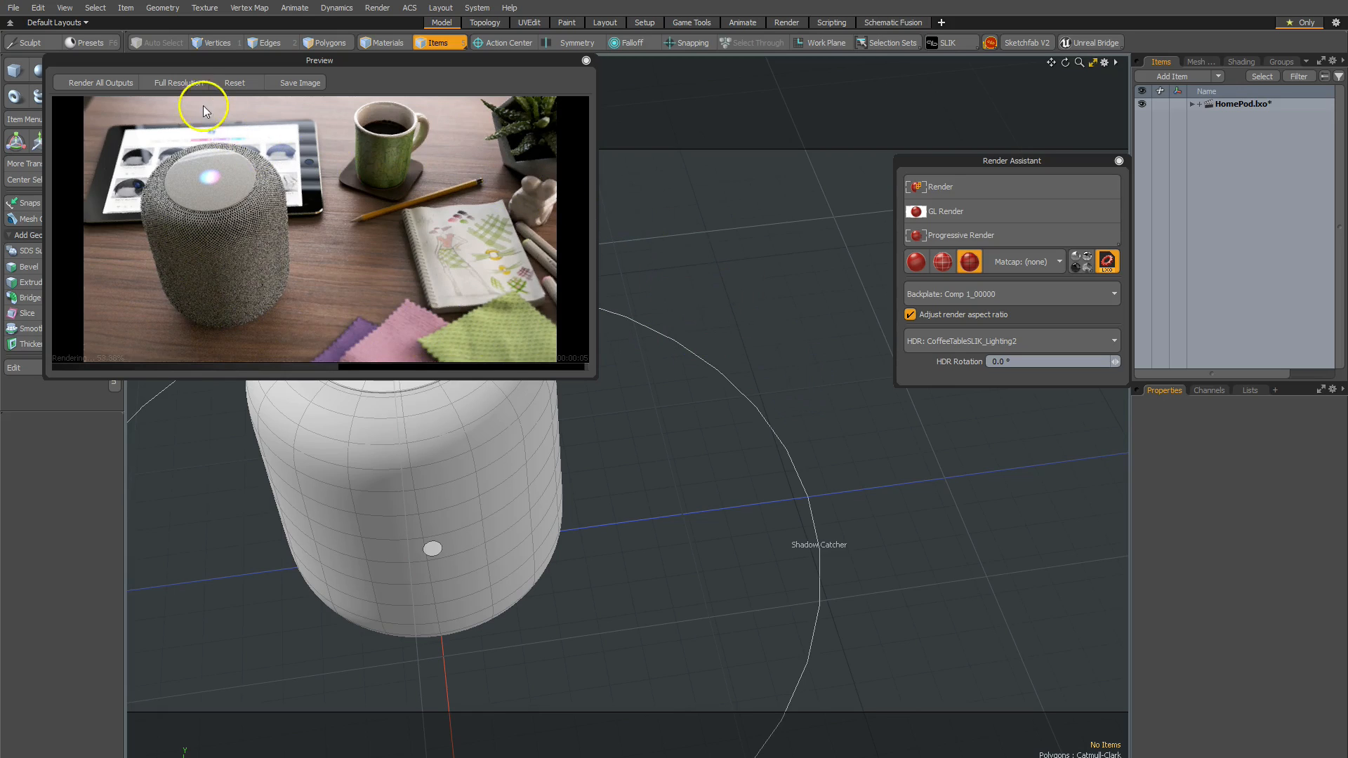
Step: Switch the preview to Full Resolution and bring up the Render Assistant kit help
{"action": "left_click", "coordinate": [179, 83]}
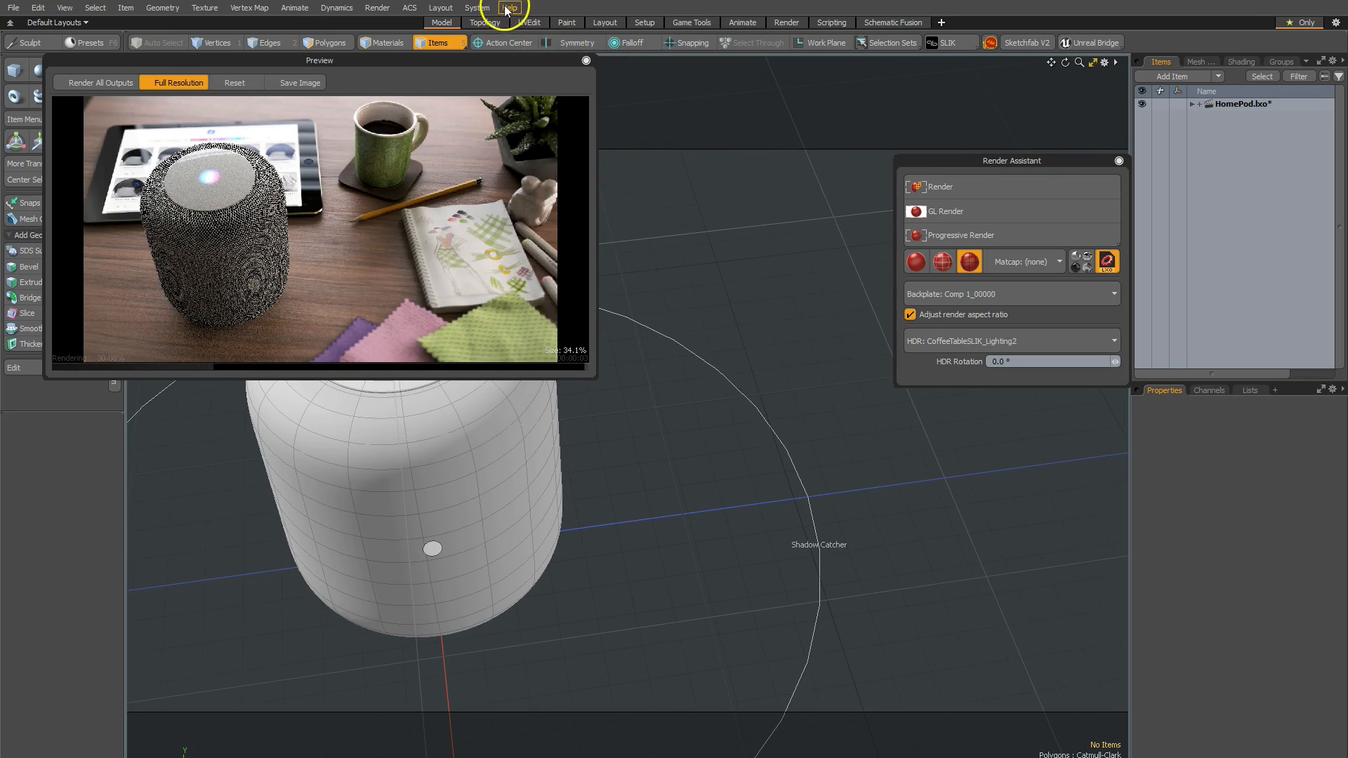
{"action": "left_click", "coordinate": [510, 9]}
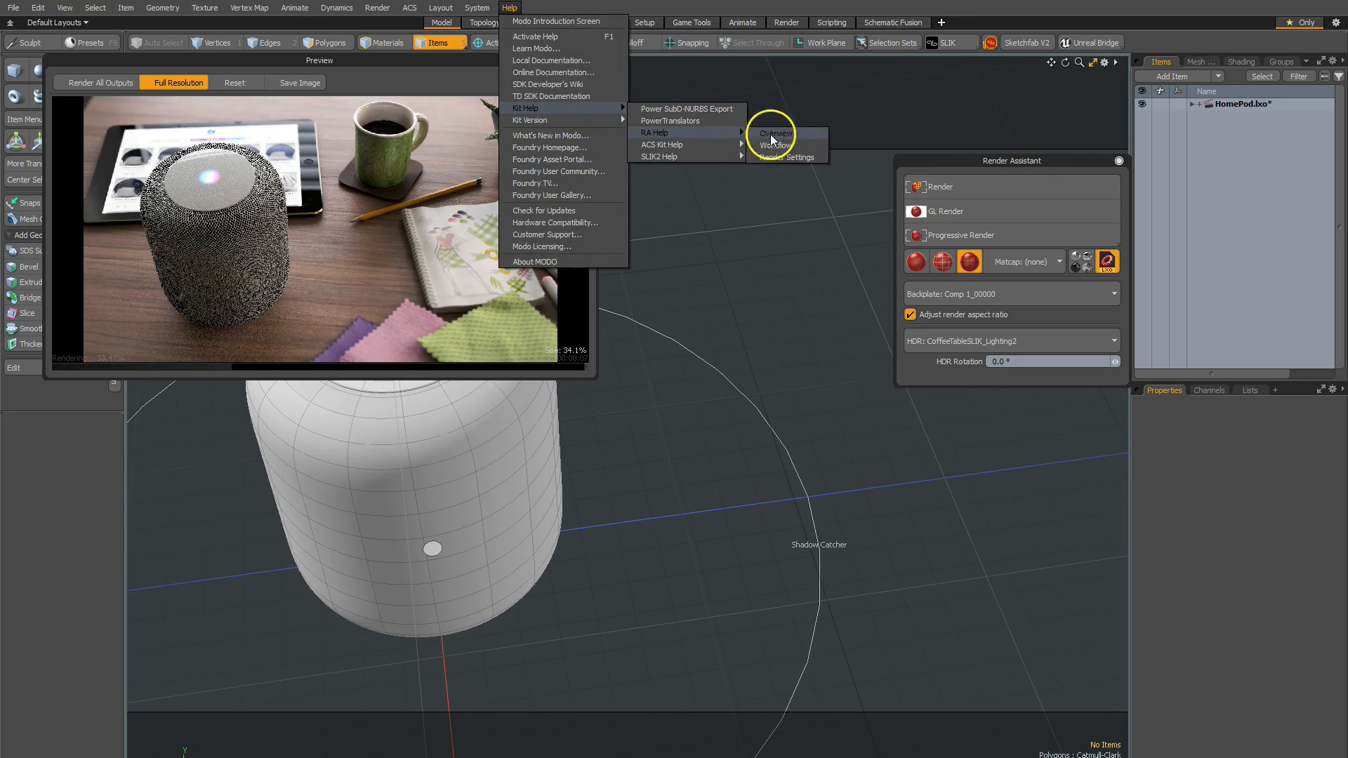
{"action": "left_click", "coordinate": [850, 389]}
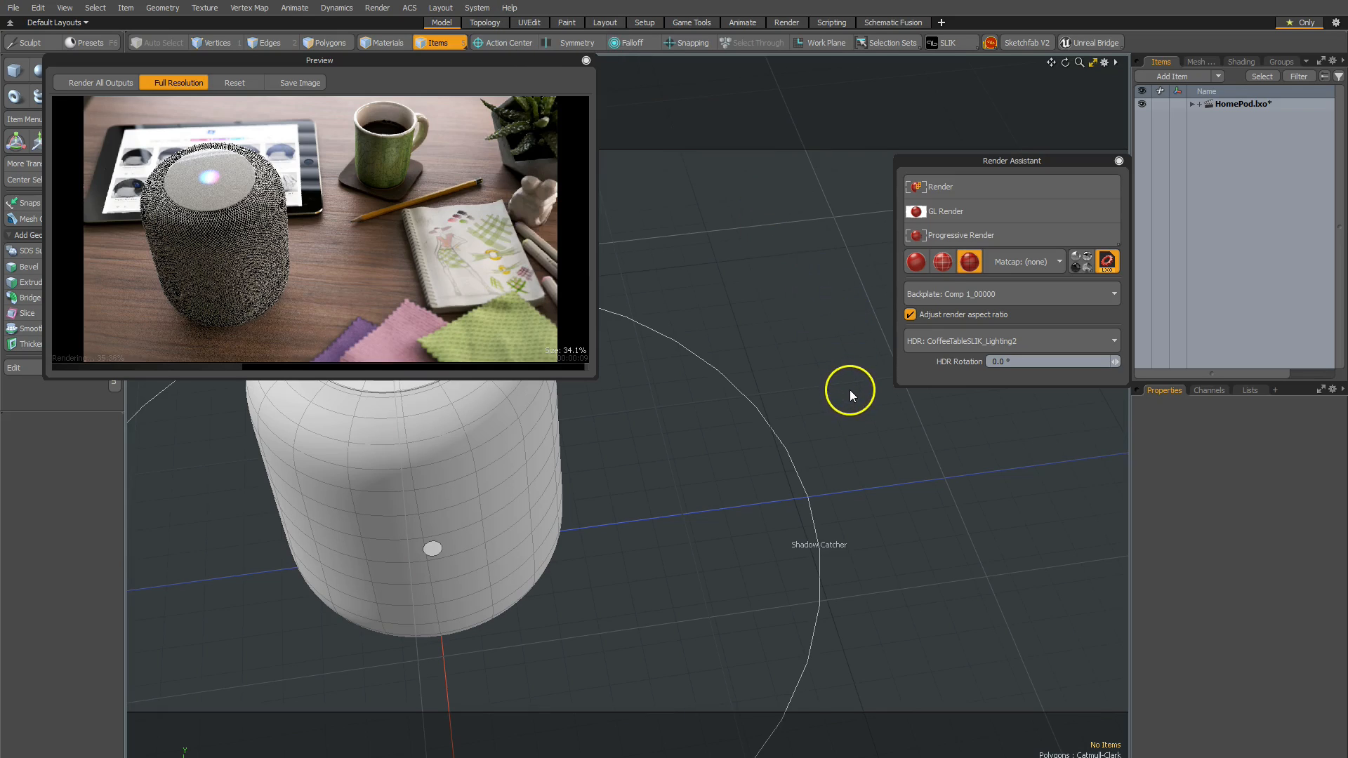
{"action": "mouse_move", "coordinate": [846, 372]}
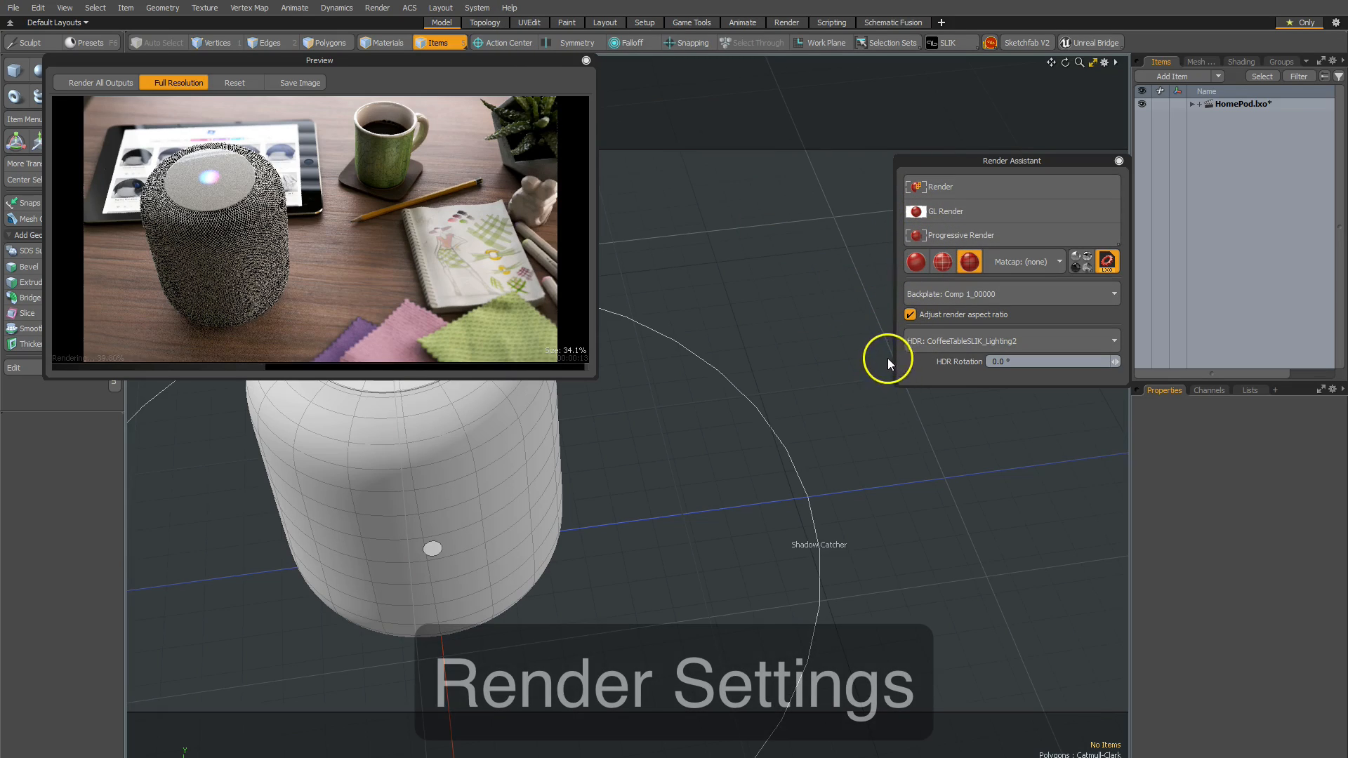
{"action": "mouse_move", "coordinate": [945, 187]}
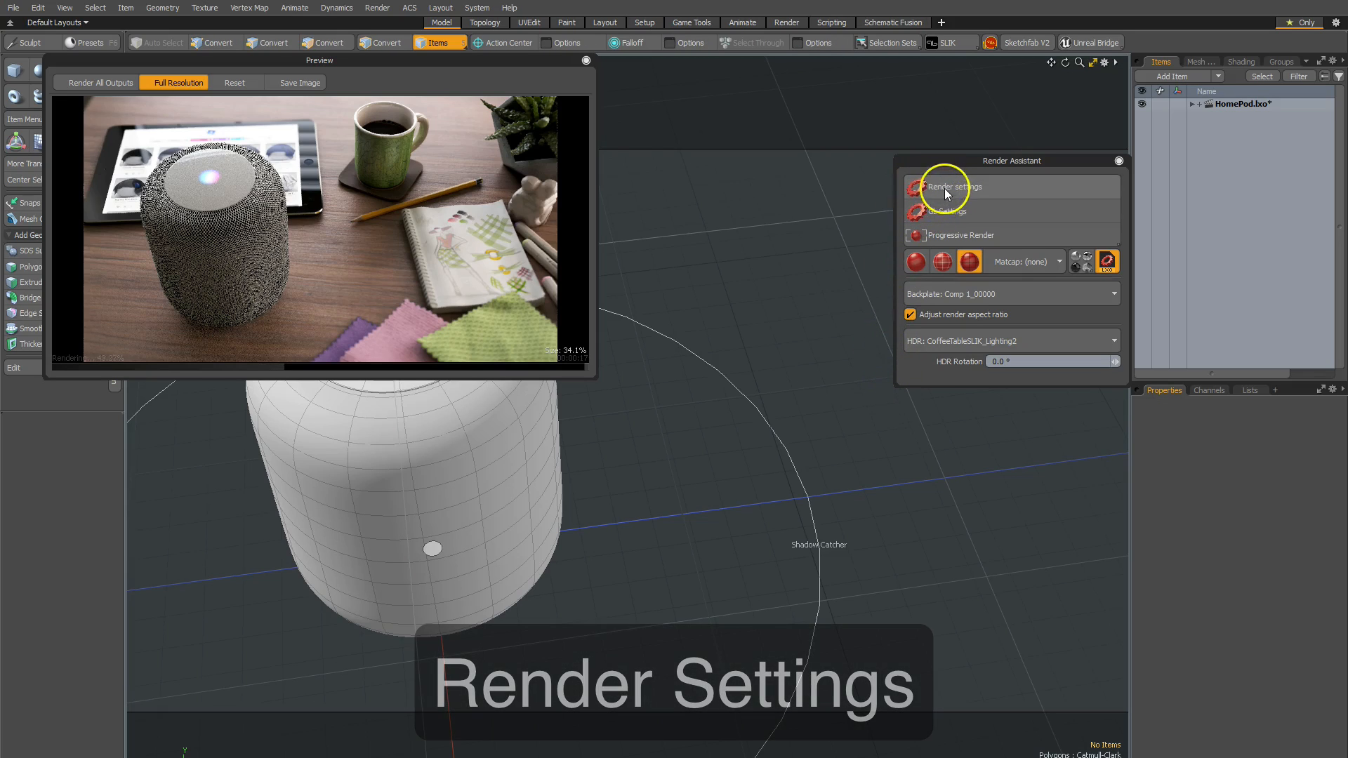
{"action": "left_click", "coordinate": [952, 186]}
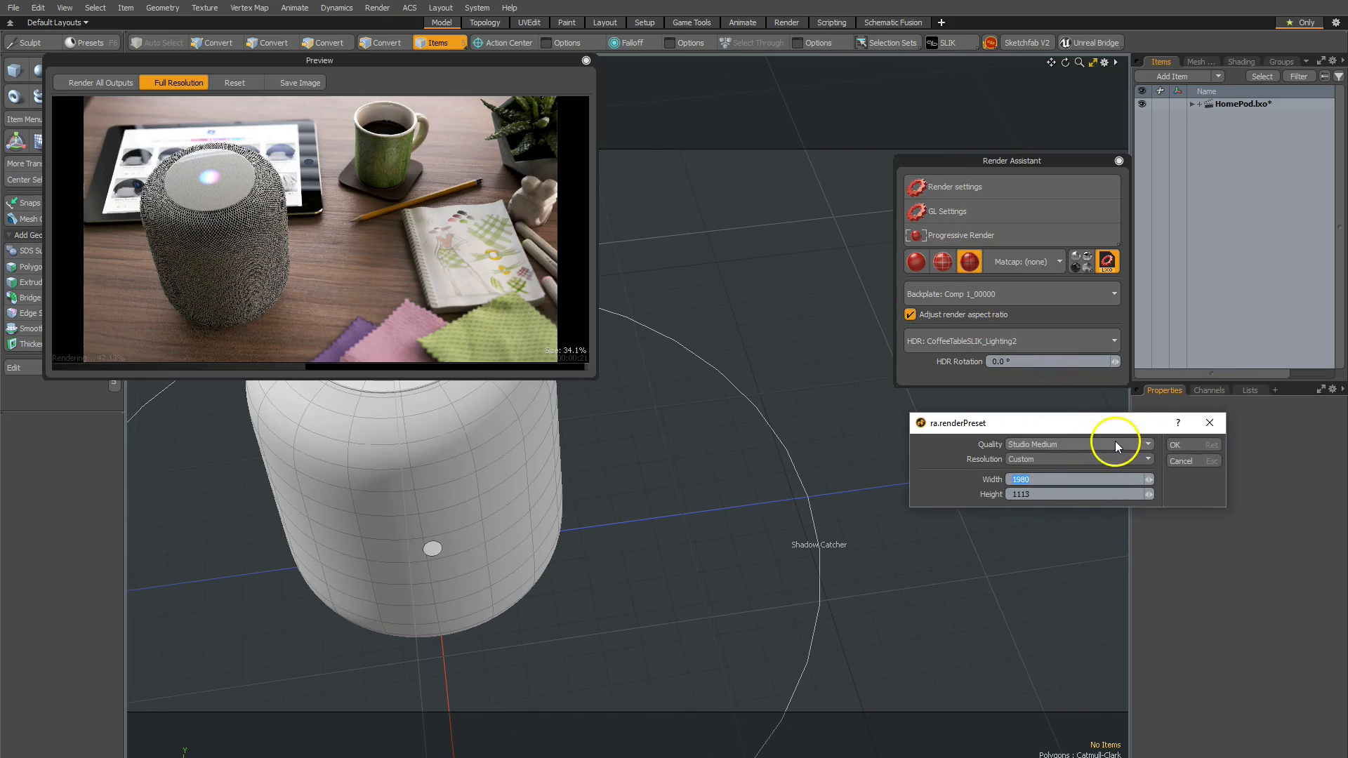
{"action": "left_click", "coordinate": [1148, 444]}
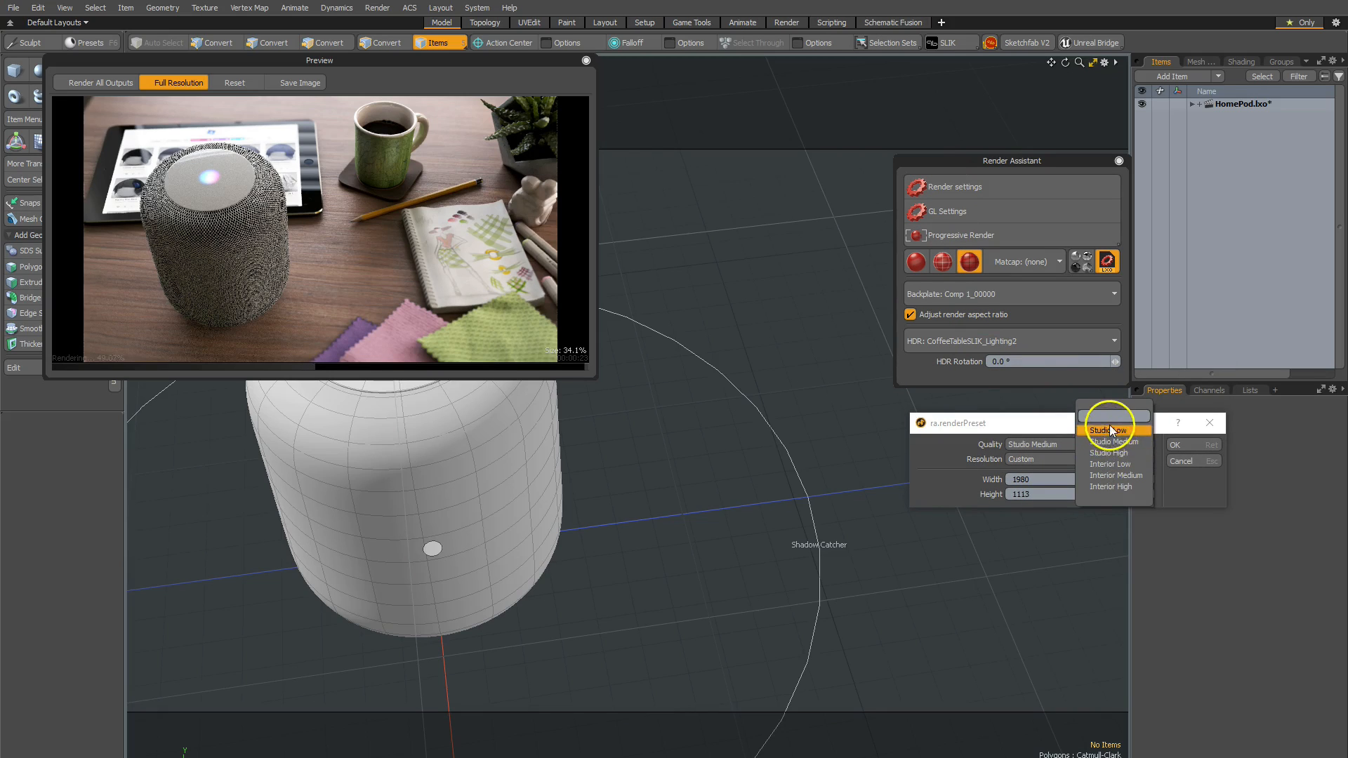
{"action": "mouse_move", "coordinate": [1111, 465]}
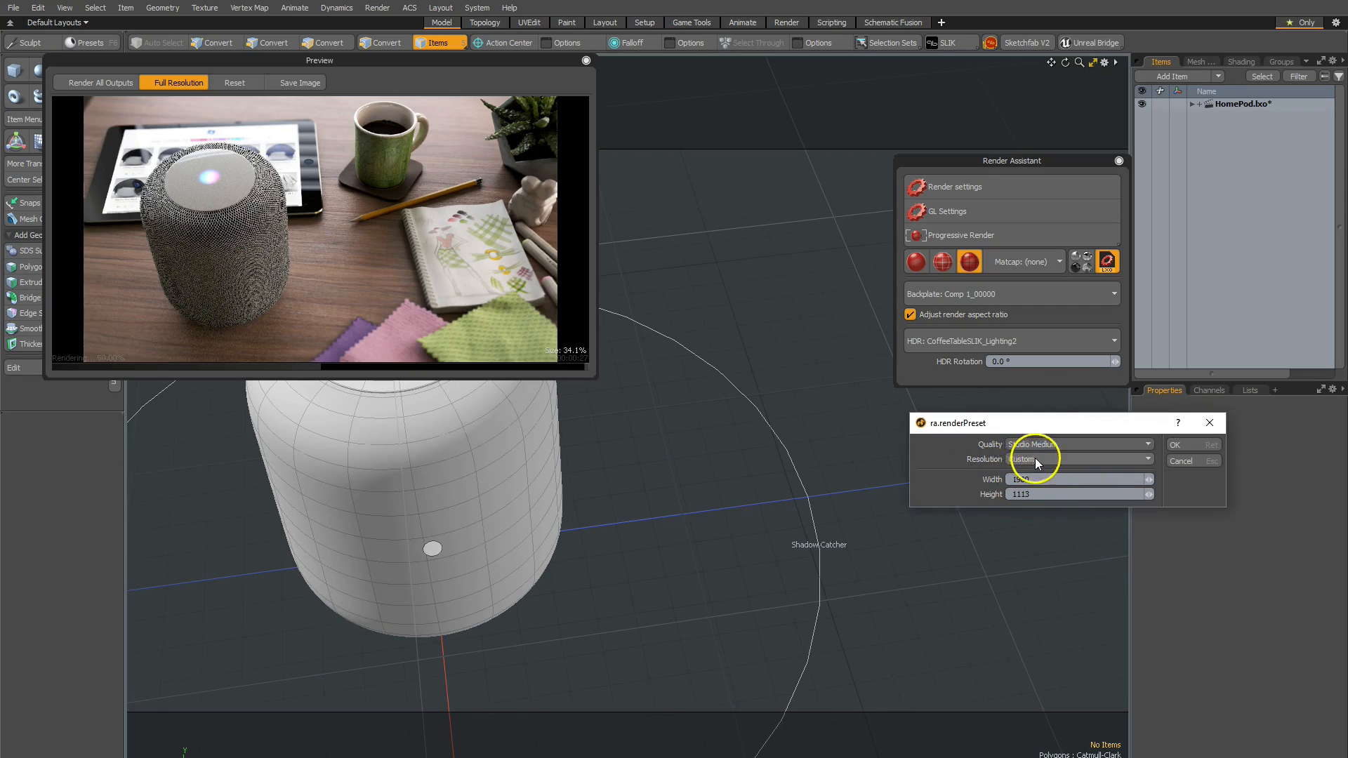
{"action": "left_click", "coordinate": [1077, 457]}
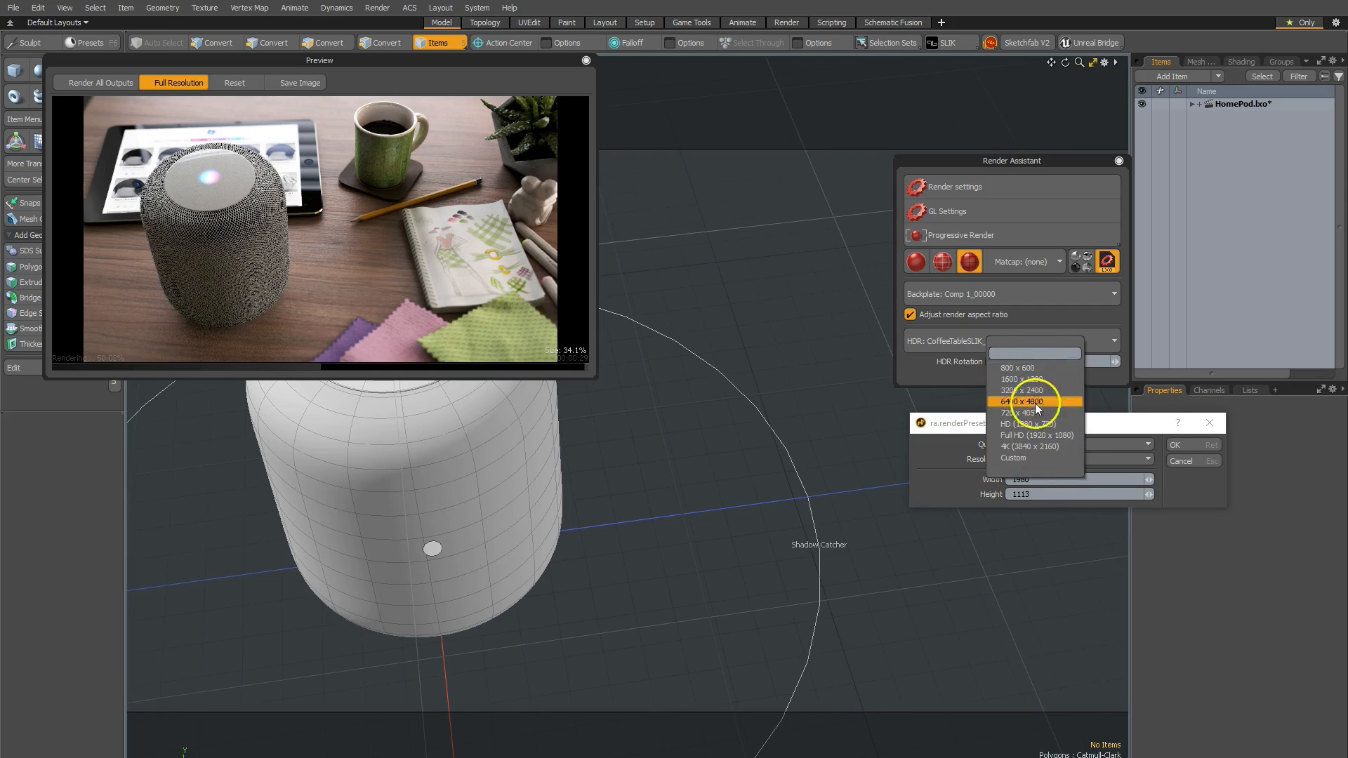
{"action": "left_click", "coordinate": [1012, 458]}
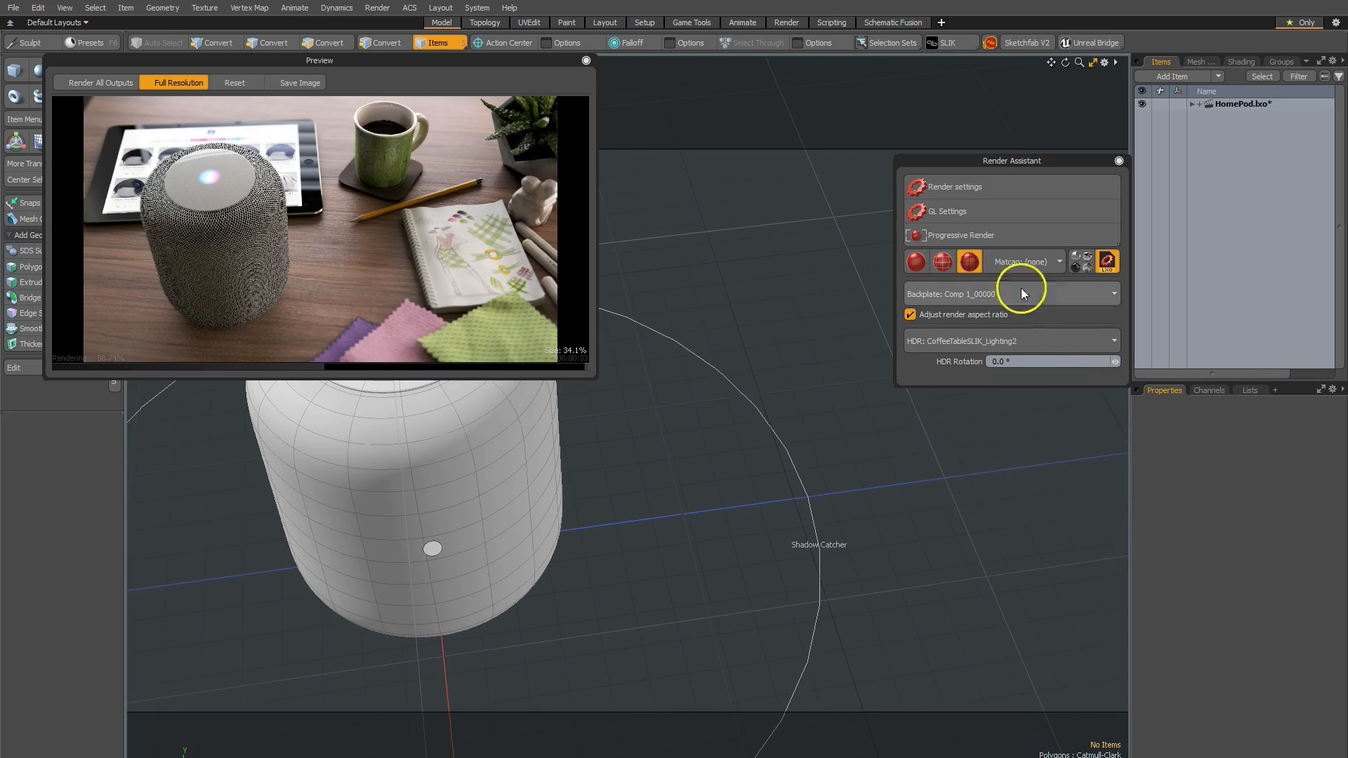
Step: In GL Settings, enable Hide Guides for GL renders and close the popover
{"action": "left_click", "coordinate": [949, 211]}
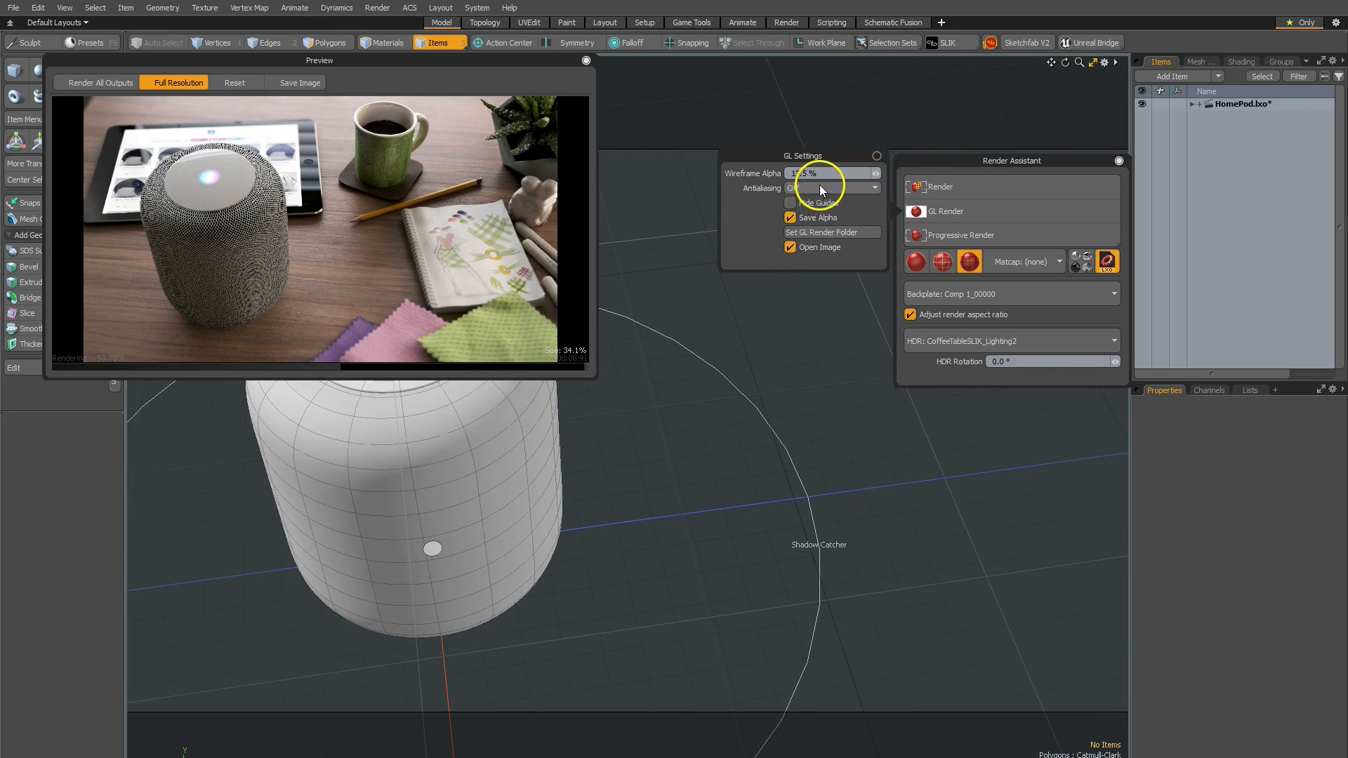
{"action": "left_click", "coordinate": [789, 203]}
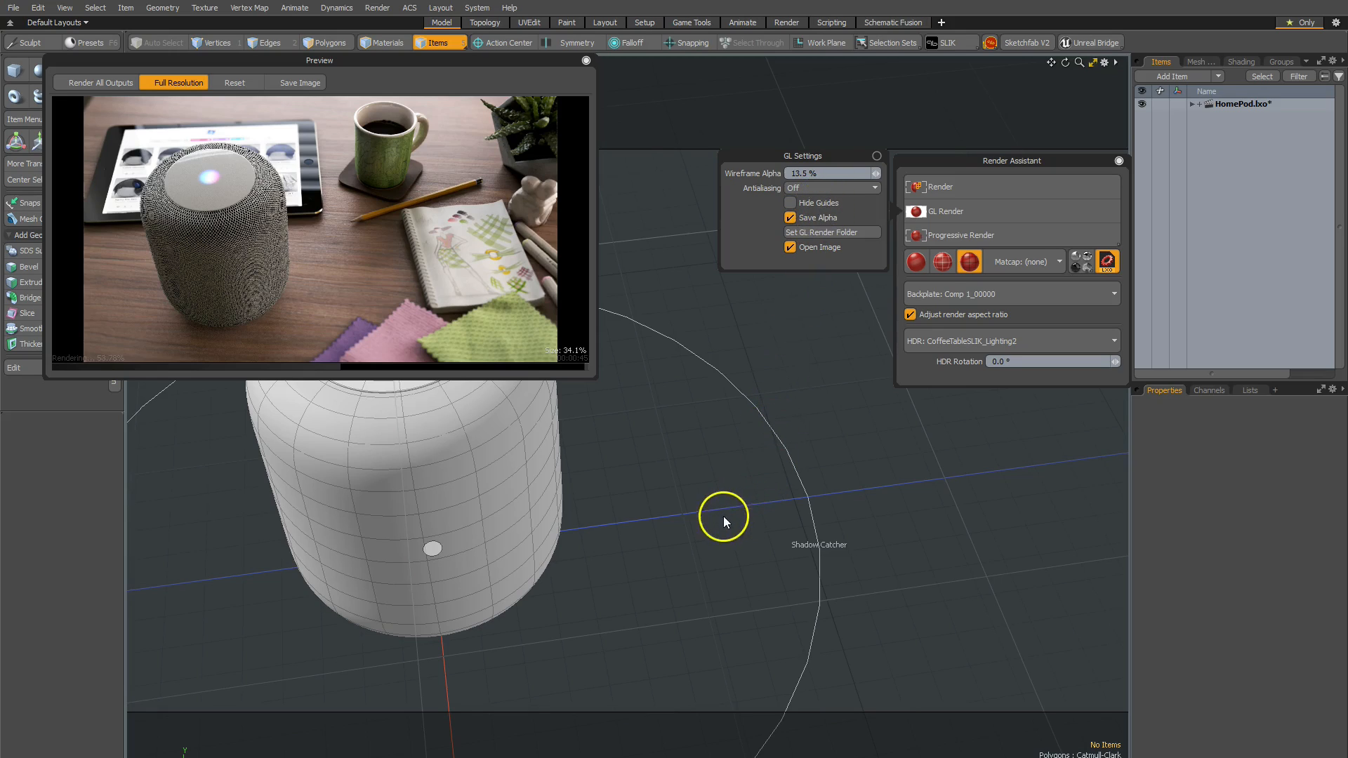
{"action": "mouse_move", "coordinate": [772, 294]}
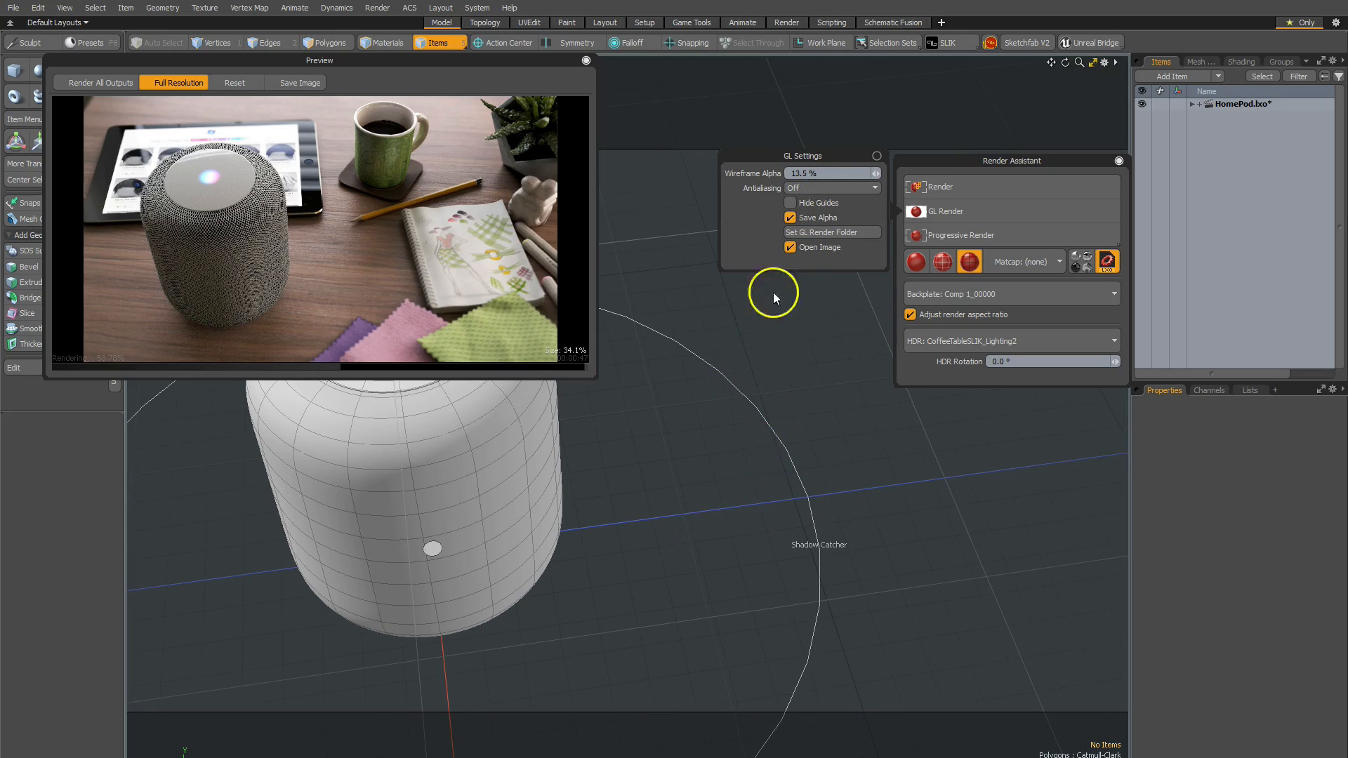
{"action": "mouse_move", "coordinate": [694, 402]}
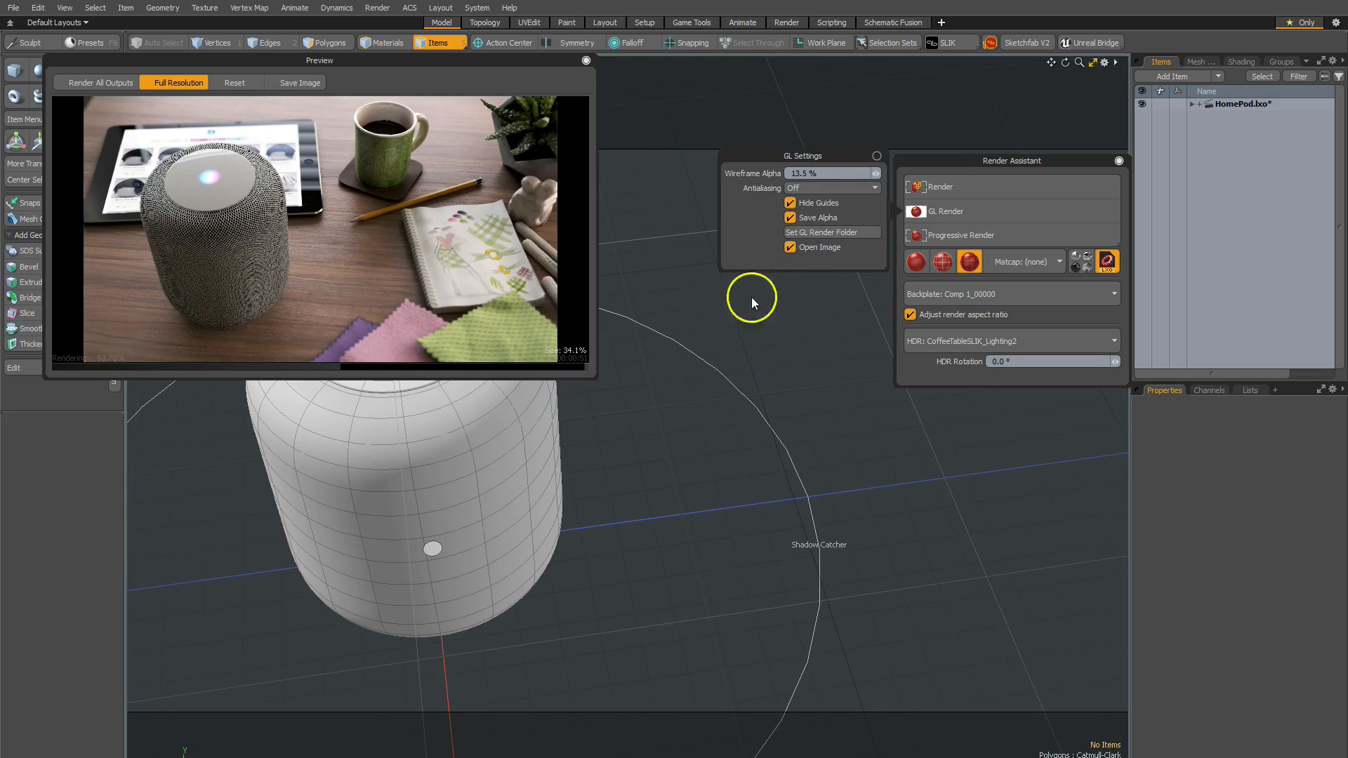
{"action": "mouse_move", "coordinate": [765, 232]}
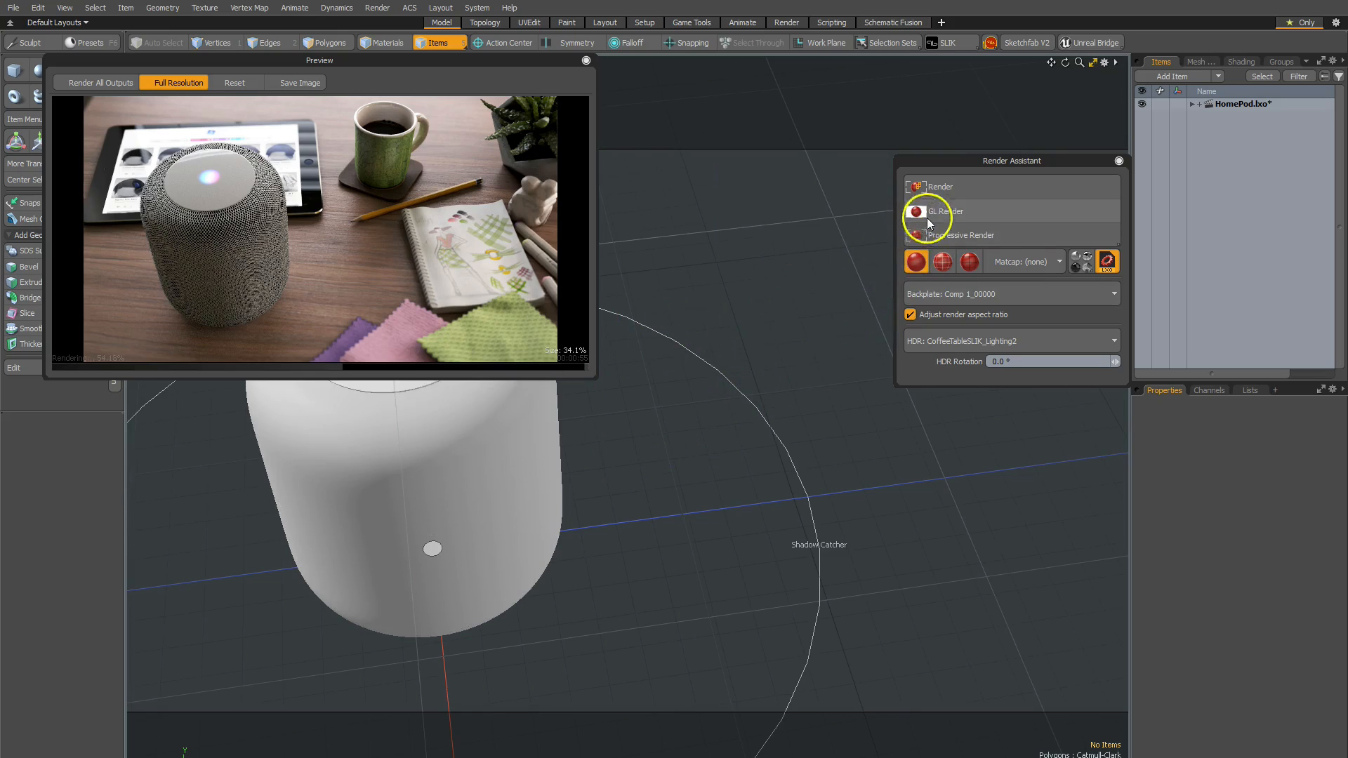
{"action": "left_click", "coordinate": [943, 212]}
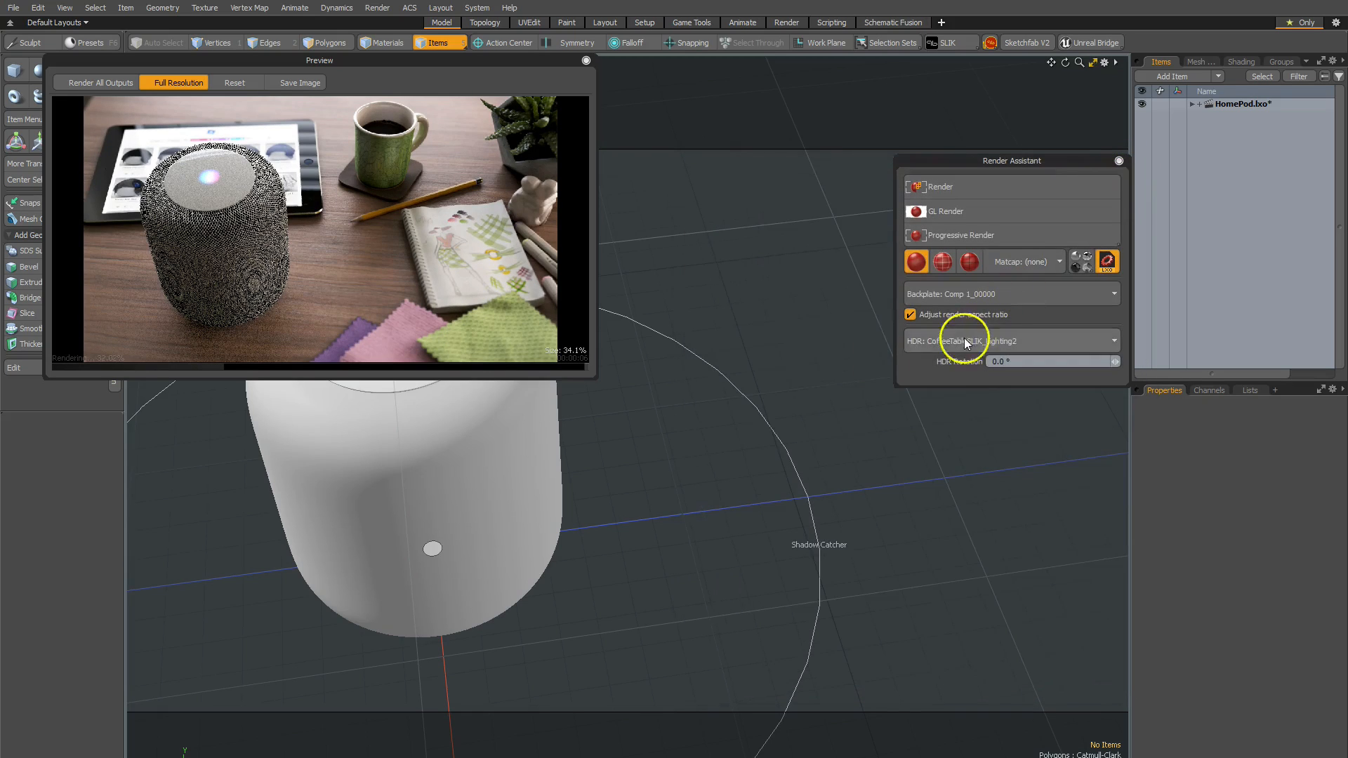
{"action": "mouse_move", "coordinate": [765, 377]}
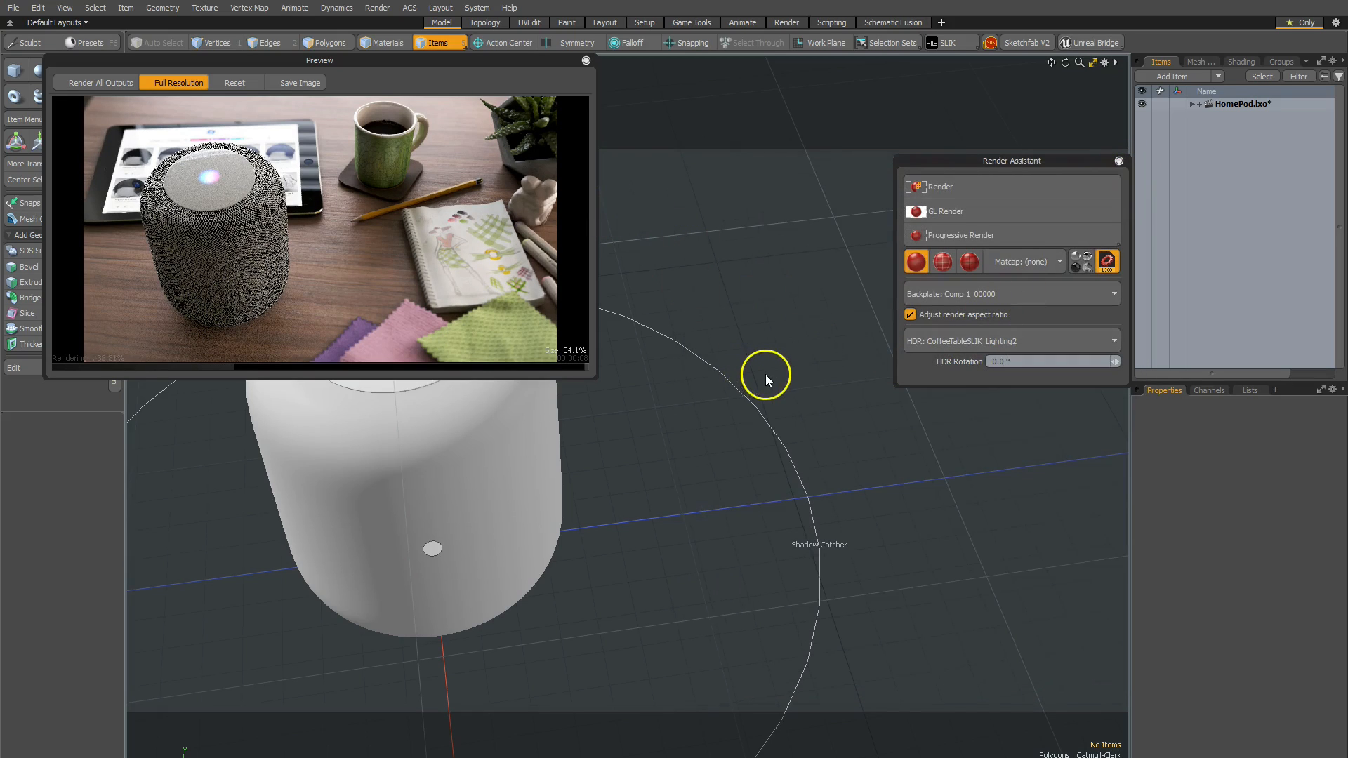
{"action": "mouse_move", "coordinate": [783, 370]}
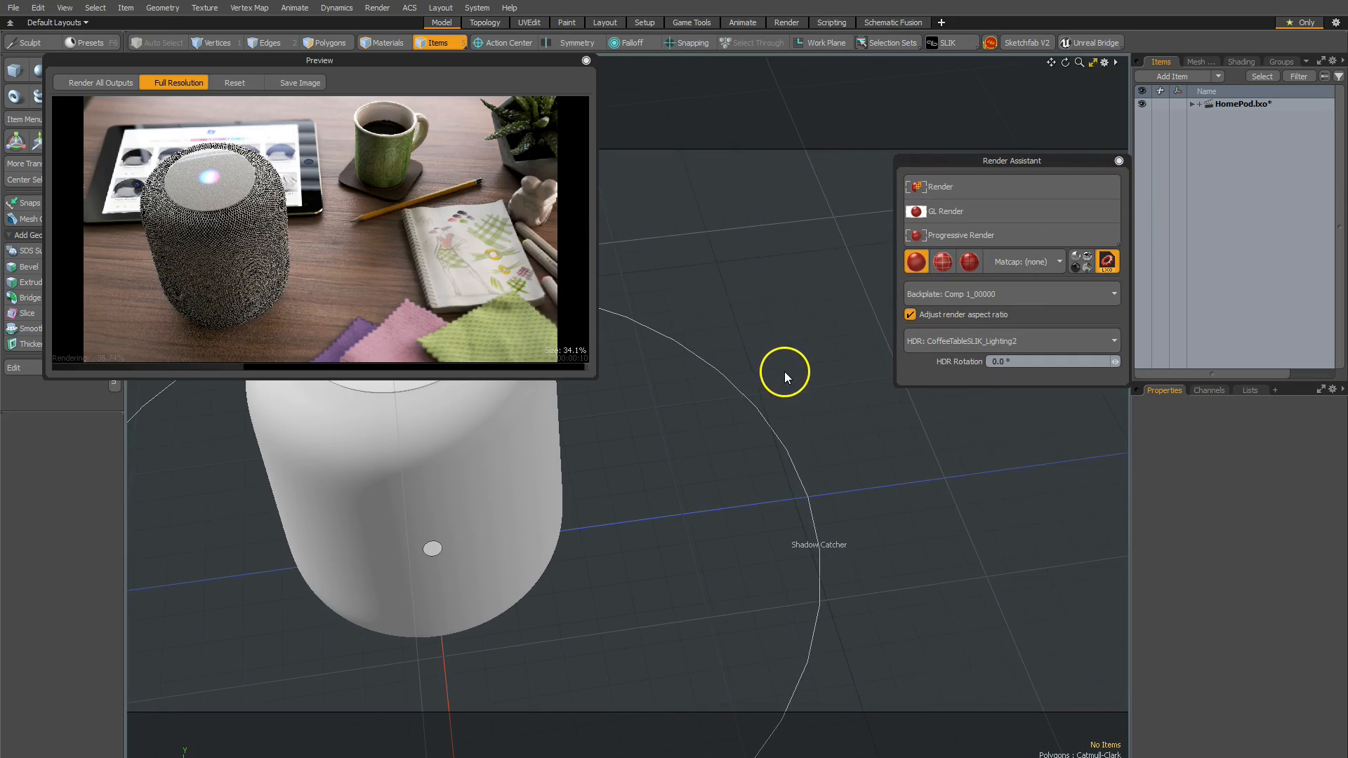
{"action": "left_click", "coordinate": [945, 212]}
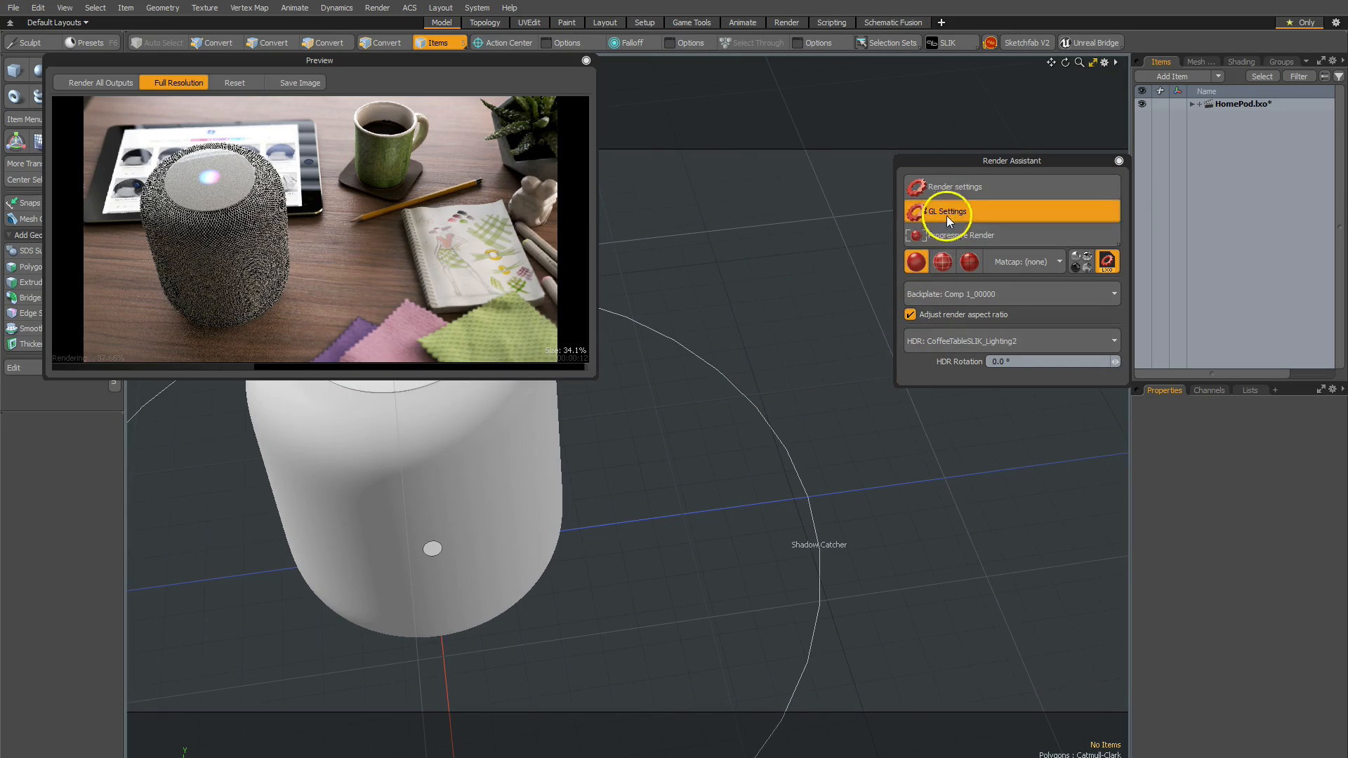
{"action": "left_click", "coordinate": [944, 212]}
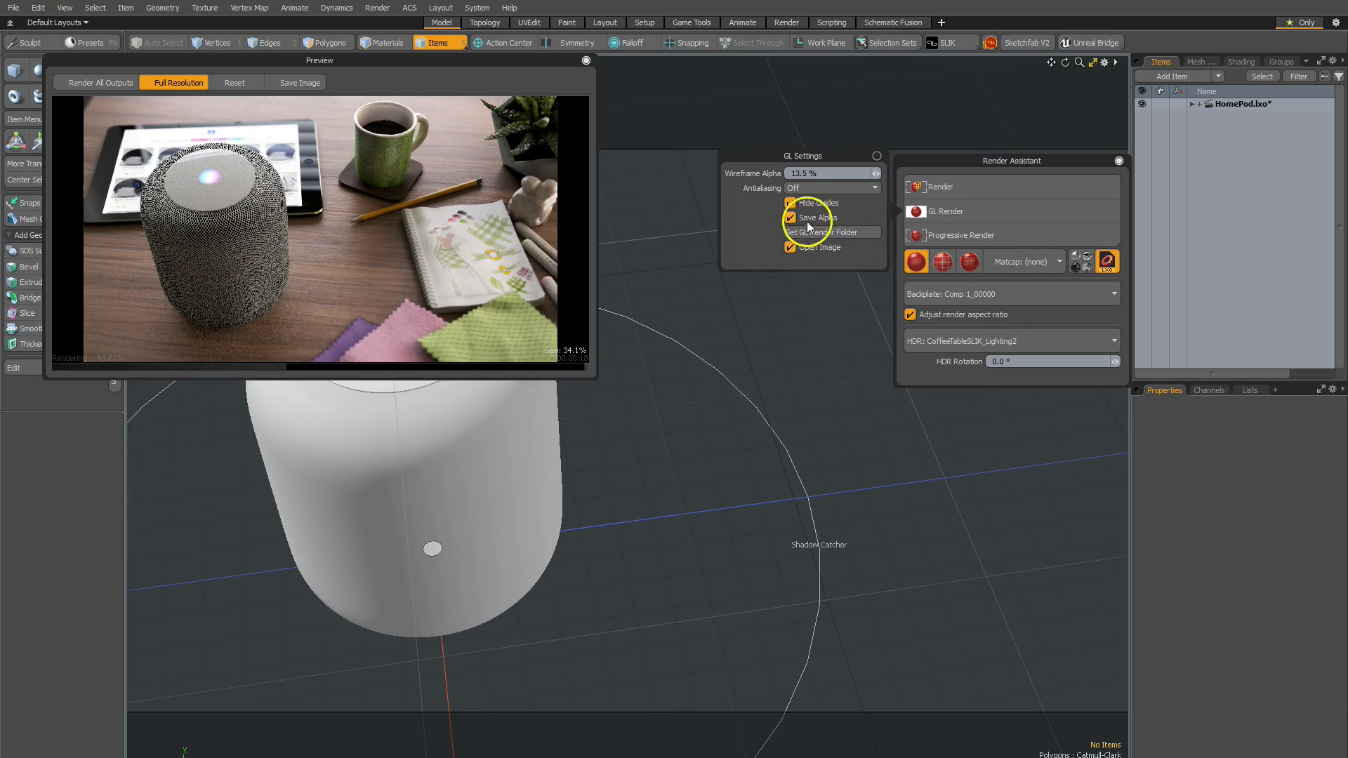
{"action": "mouse_move", "coordinate": [847, 250]}
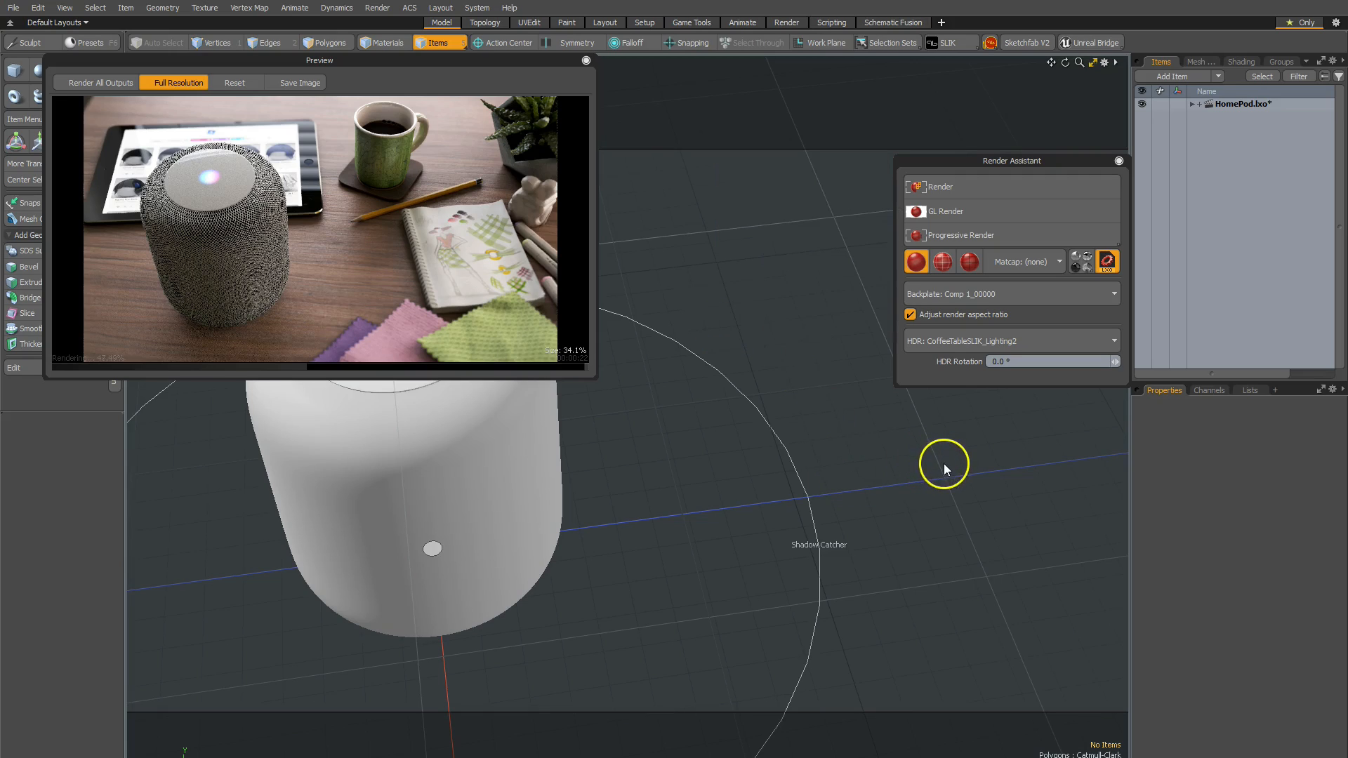
{"action": "mouse_move", "coordinate": [1070, 160]}
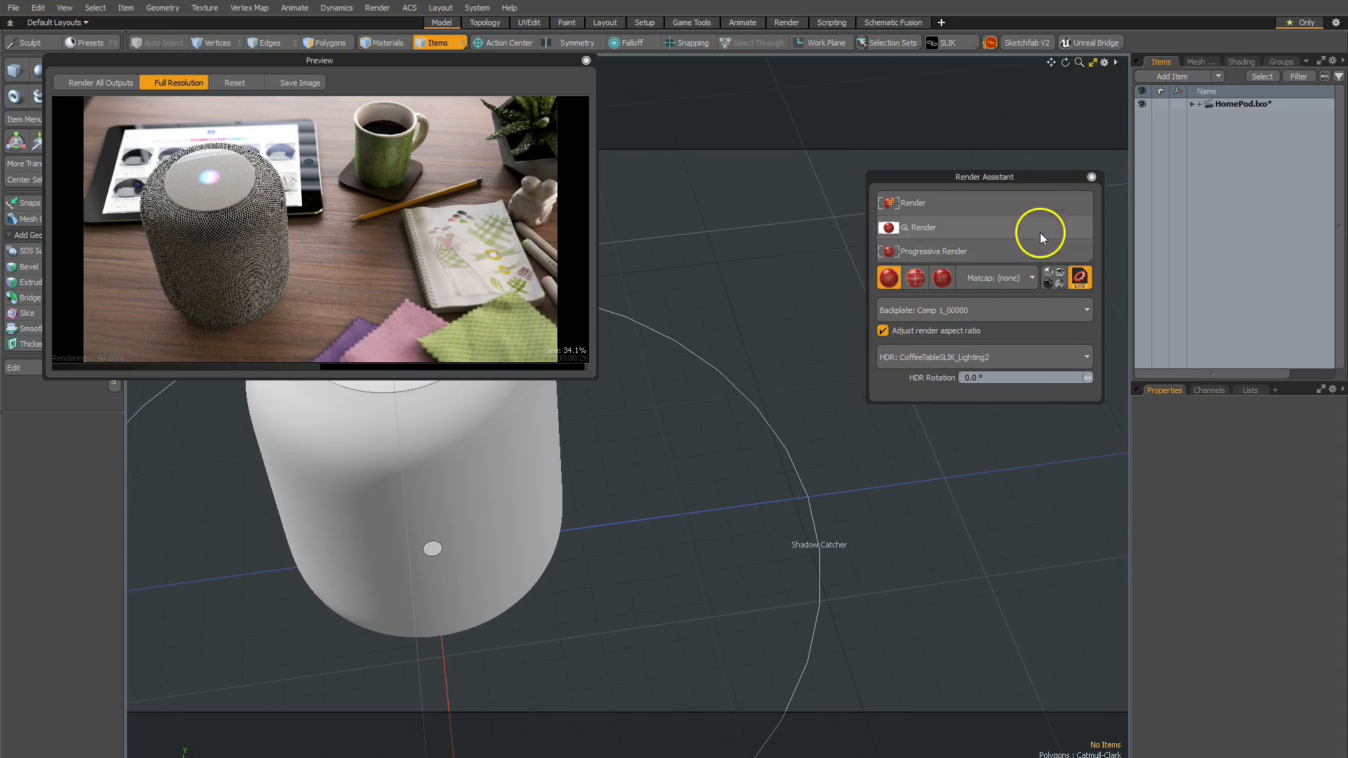
{"action": "mouse_move", "coordinate": [1014, 236]}
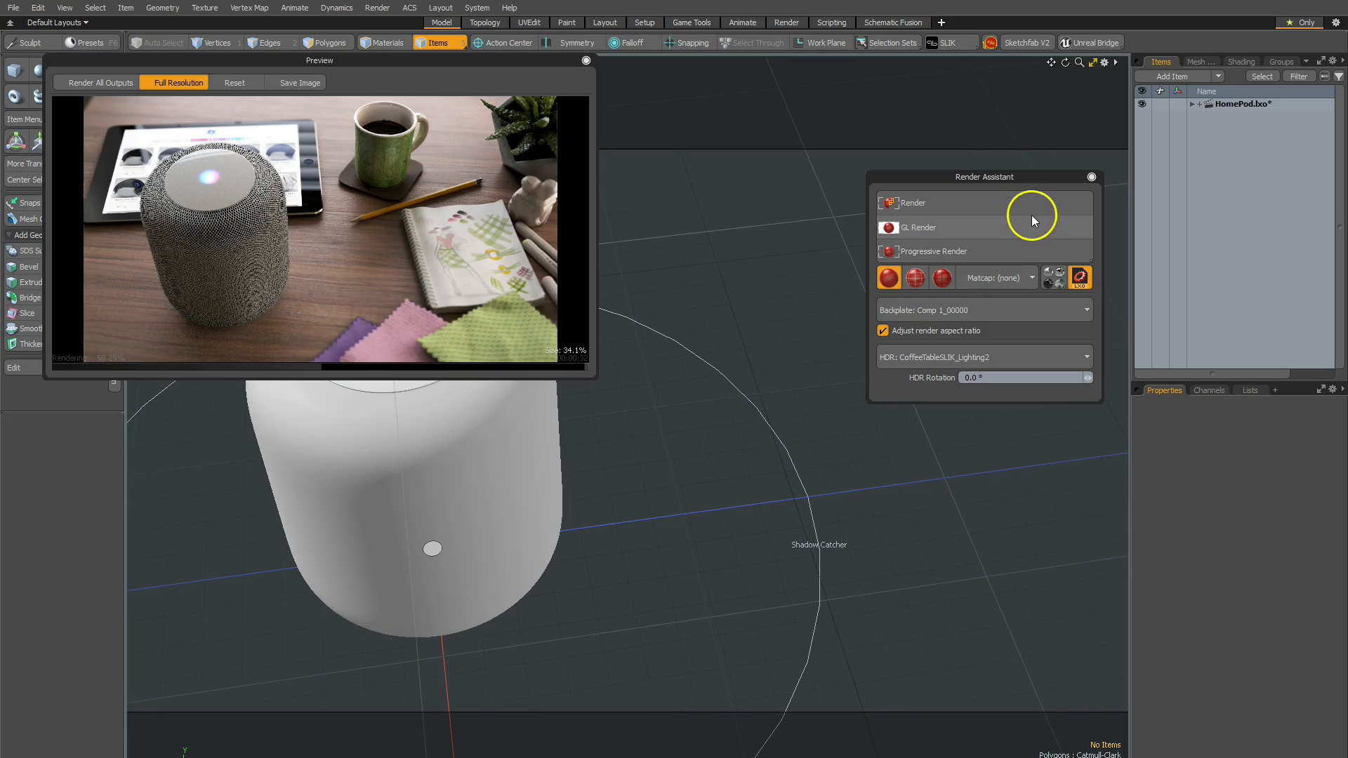
{"action": "mouse_move", "coordinate": [971, 240]}
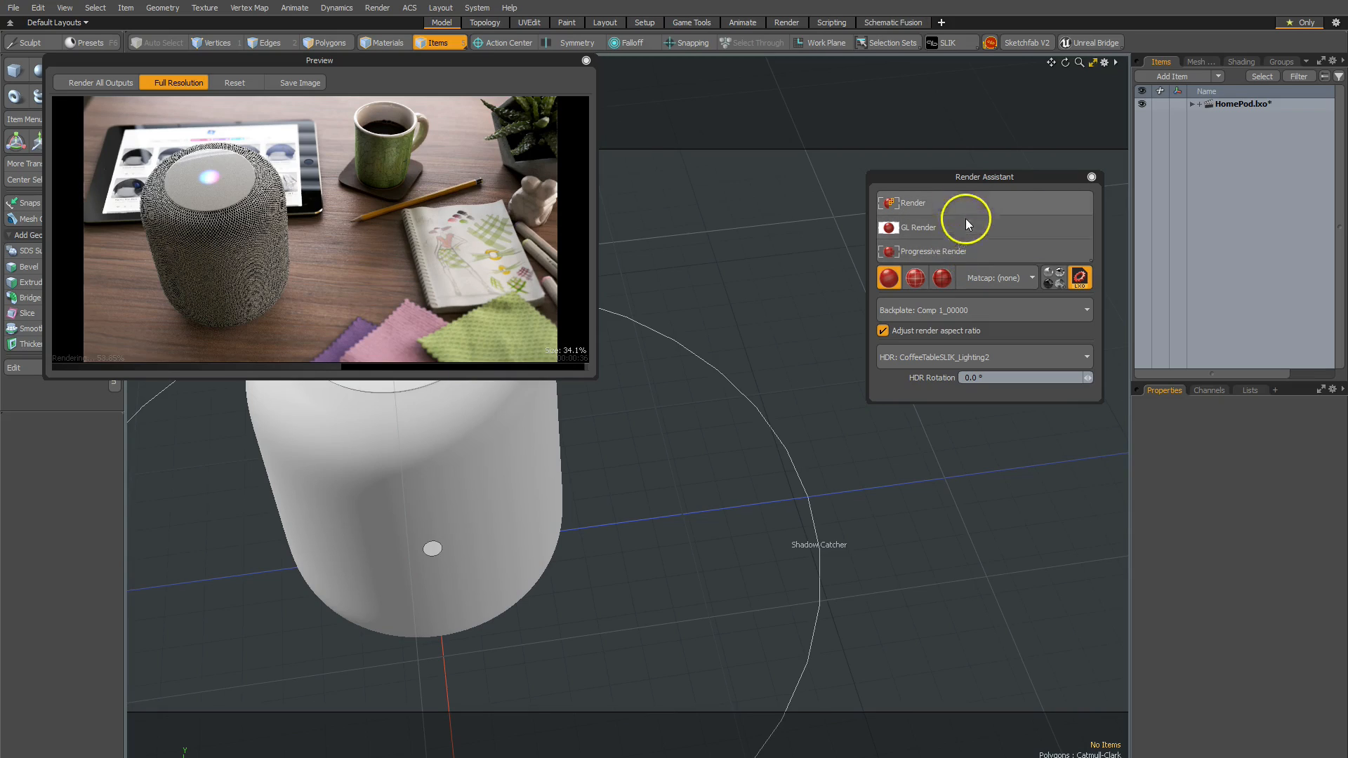
{"action": "mouse_move", "coordinate": [940, 201]}
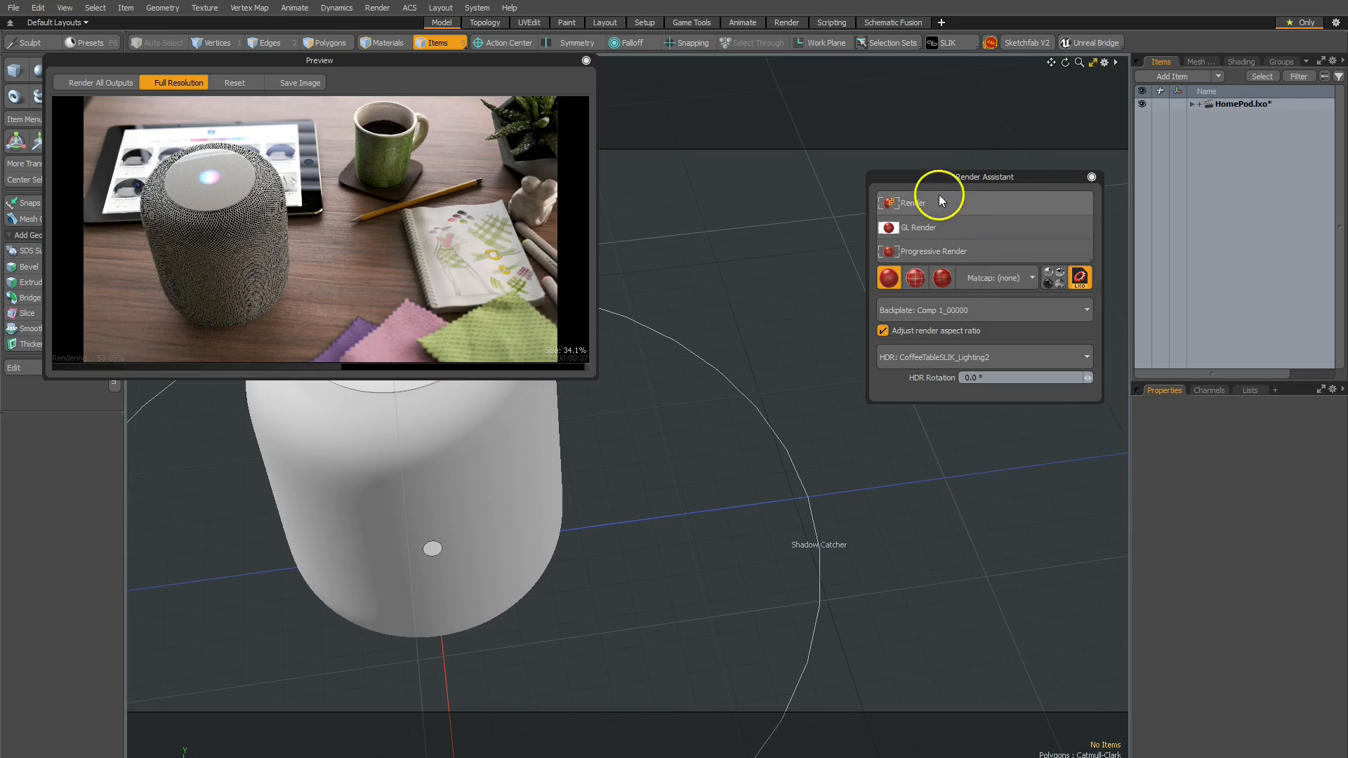
{"action": "mouse_move", "coordinate": [534, 89]}
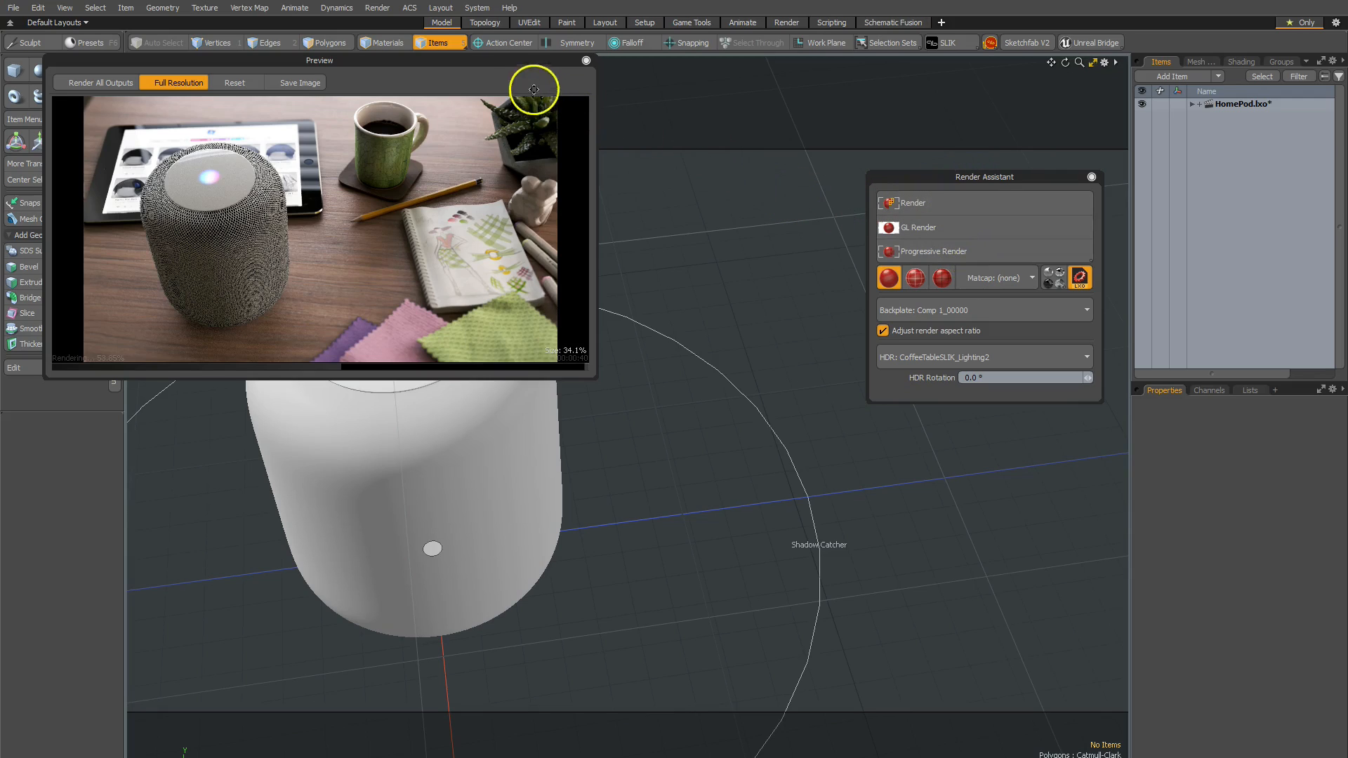
{"action": "mouse_move", "coordinate": [519, 60]}
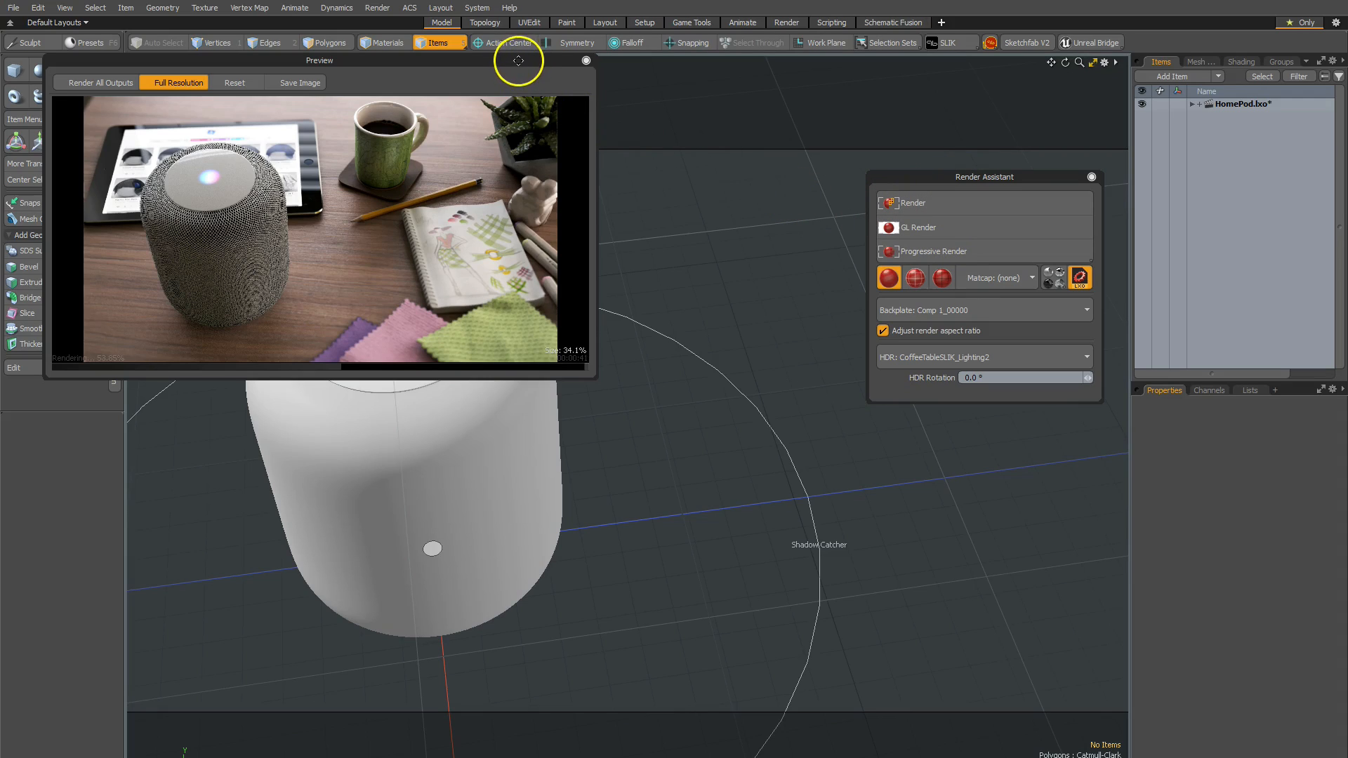
{"action": "mouse_move", "coordinate": [518, 287]}
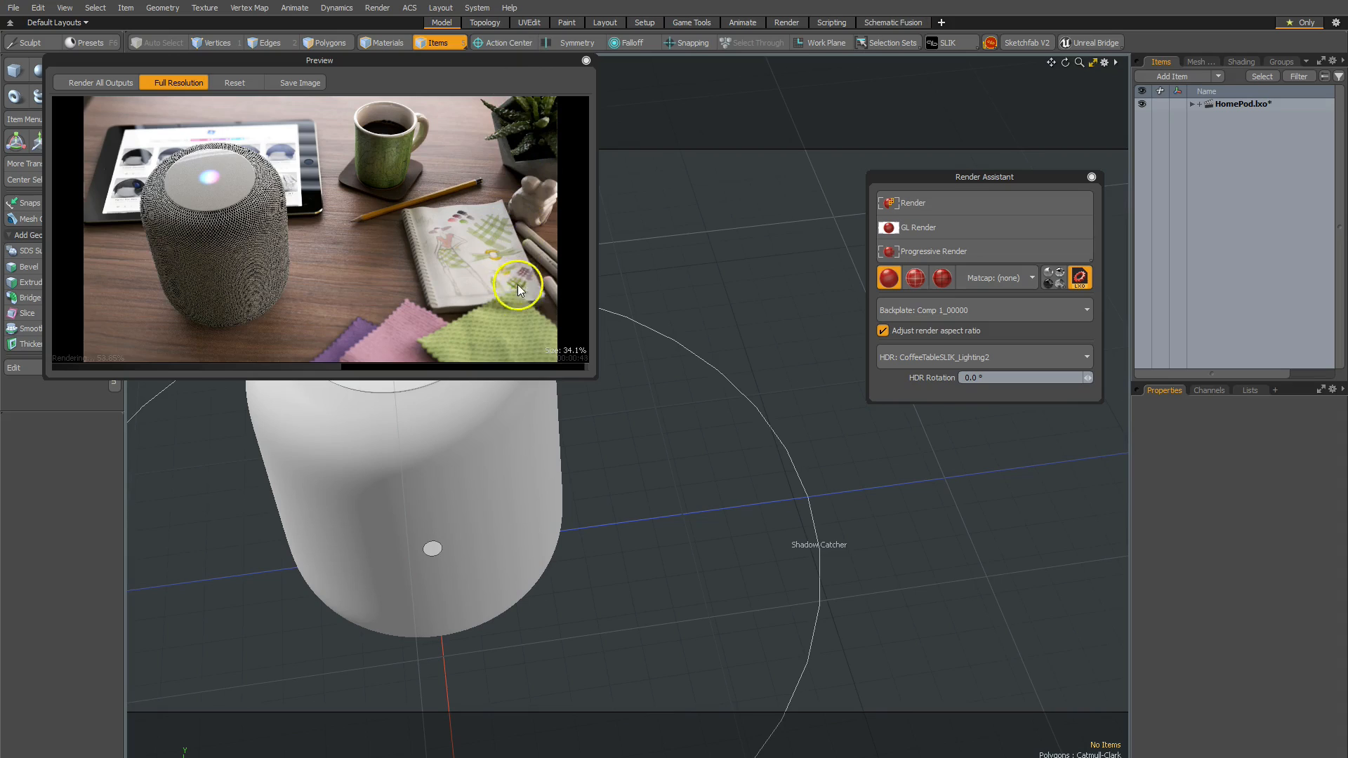
{"action": "mouse_move", "coordinate": [766, 488]}
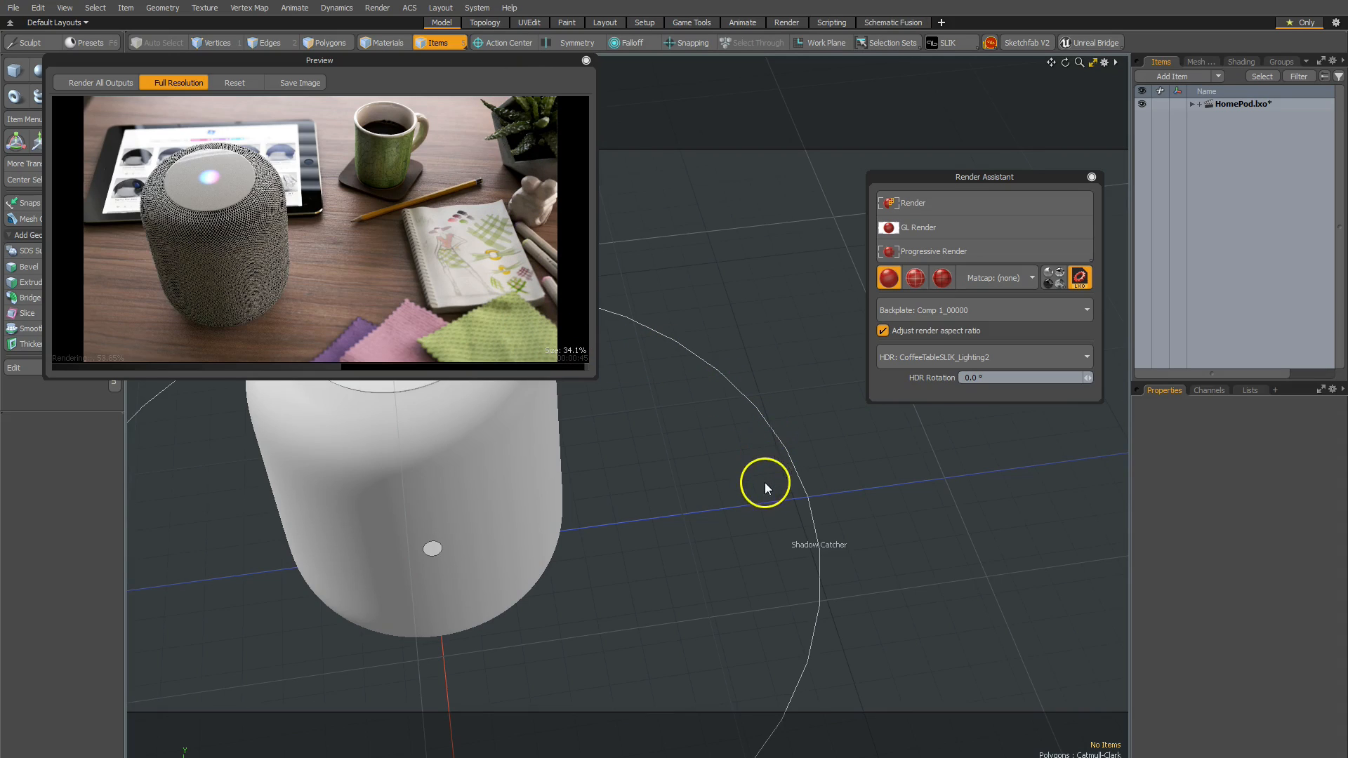
{"action": "mouse_move", "coordinate": [705, 409]}
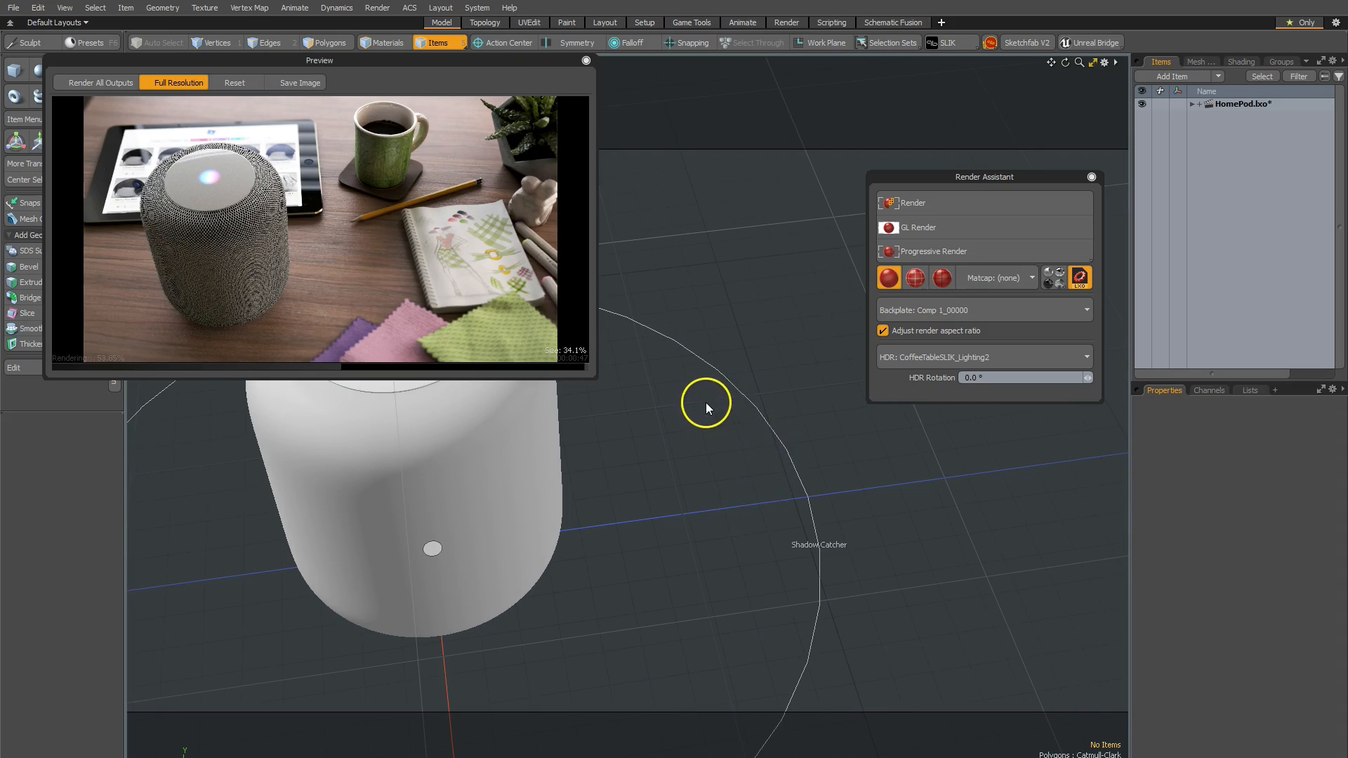
{"action": "mouse_move", "coordinate": [714, 420]}
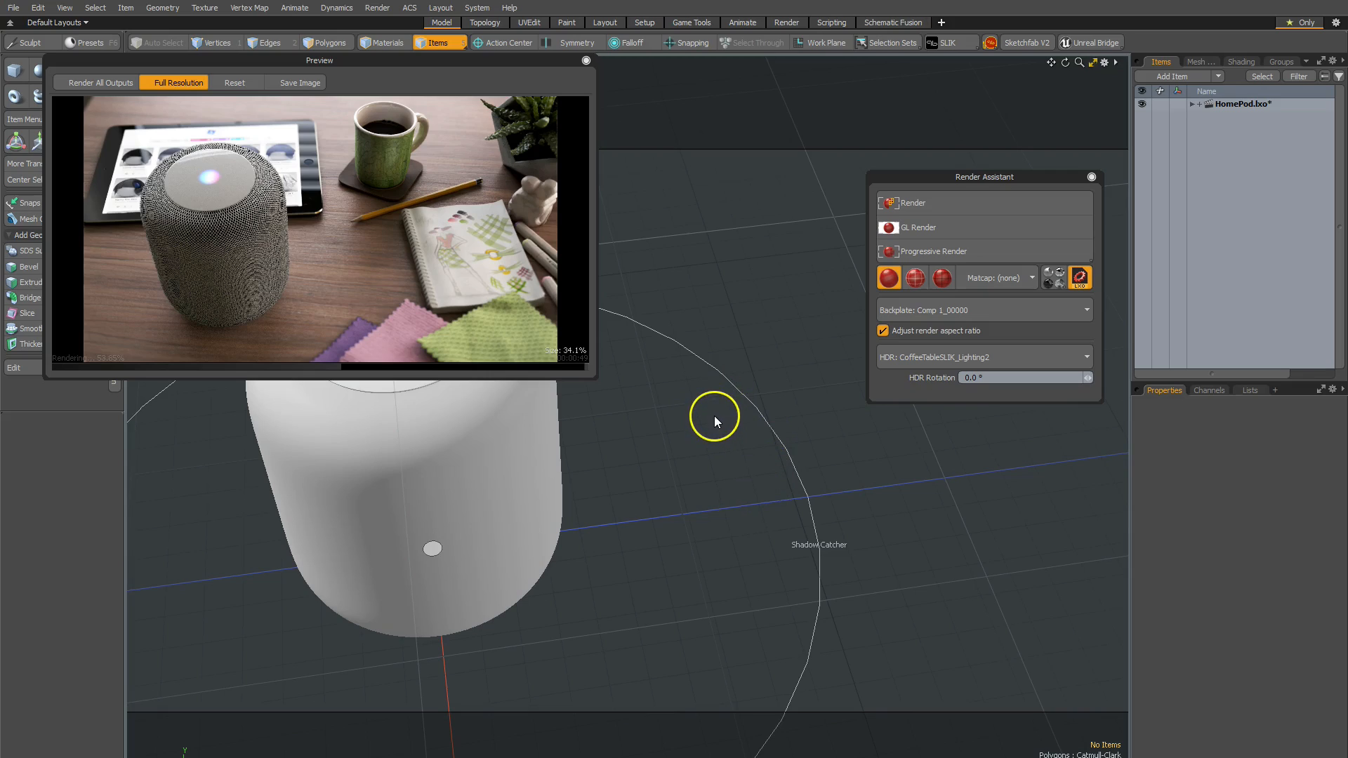
{"action": "mouse_move", "coordinate": [789, 377]}
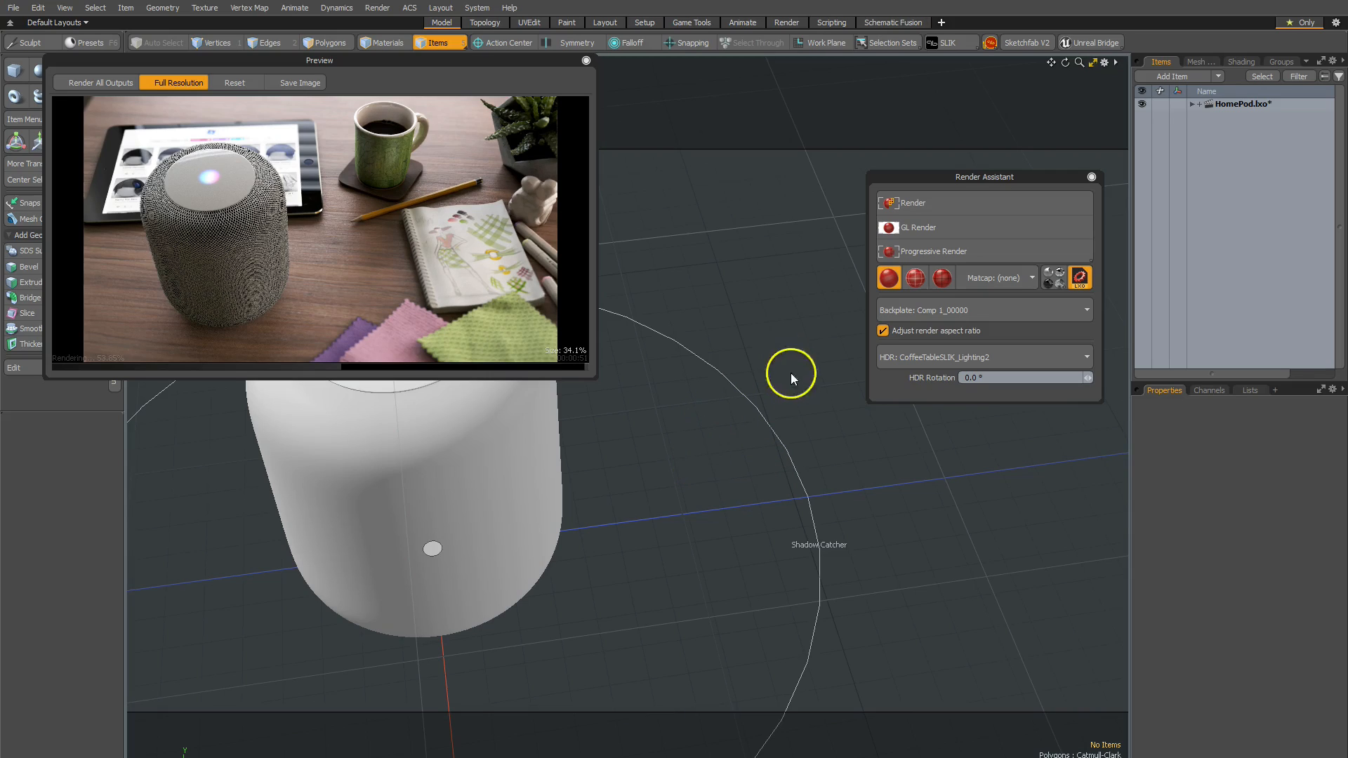
{"action": "mouse_move", "coordinate": [939, 393]}
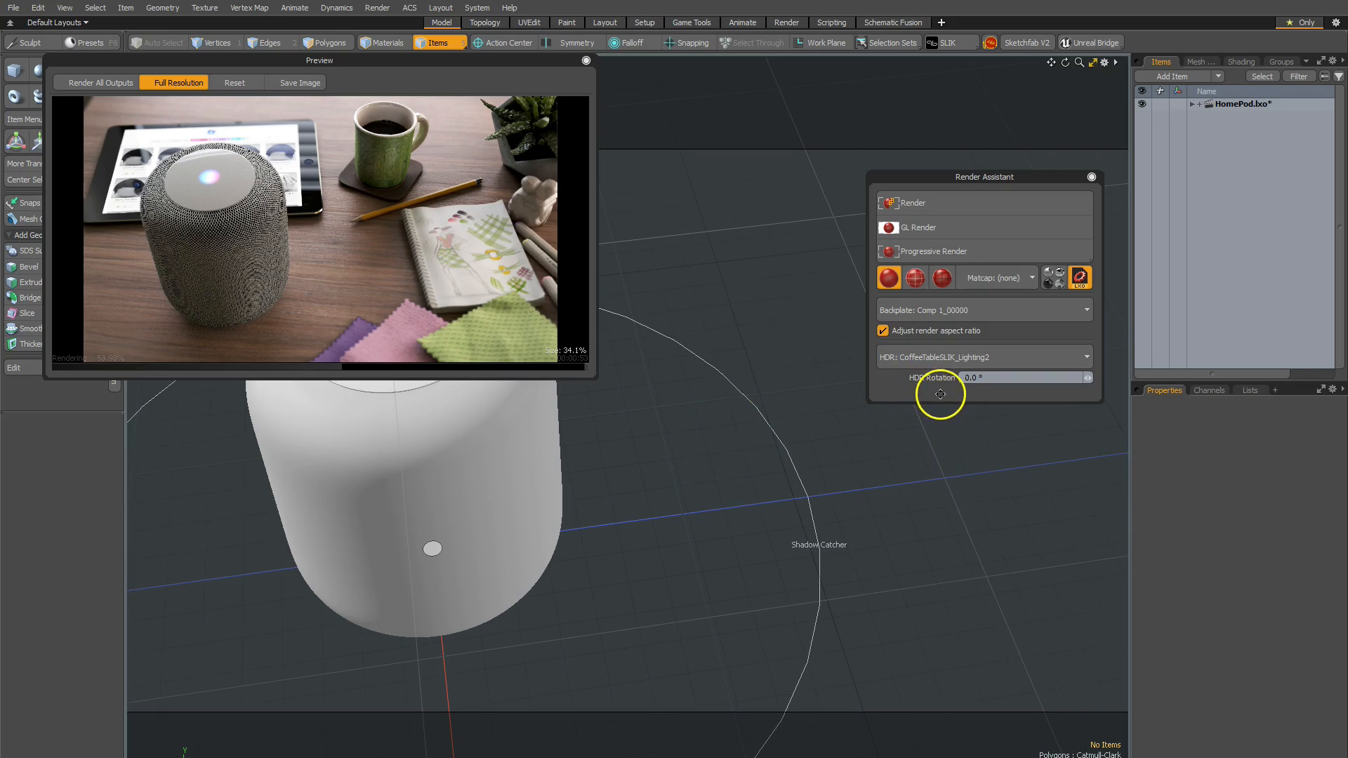
{"action": "left_click", "coordinate": [477, 9]}
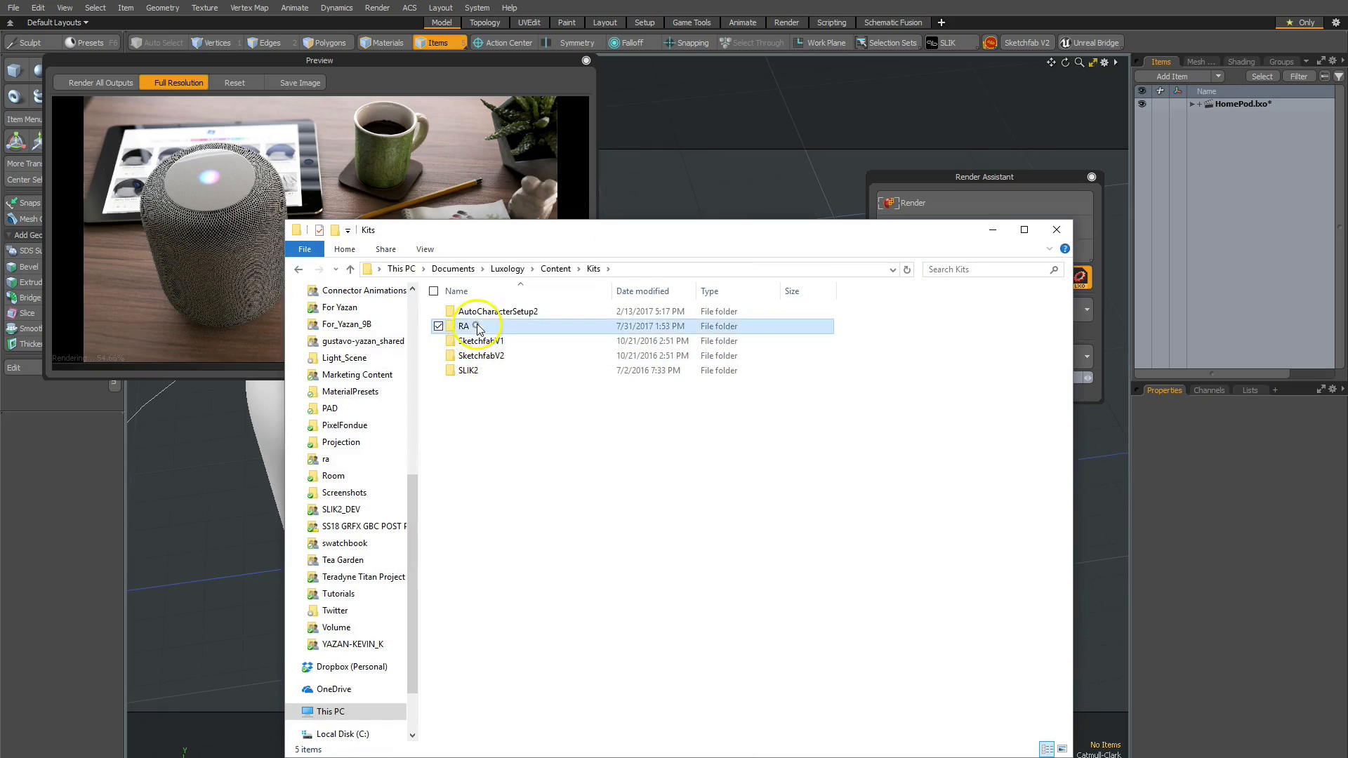
{"action": "double_click", "coordinate": [465, 326]}
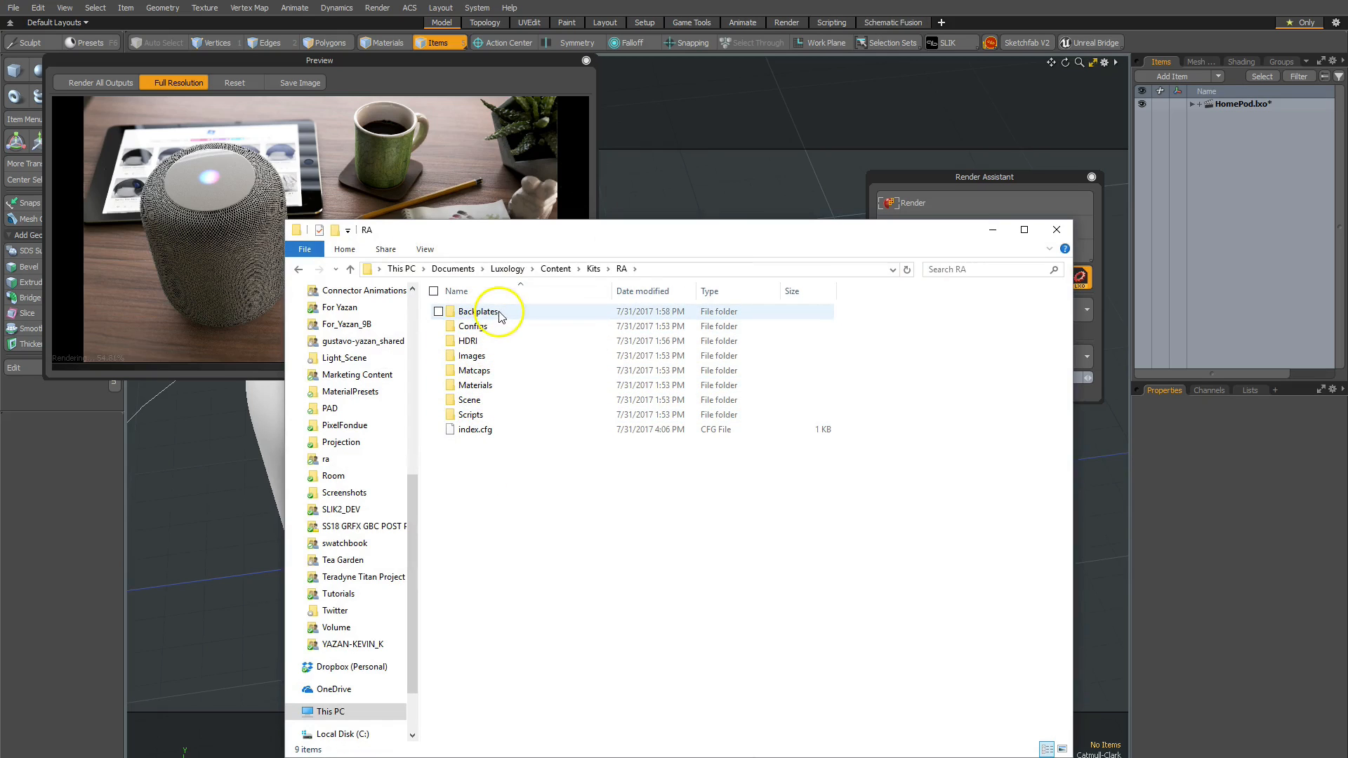
{"action": "mouse_move", "coordinate": [507, 318]}
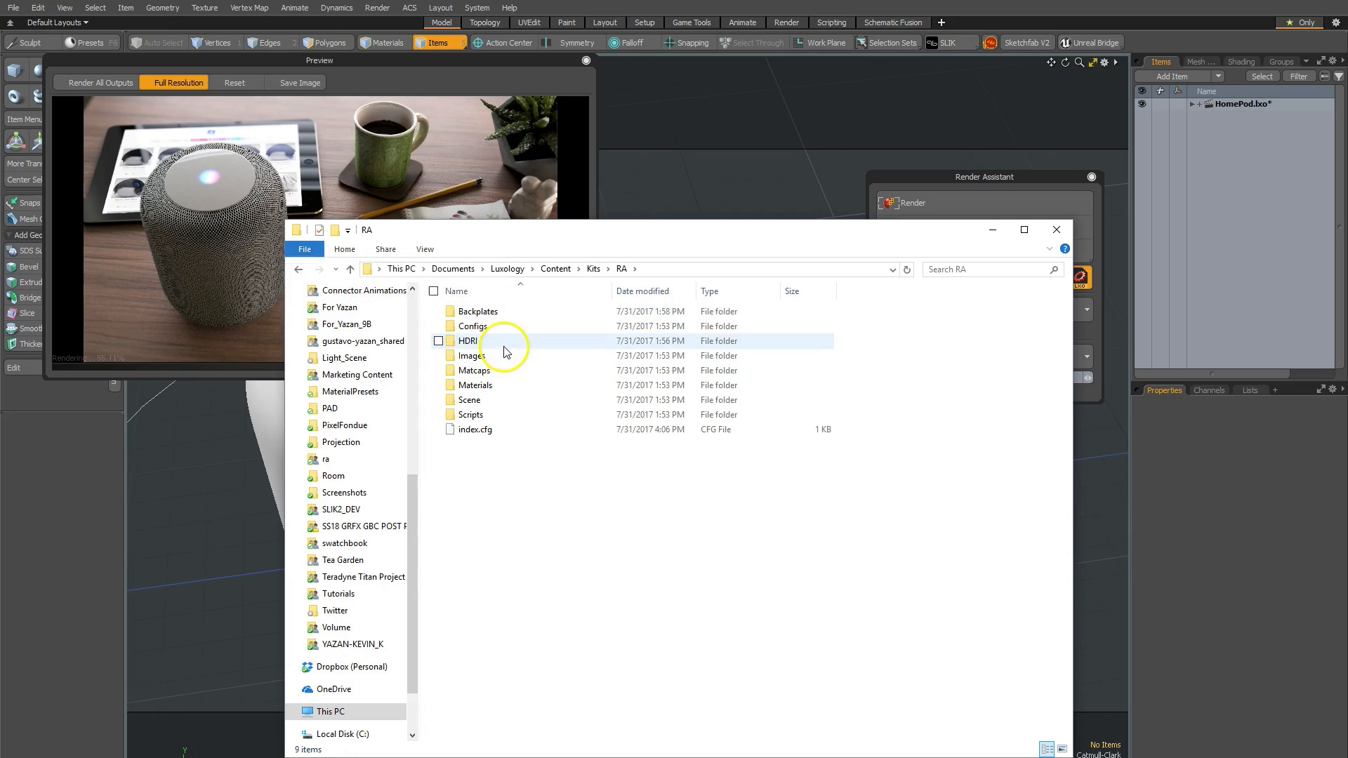
{"action": "mouse_move", "coordinate": [506, 355]}
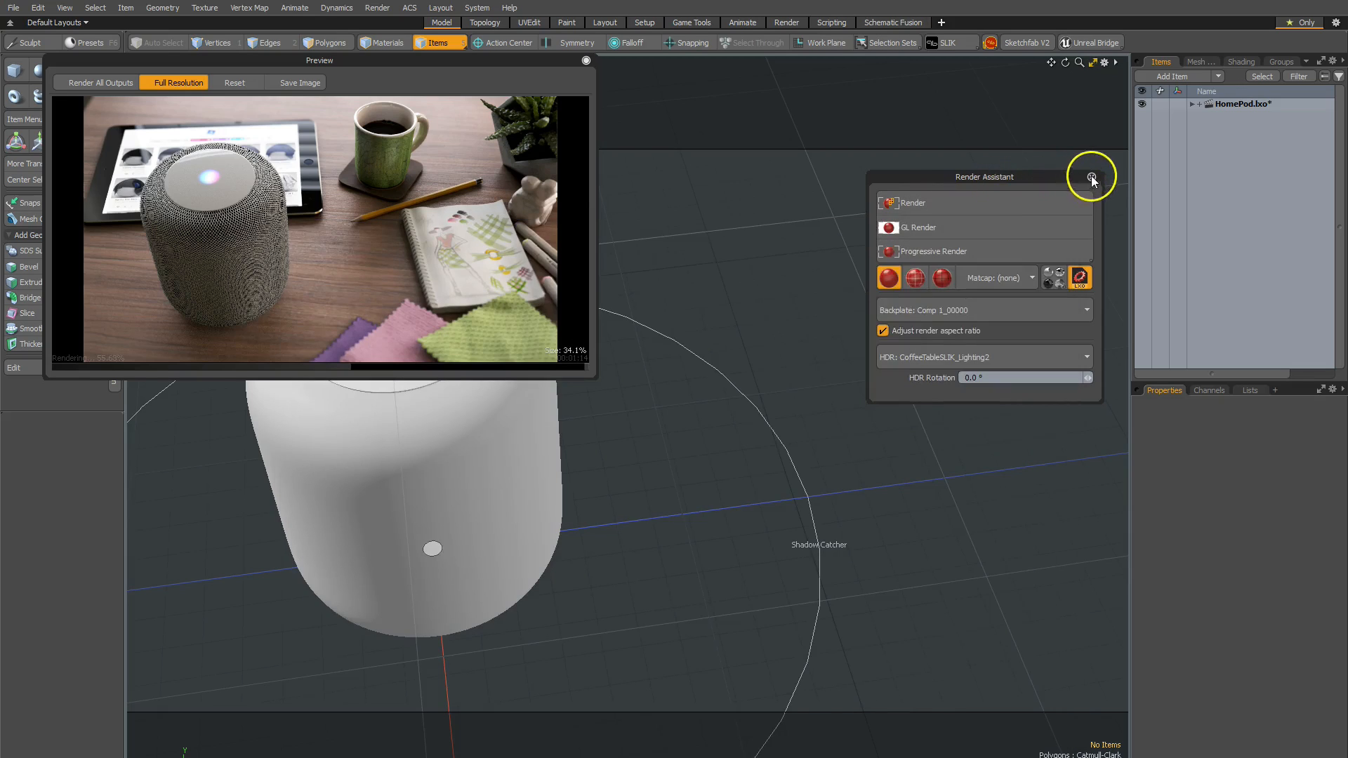
{"action": "left_click", "coordinate": [1091, 177]}
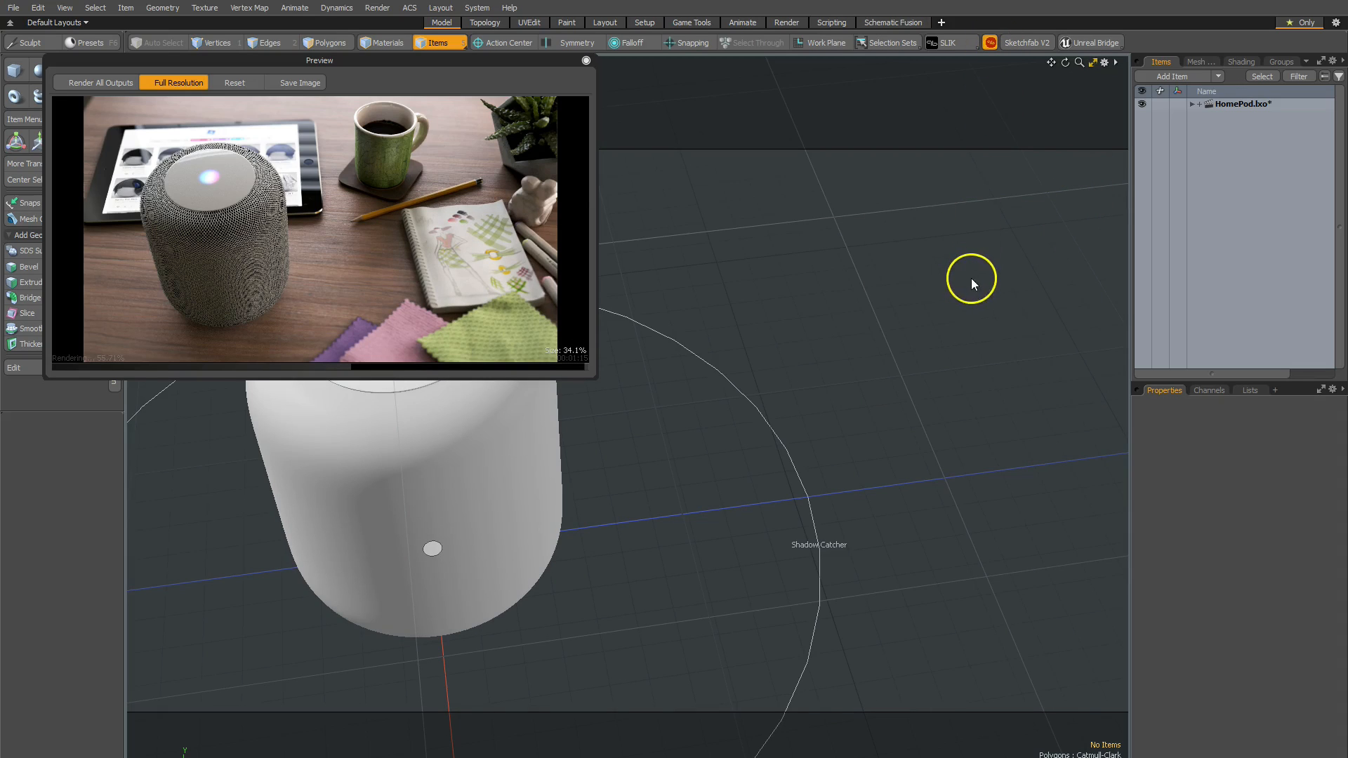
{"action": "mouse_move", "coordinate": [966, 272]}
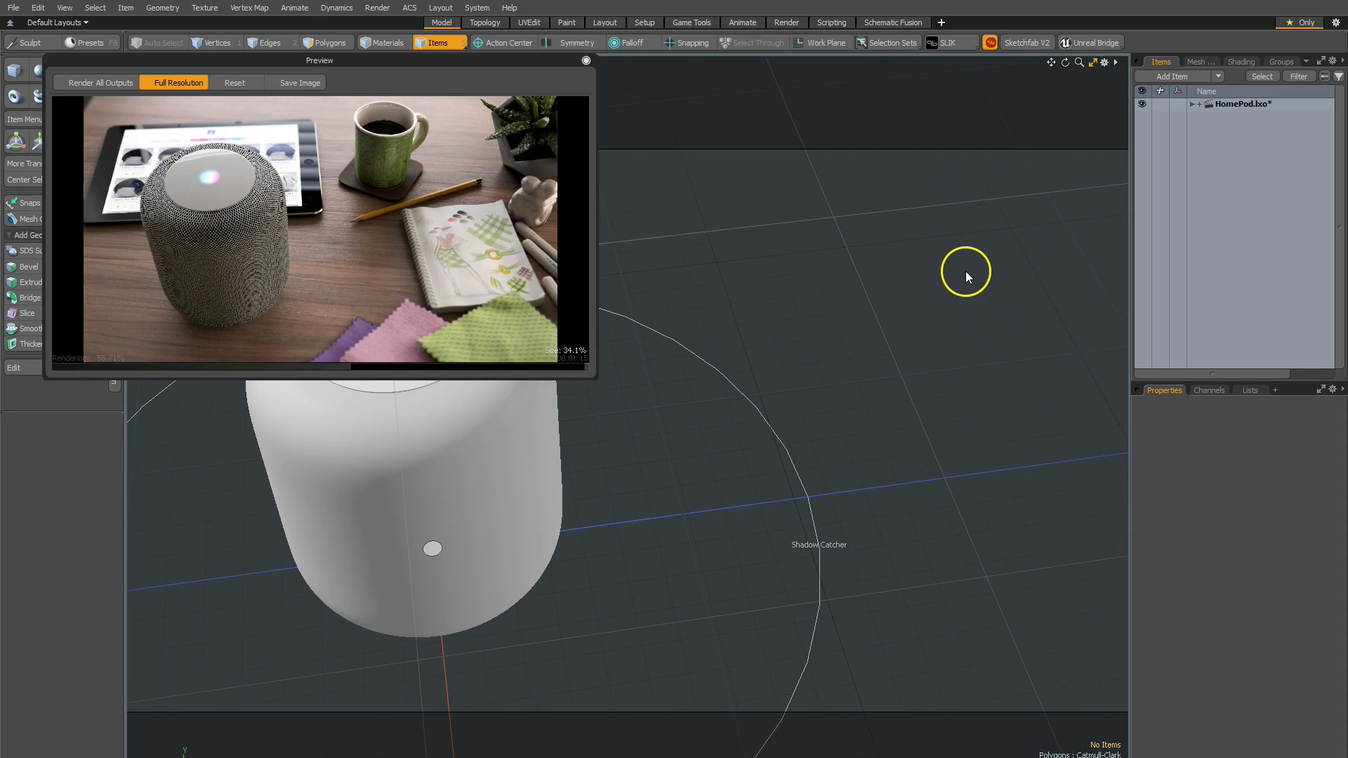
{"action": "mouse_move", "coordinate": [986, 254]}
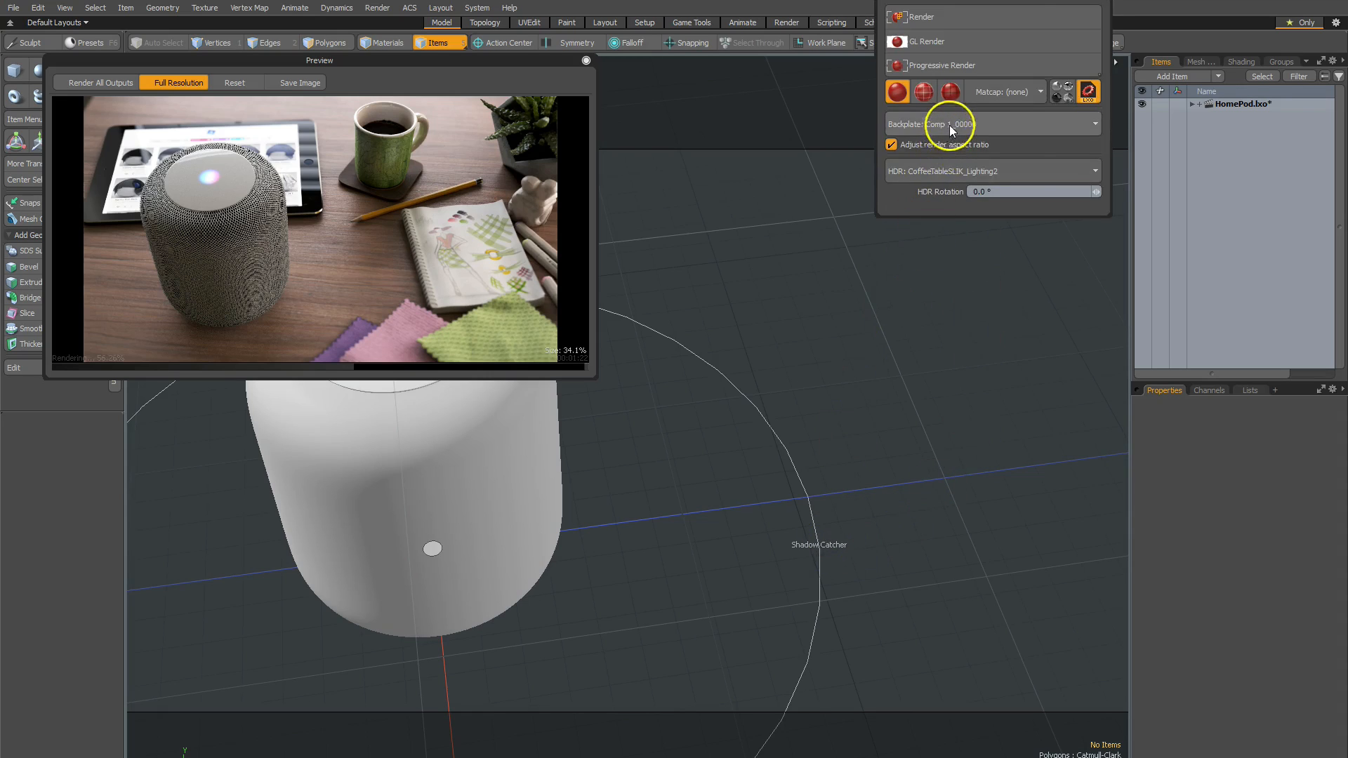
{"action": "left_click", "coordinate": [988, 124]}
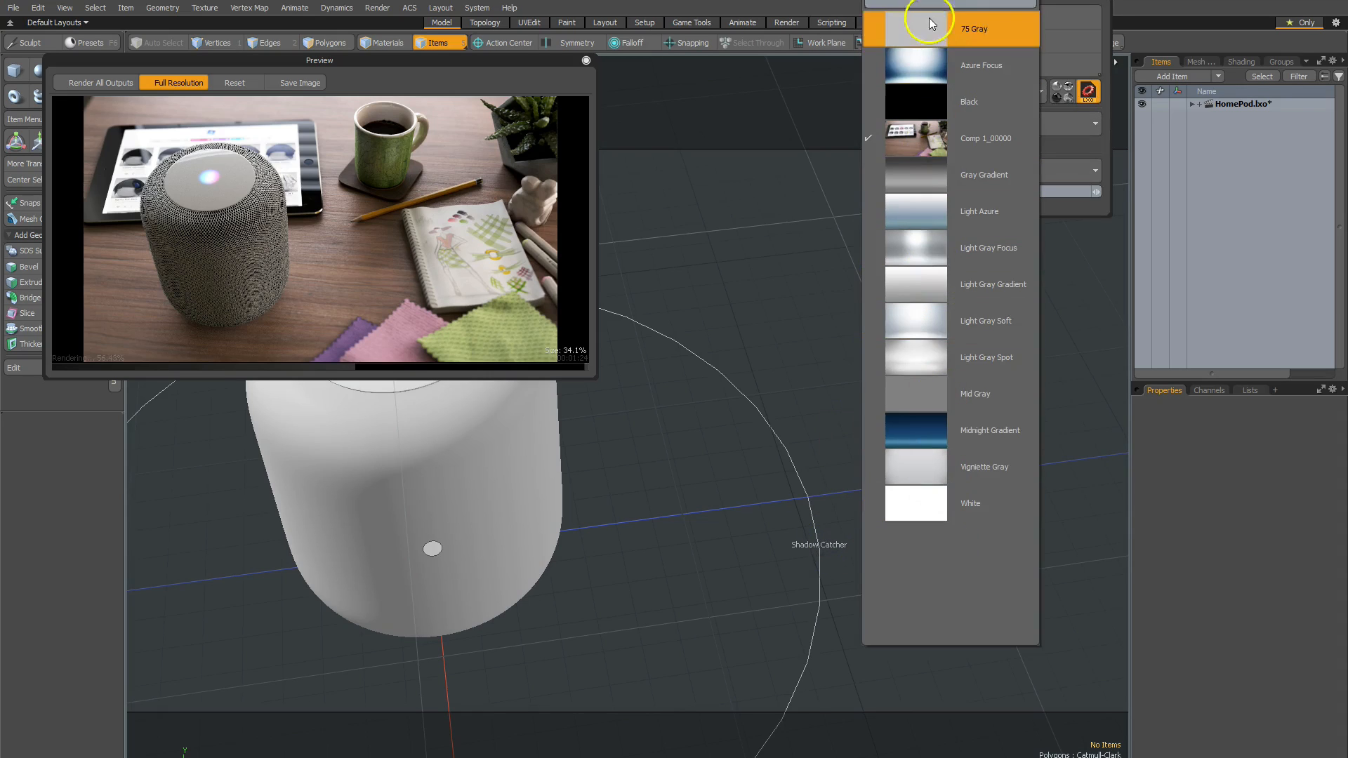
{"action": "scroll", "scroll_direction": "up", "scroll_amount": 3}
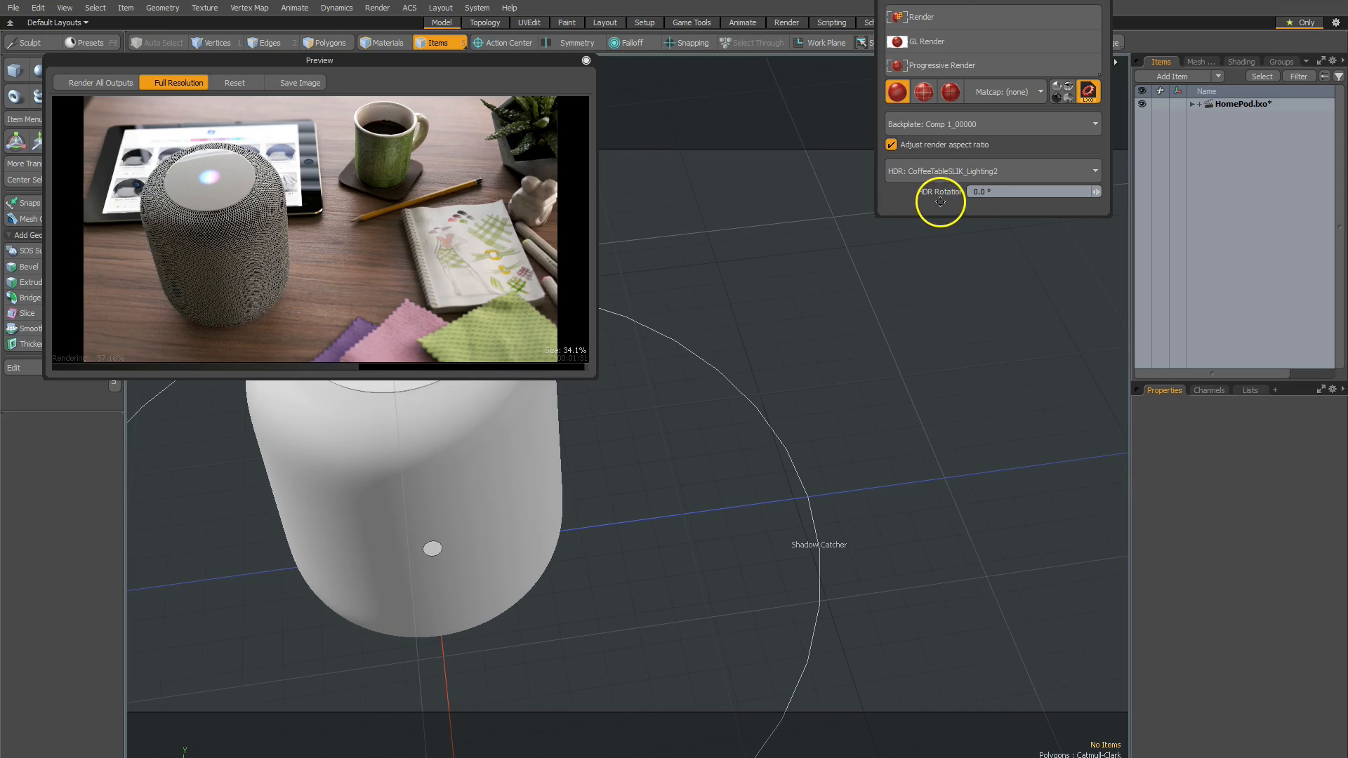
{"action": "mouse_move", "coordinate": [952, 203]}
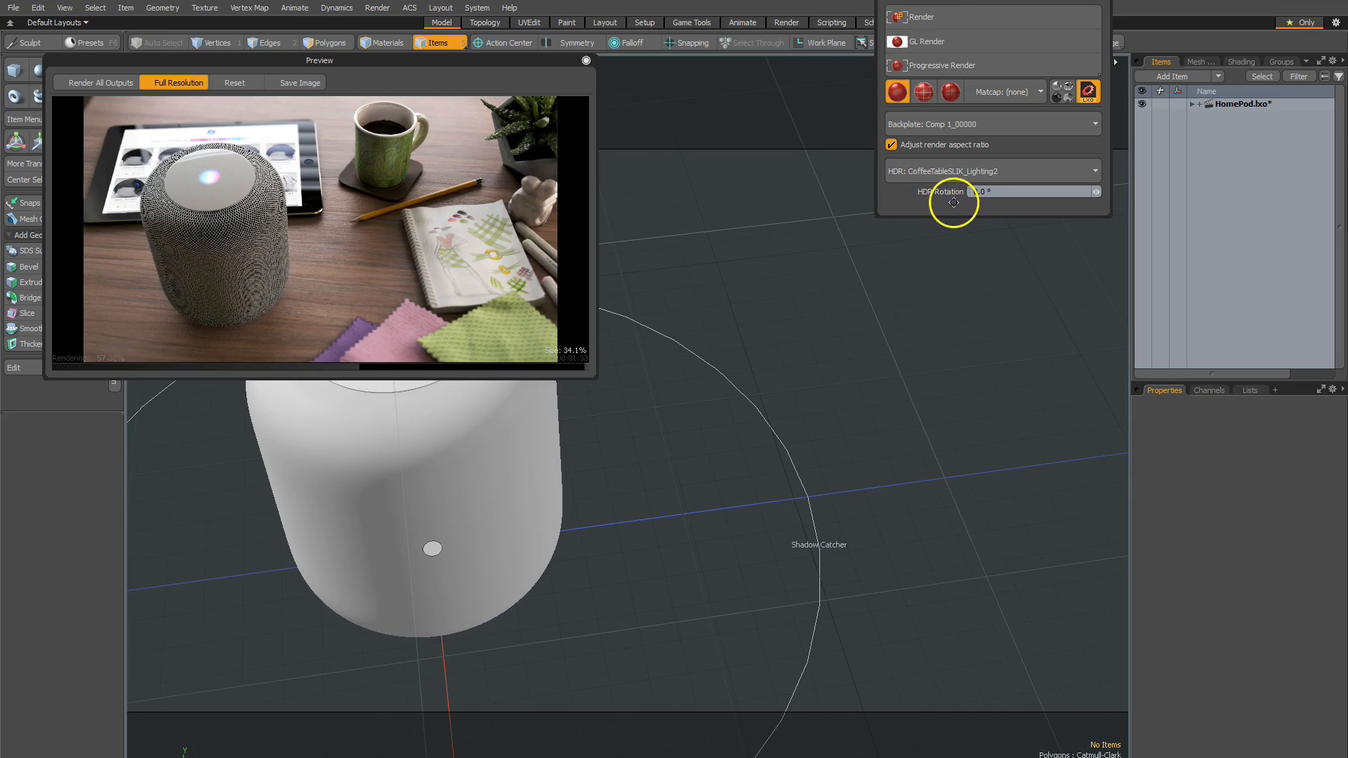